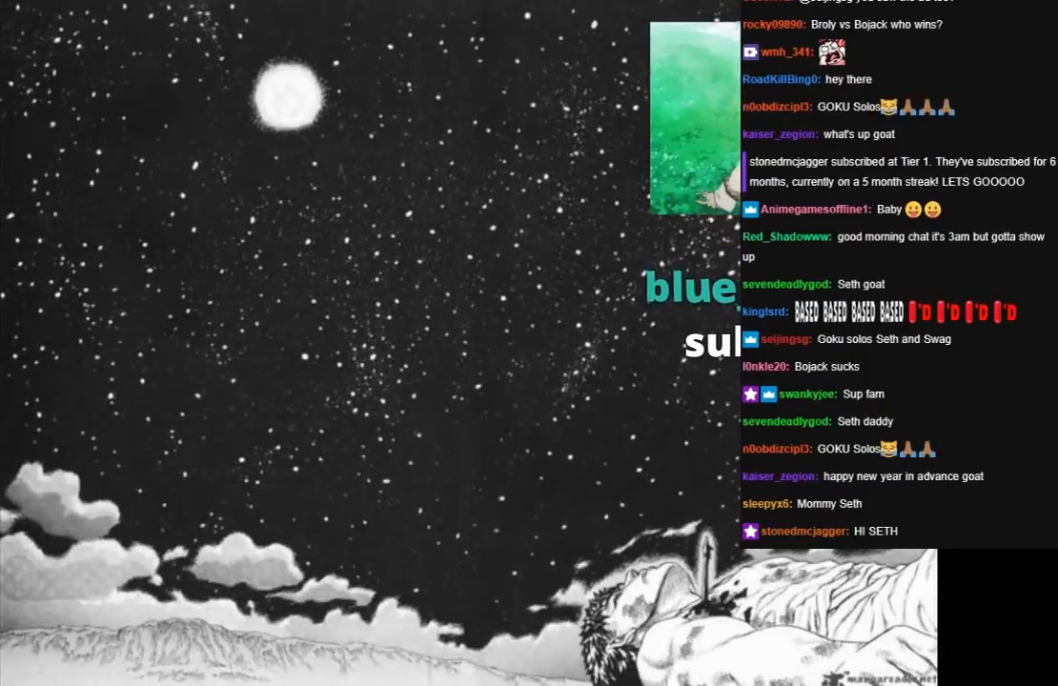
{"action": "scroll", "scroll_direction": "down", "scroll_amount": 3}
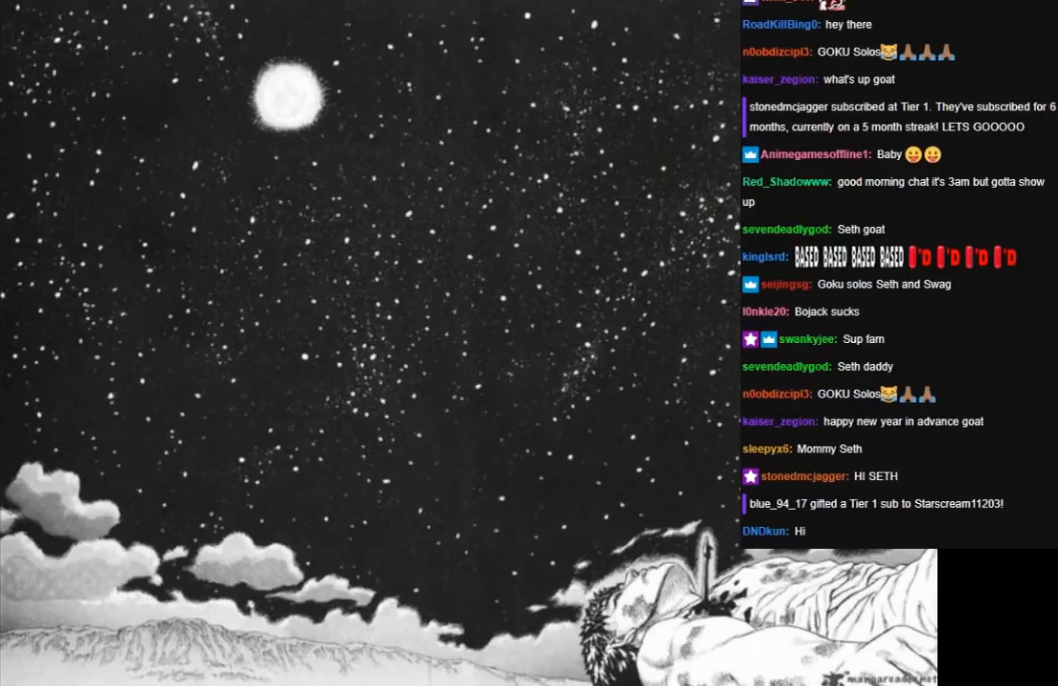
{"action": "scroll", "scroll_direction": "down", "scroll_amount": 3}
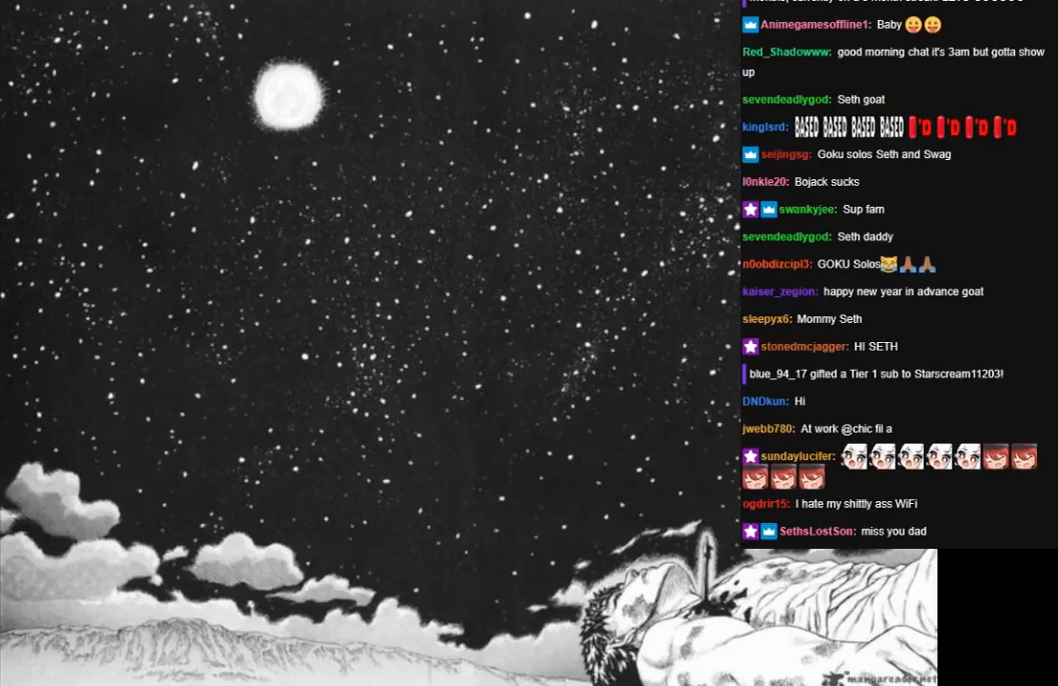
{"action": "scroll", "scroll_direction": "down", "scroll_amount": 3}
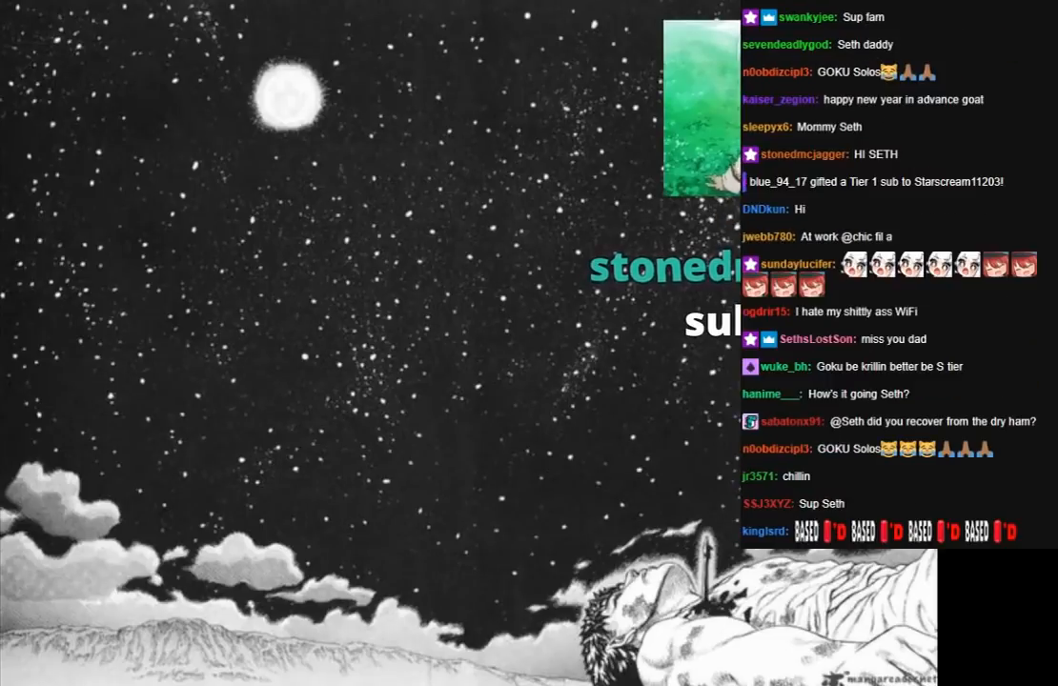
{"action": "scroll", "scroll_direction": "down", "scroll_amount": 3}
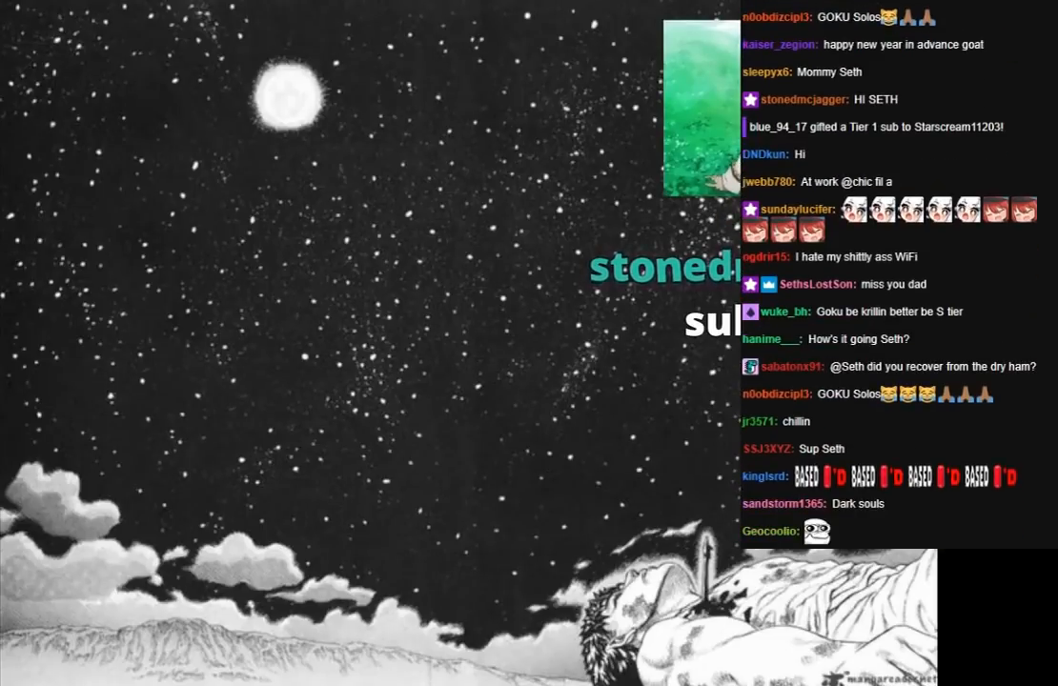
{"action": "scroll", "scroll_direction": "down", "scroll_amount": 3}
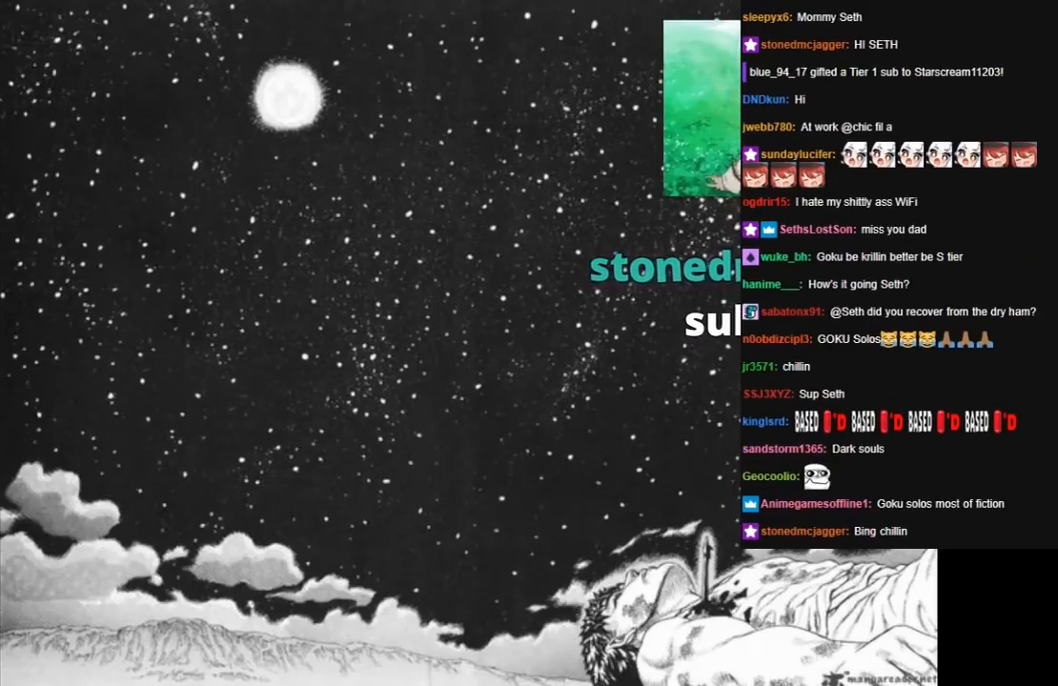
{"action": "scroll", "scroll_direction": "down", "scroll_amount": 3}
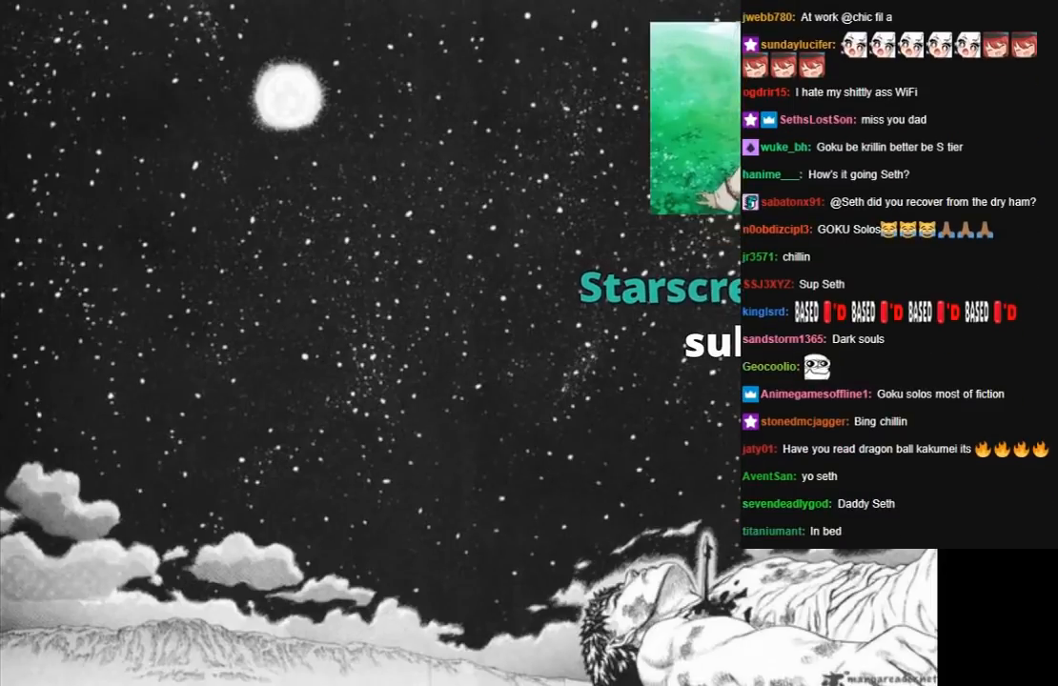
{"action": "scroll", "scroll_direction": "down", "scroll_amount": 3}
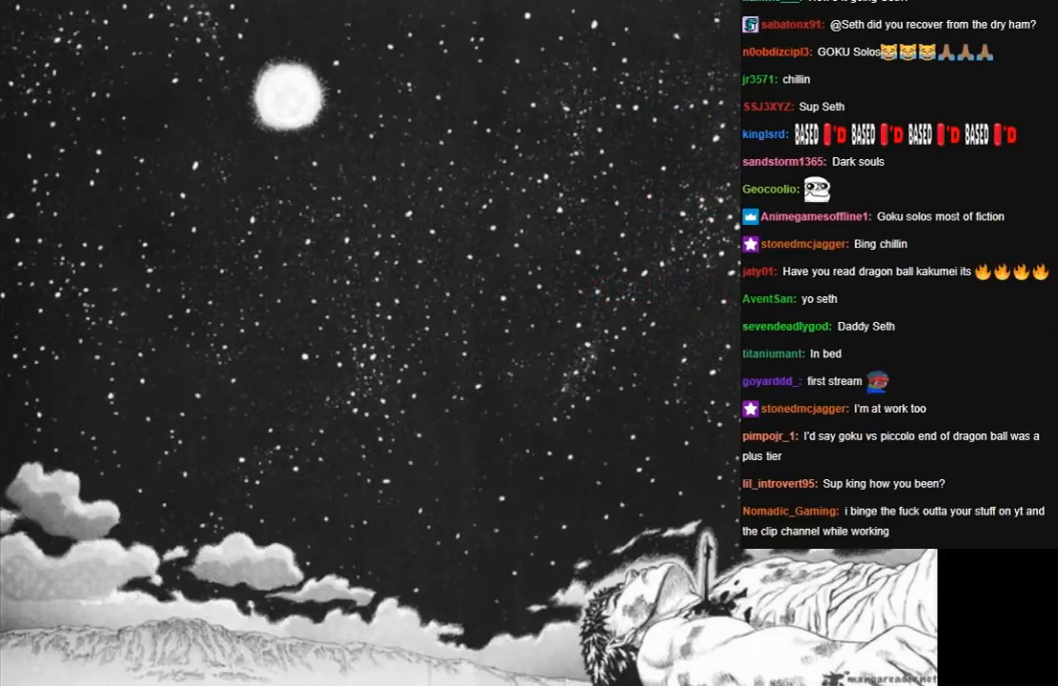
{"action": "scroll", "scroll_direction": "down", "scroll_amount": 3}
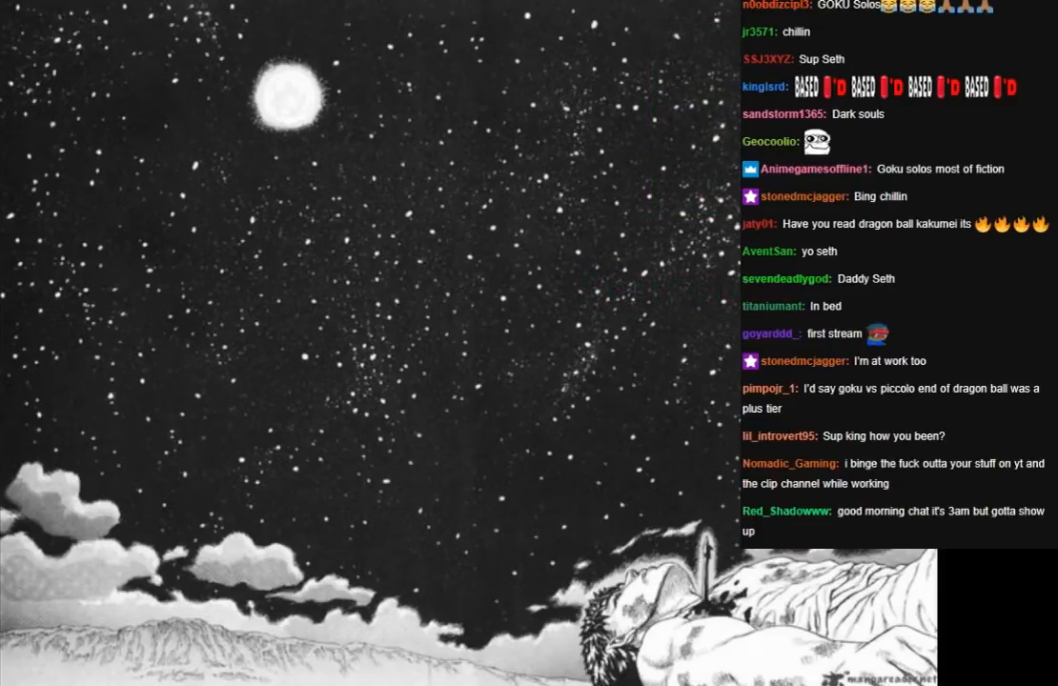
{"action": "scroll", "scroll_direction": "down", "scroll_amount": 3}
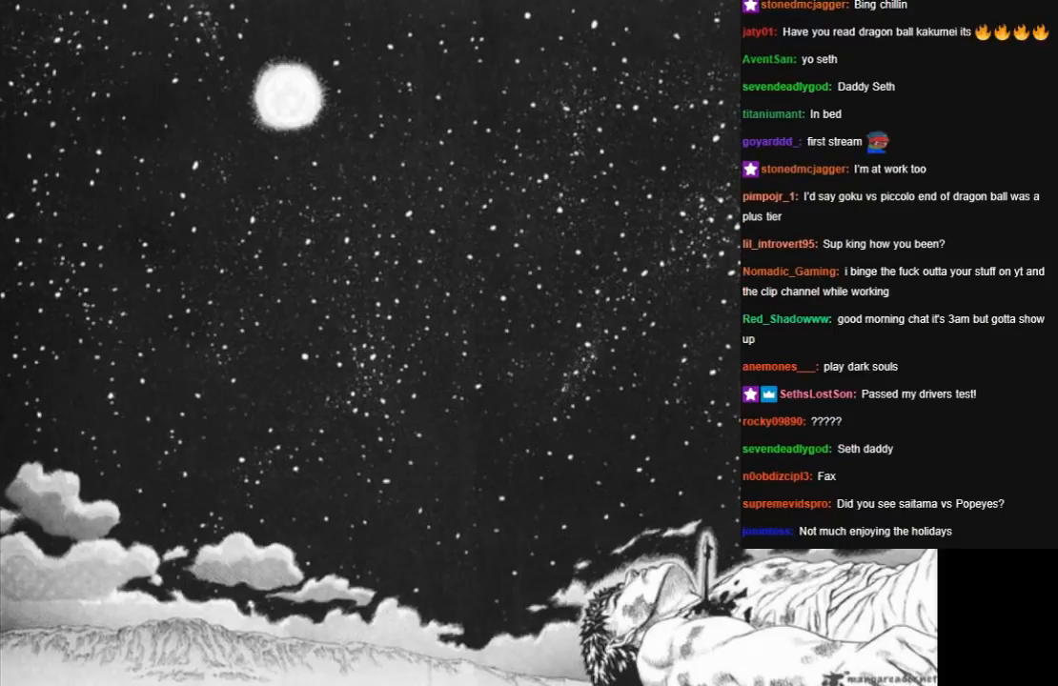
{"action": "scroll", "scroll_direction": "down", "scroll_amount": 3}
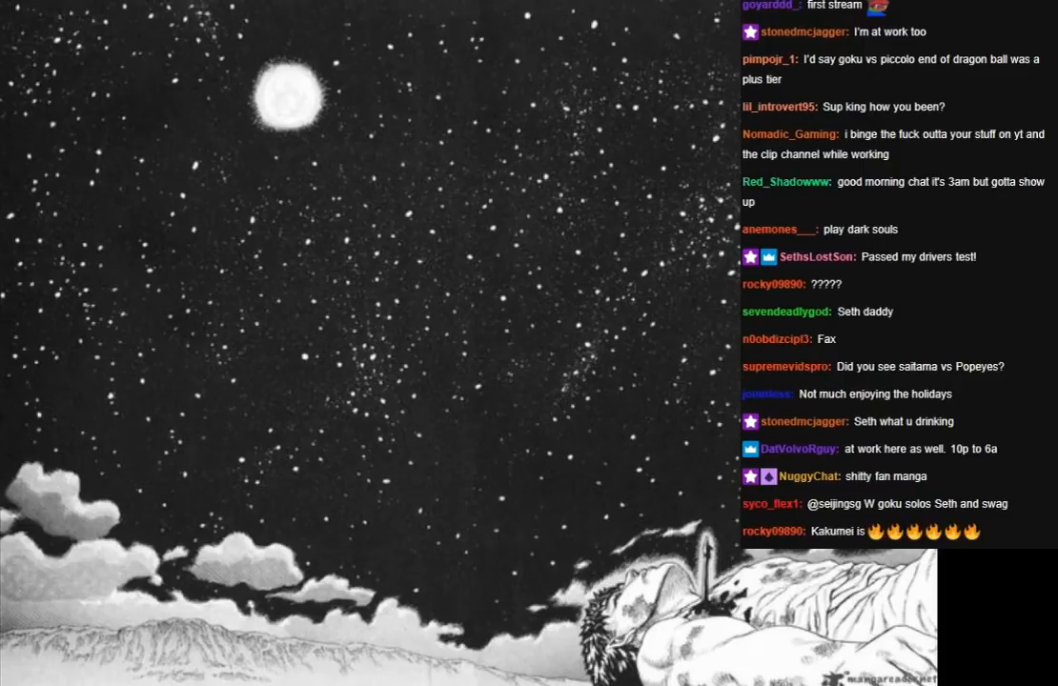
{"action": "scroll", "scroll_direction": "down", "scroll_amount": 3}
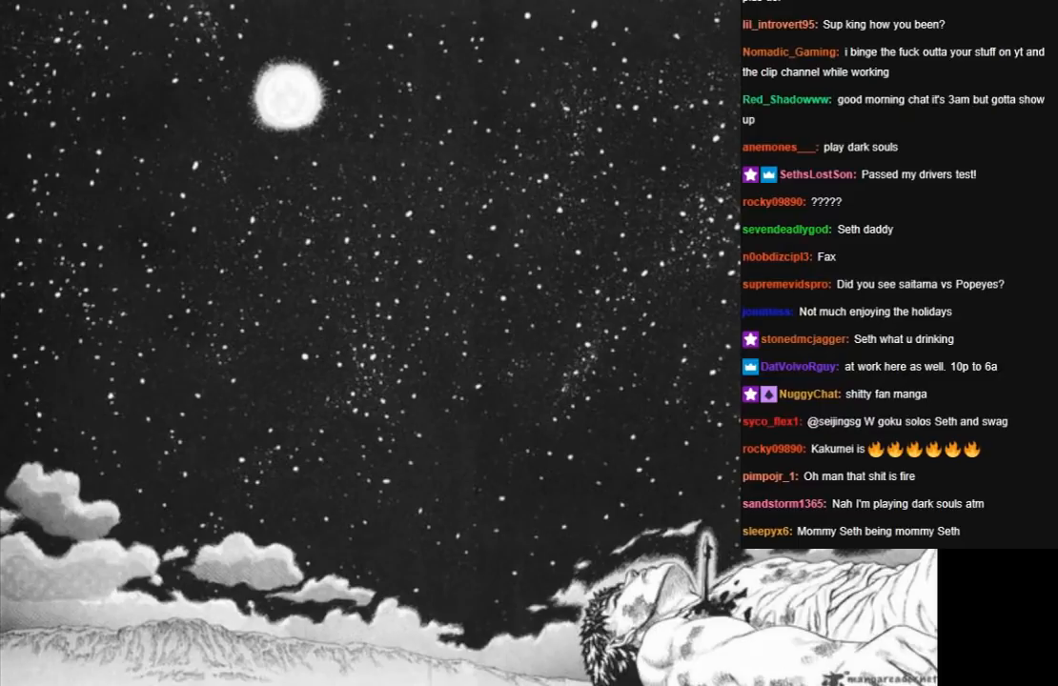
{"action": "scroll", "scroll_direction": "down", "scroll_amount": 3}
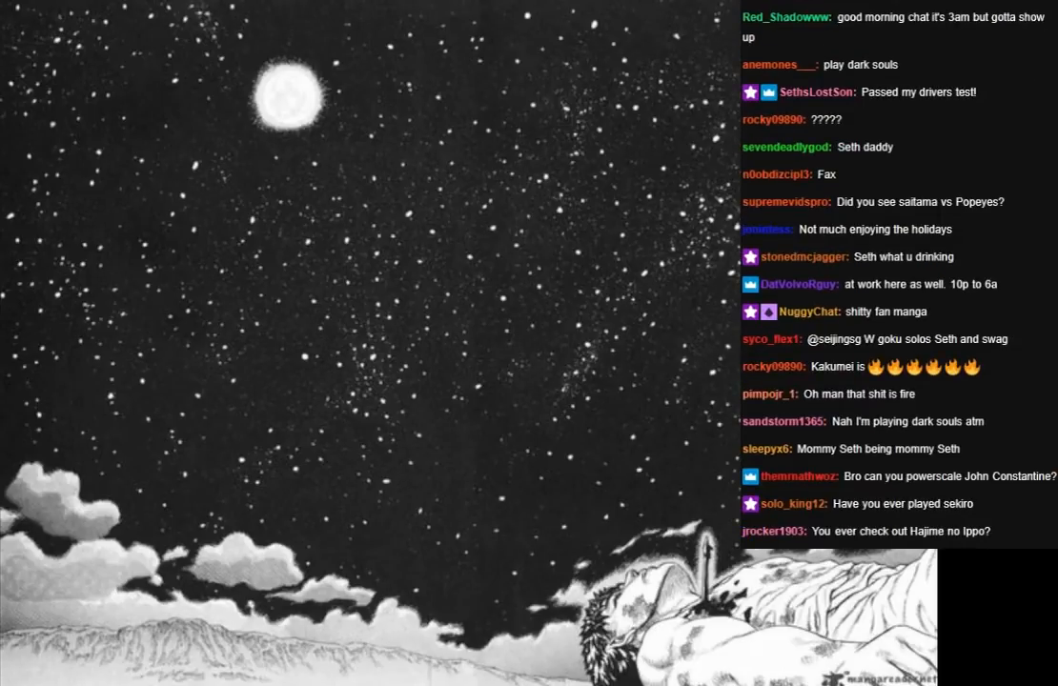
{"action": "scroll", "scroll_direction": "down", "scroll_amount": 3}
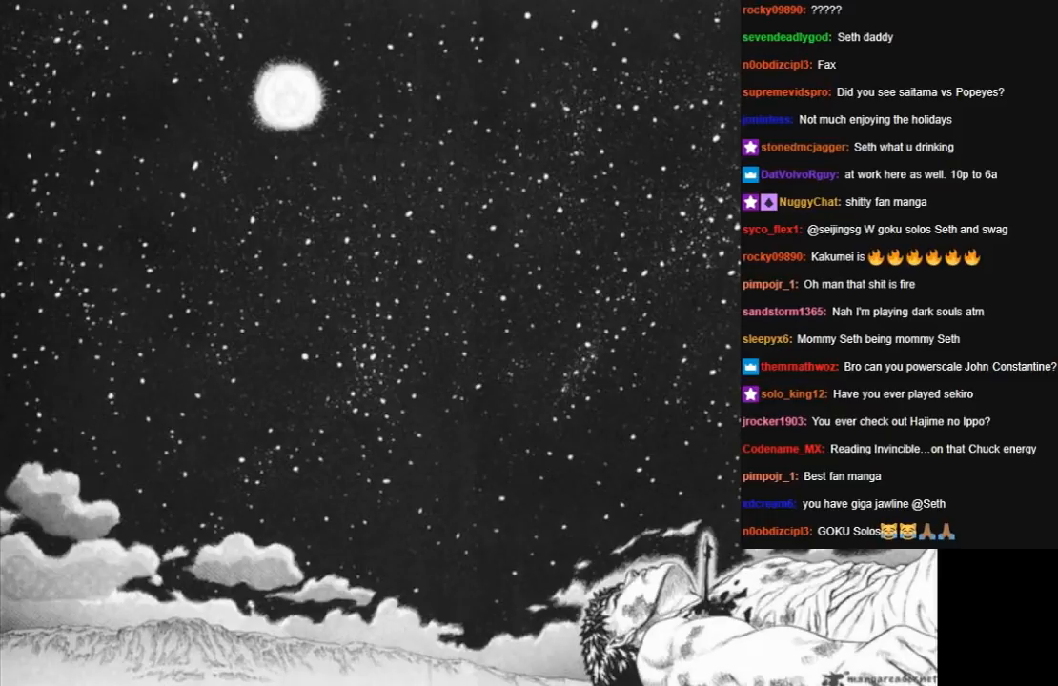
{"action": "scroll", "scroll_direction": "down", "scroll_amount": 3}
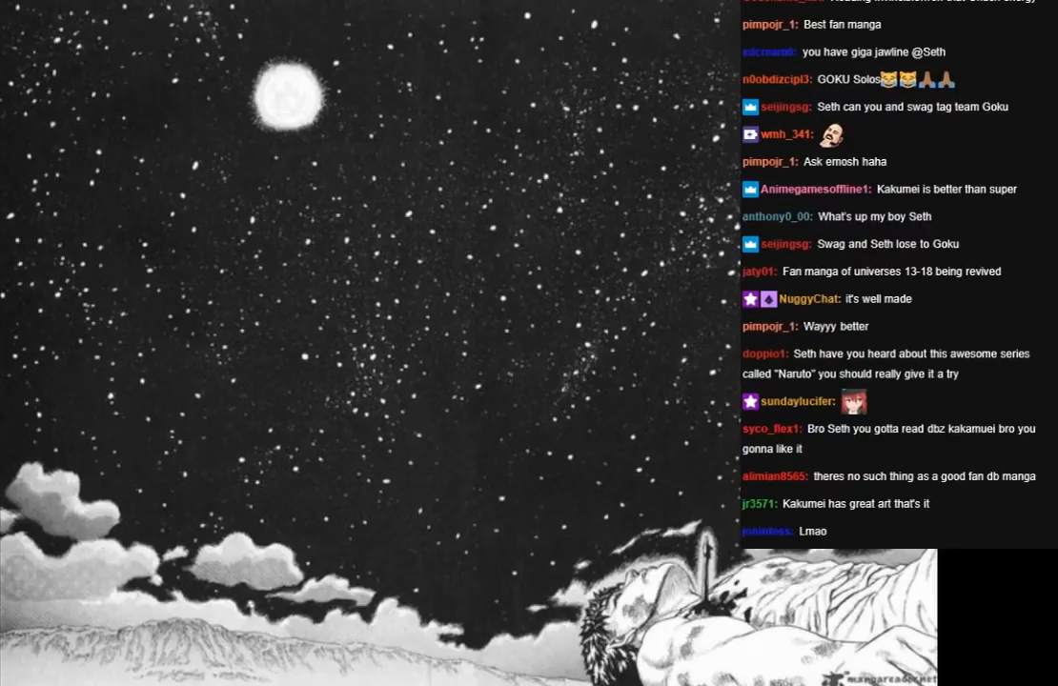
{"action": "scroll", "scroll_direction": "down", "scroll_amount": 3}
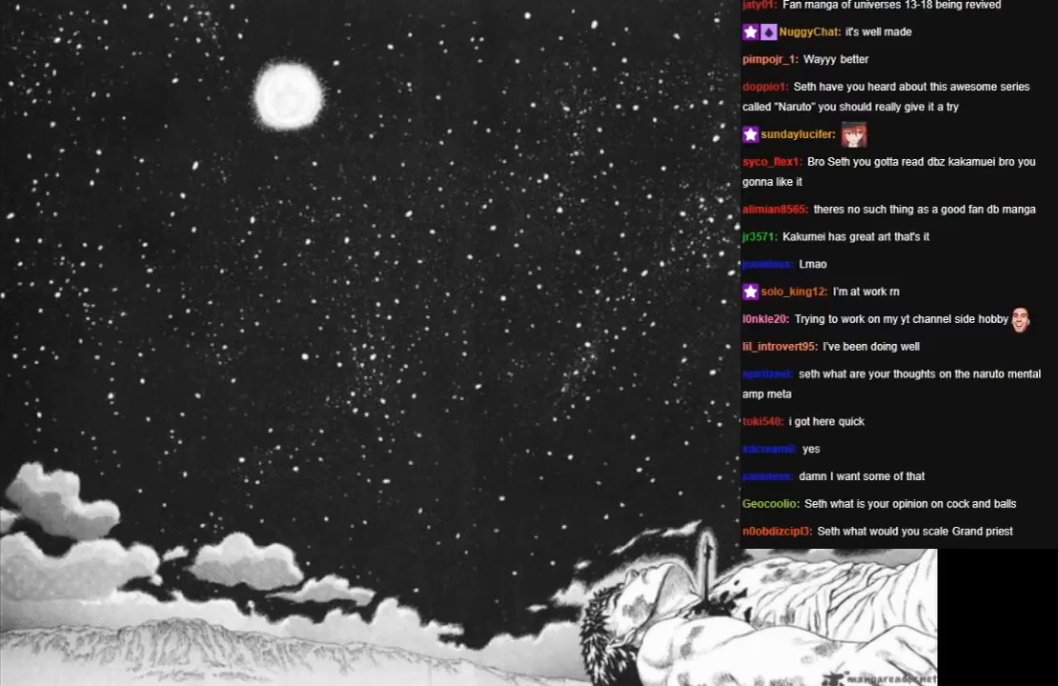
{"action": "scroll", "scroll_direction": "down", "scroll_amount": 3}
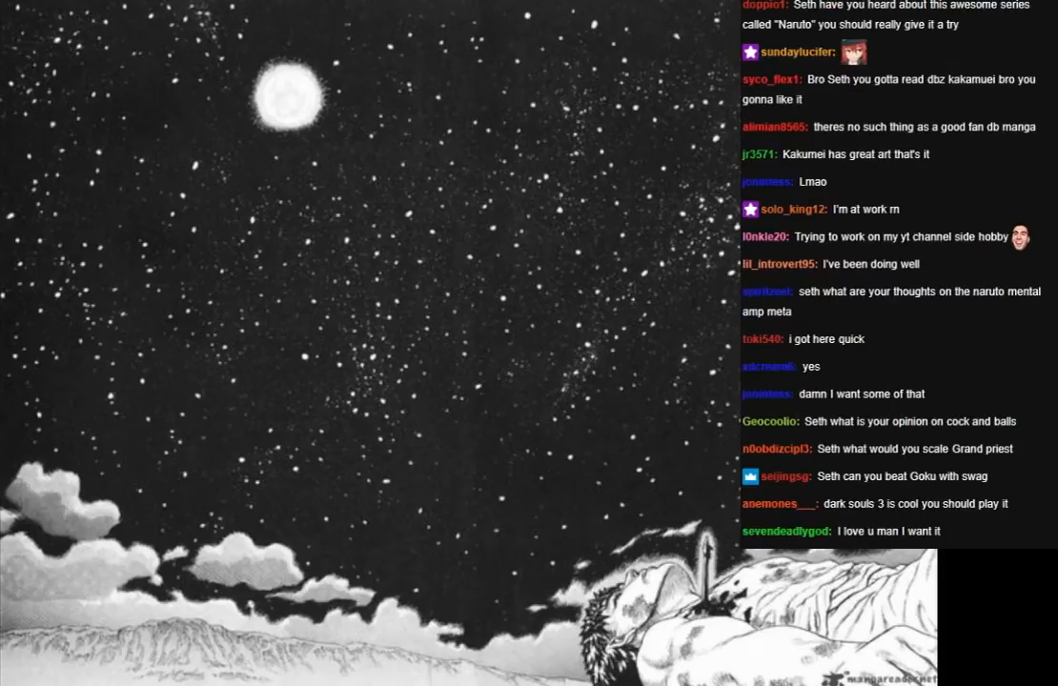
{"action": "scroll", "scroll_direction": "down", "scroll_amount": 3}
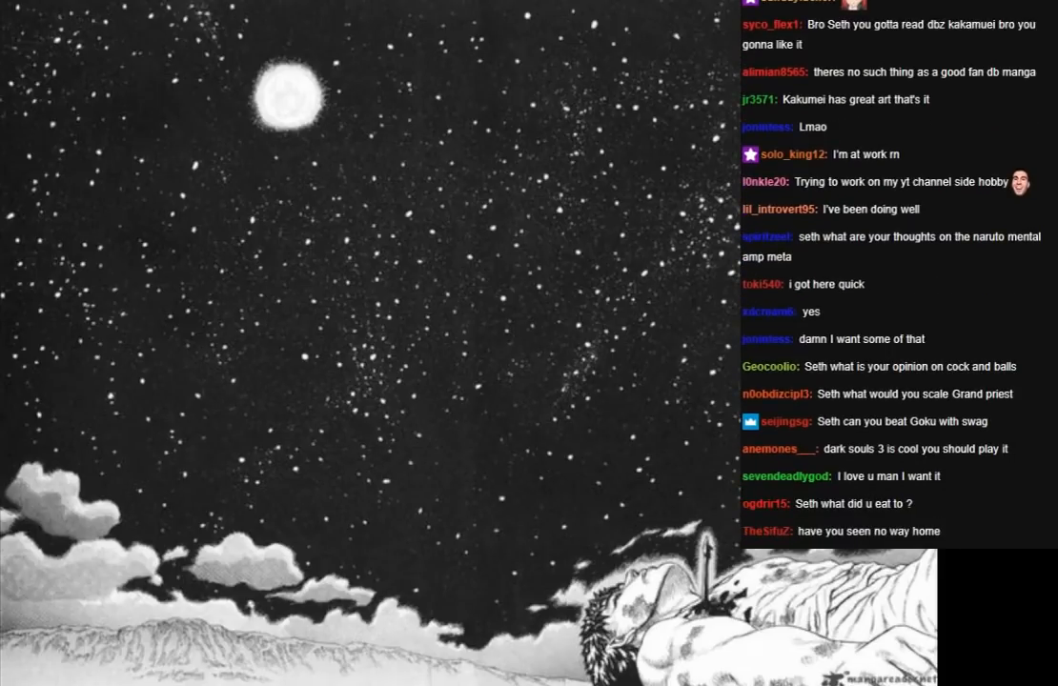
{"action": "scroll", "scroll_direction": "down", "scroll_amount": 3}
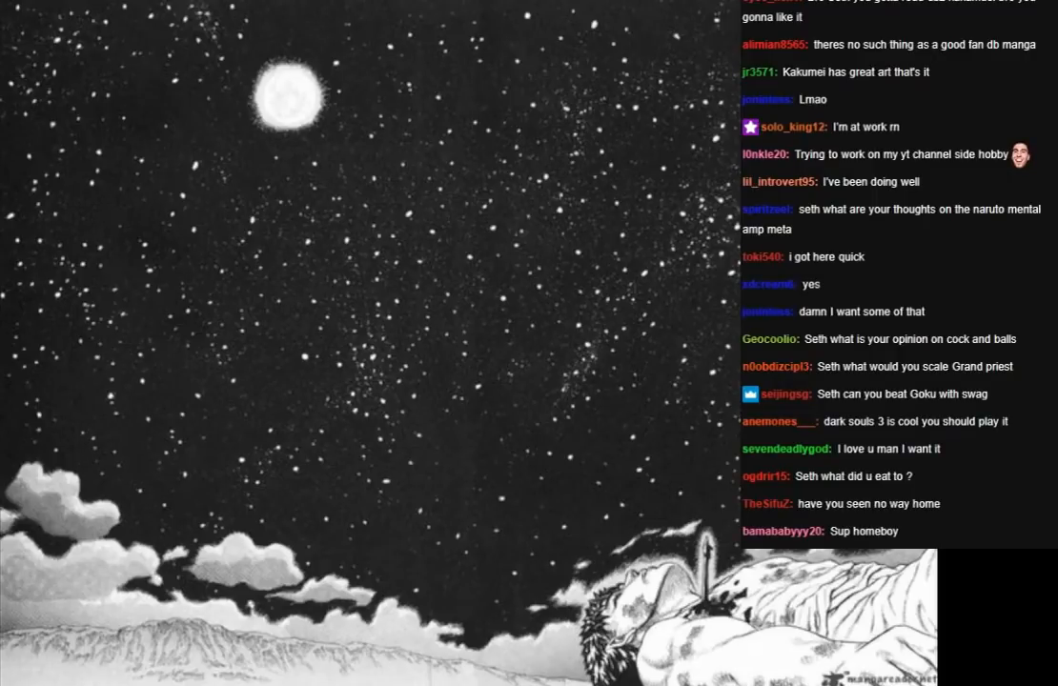
{"action": "scroll", "scroll_direction": "down", "scroll_amount": 3}
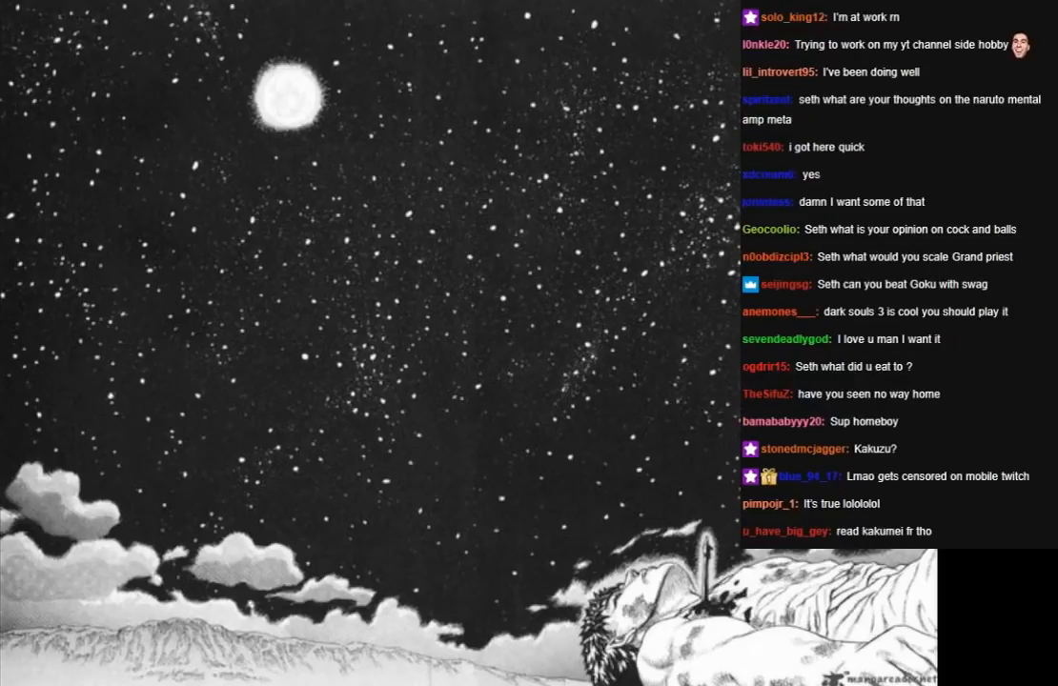
{"action": "scroll", "scroll_direction": "down", "scroll_amount": 3}
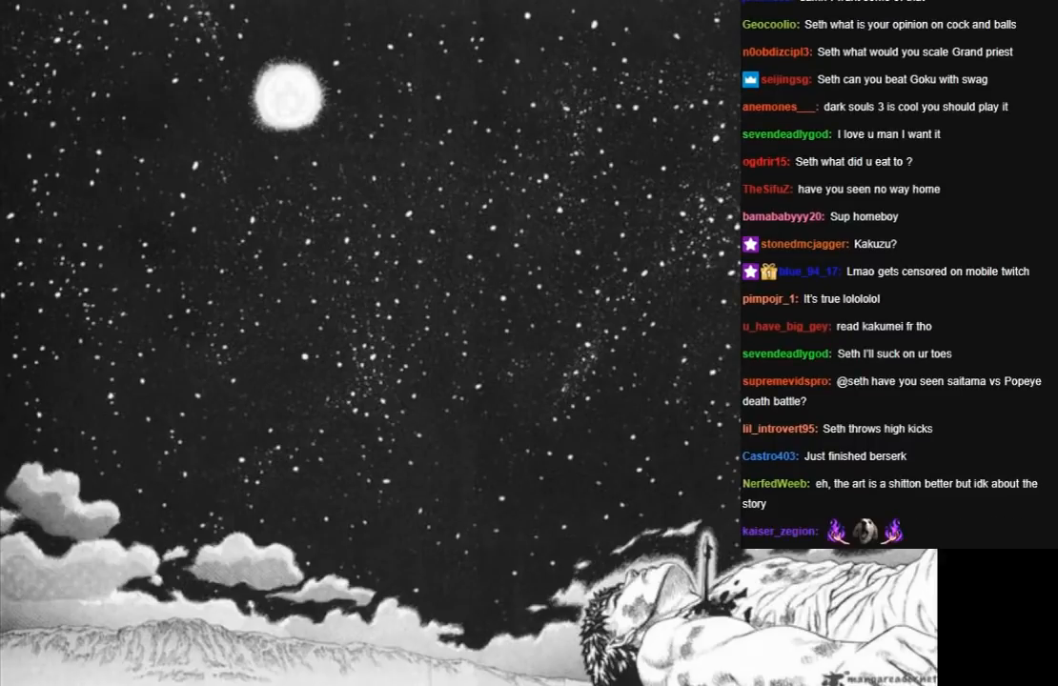
{"action": "scroll", "scroll_direction": "down", "scroll_amount": 3}
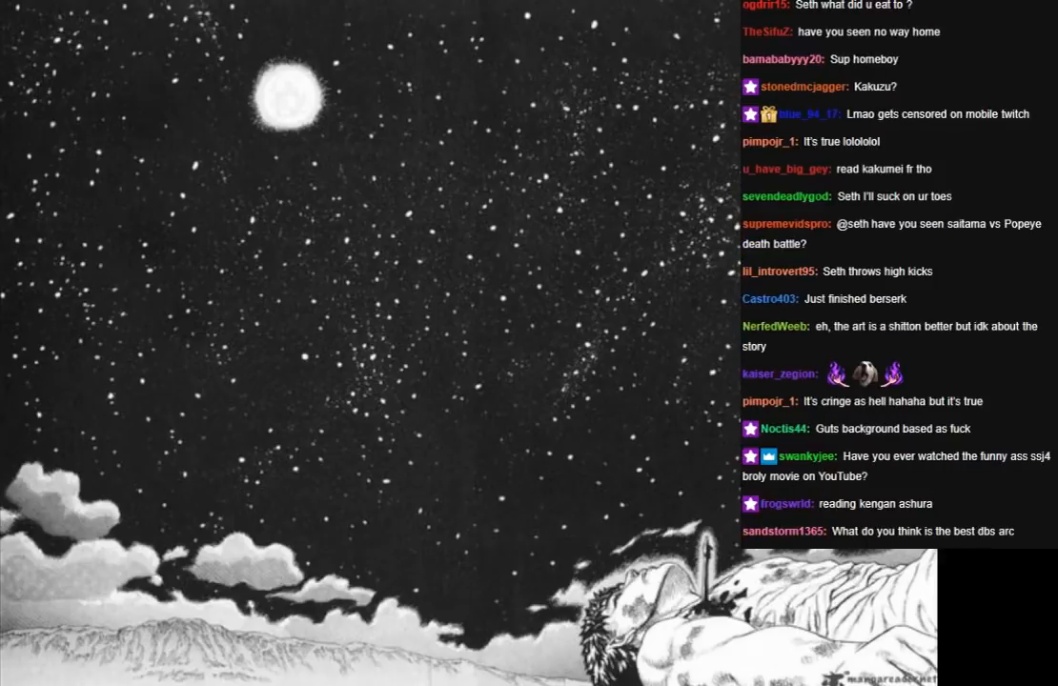
{"action": "scroll", "scroll_direction": "down", "scroll_amount": 3}
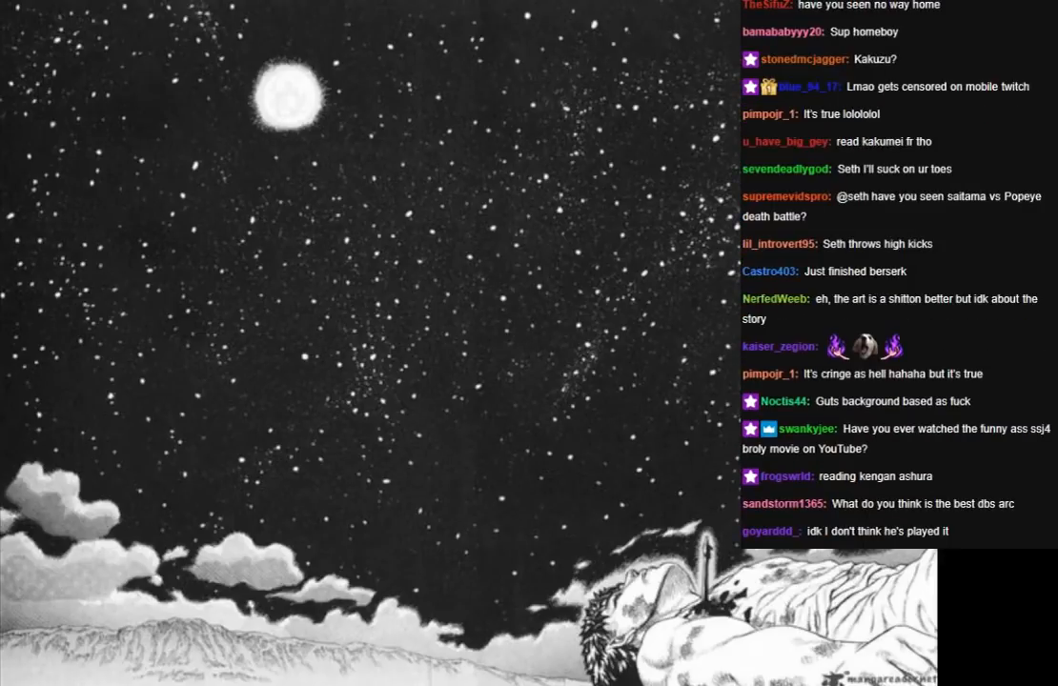
{"action": "scroll", "scroll_direction": "down", "scroll_amount": 3}
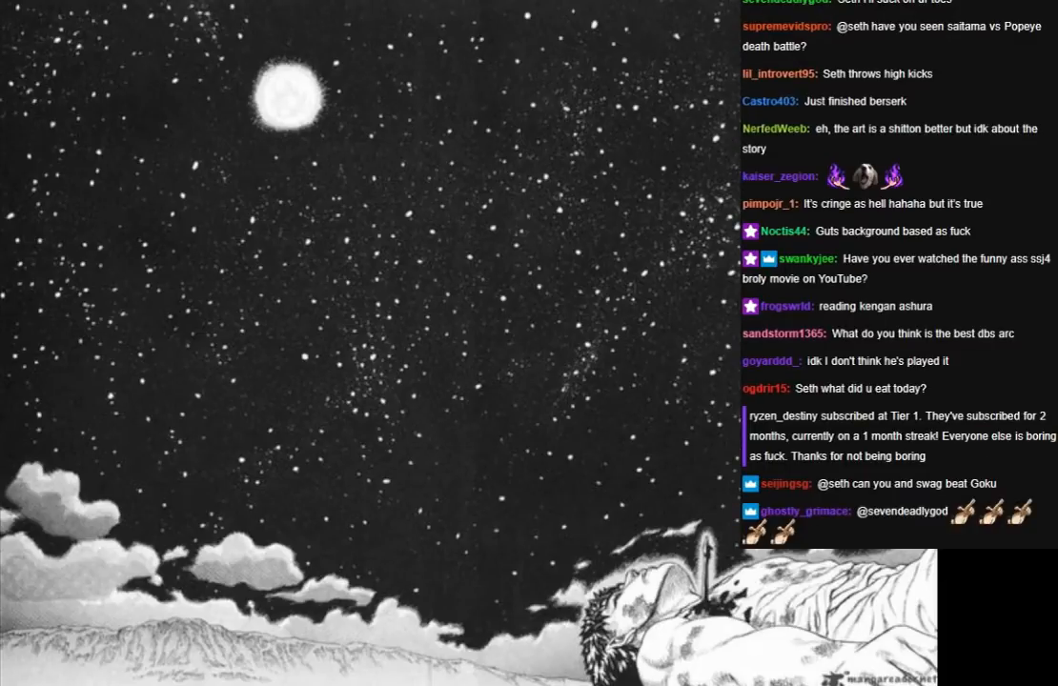
{"action": "scroll", "scroll_direction": "down", "scroll_amount": 3}
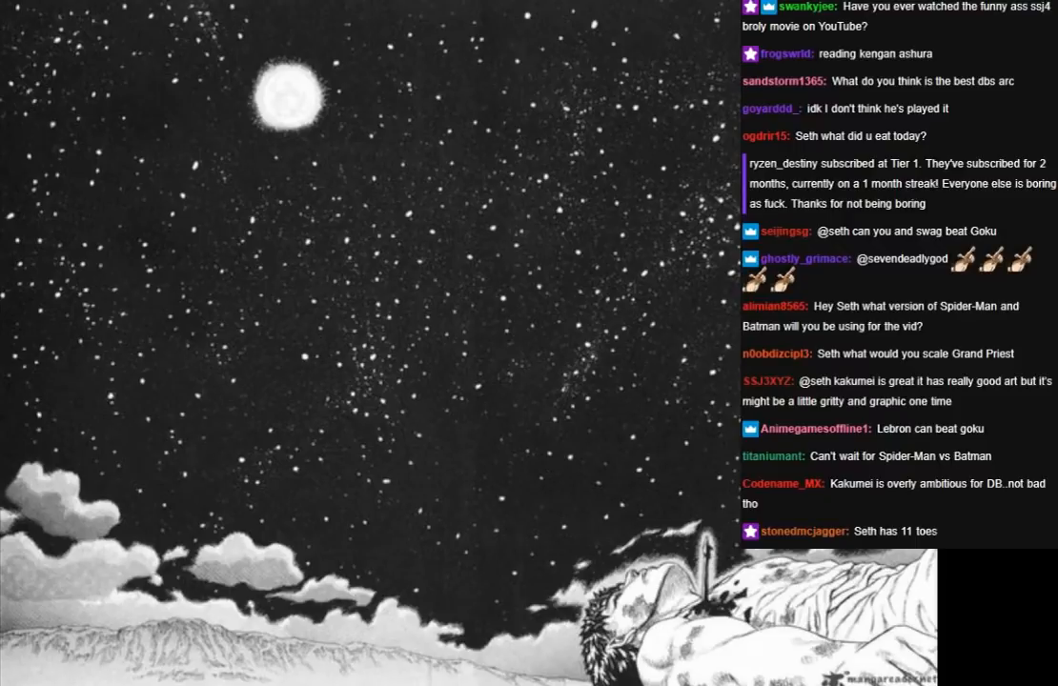
{"action": "scroll", "scroll_direction": "down", "scroll_amount": 3}
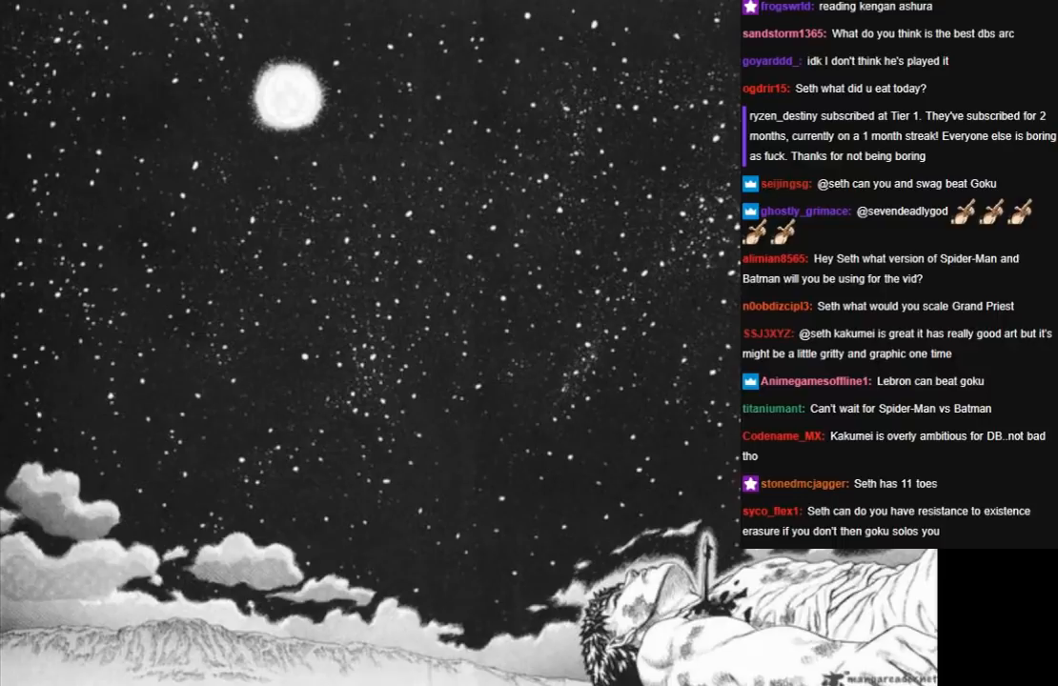
{"action": "scroll", "scroll_direction": "down", "scroll_amount": 3}
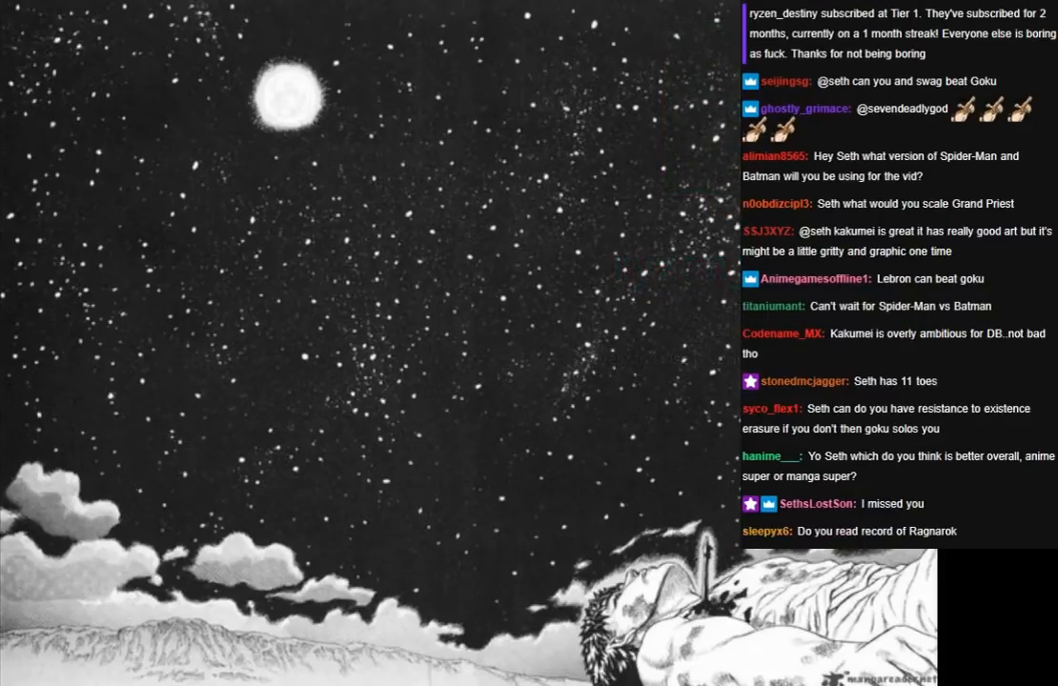
{"action": "scroll", "scroll_direction": "down", "scroll_amount": 3}
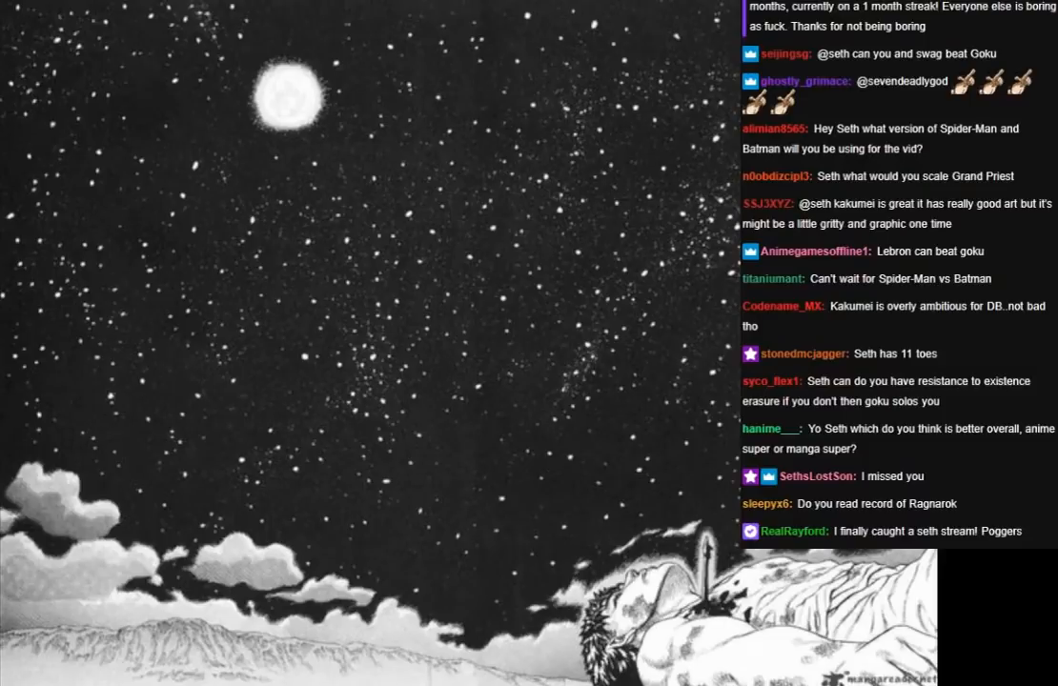
{"action": "scroll", "scroll_direction": "down", "scroll_amount": 3}
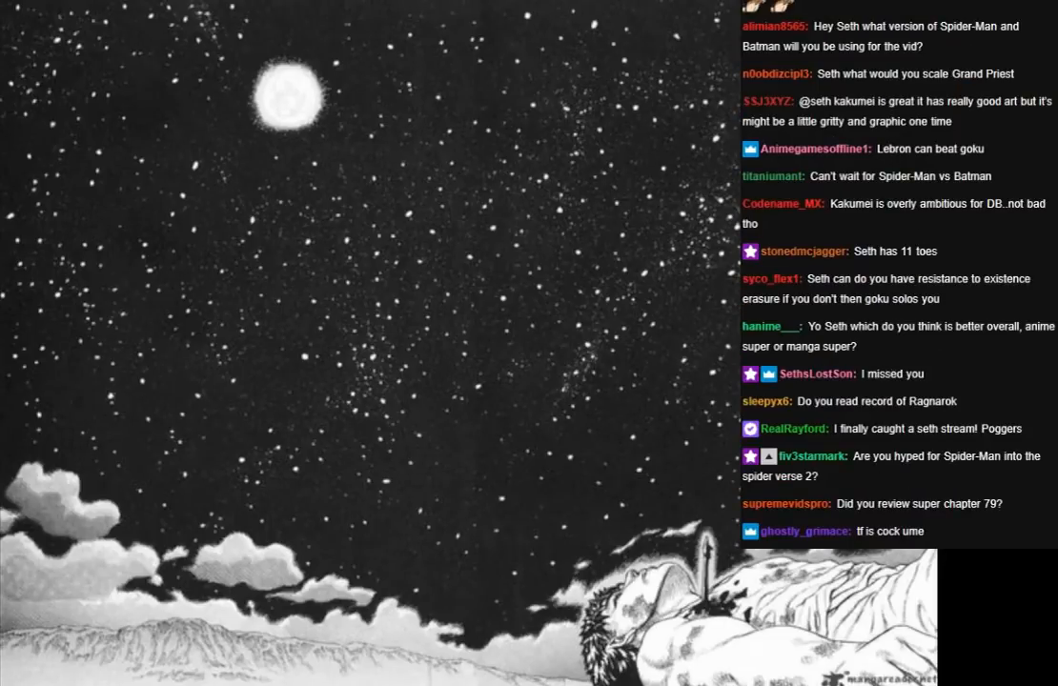
{"action": "scroll", "scroll_direction": "down", "scroll_amount": 3}
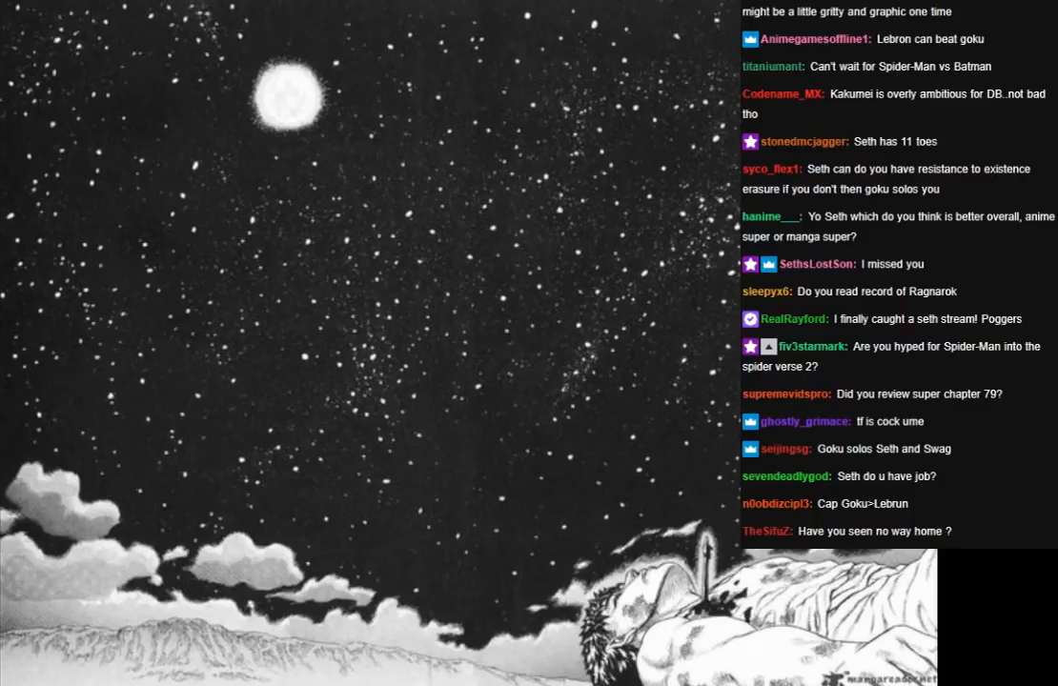
{"action": "scroll", "scroll_direction": "down", "scroll_amount": 3}
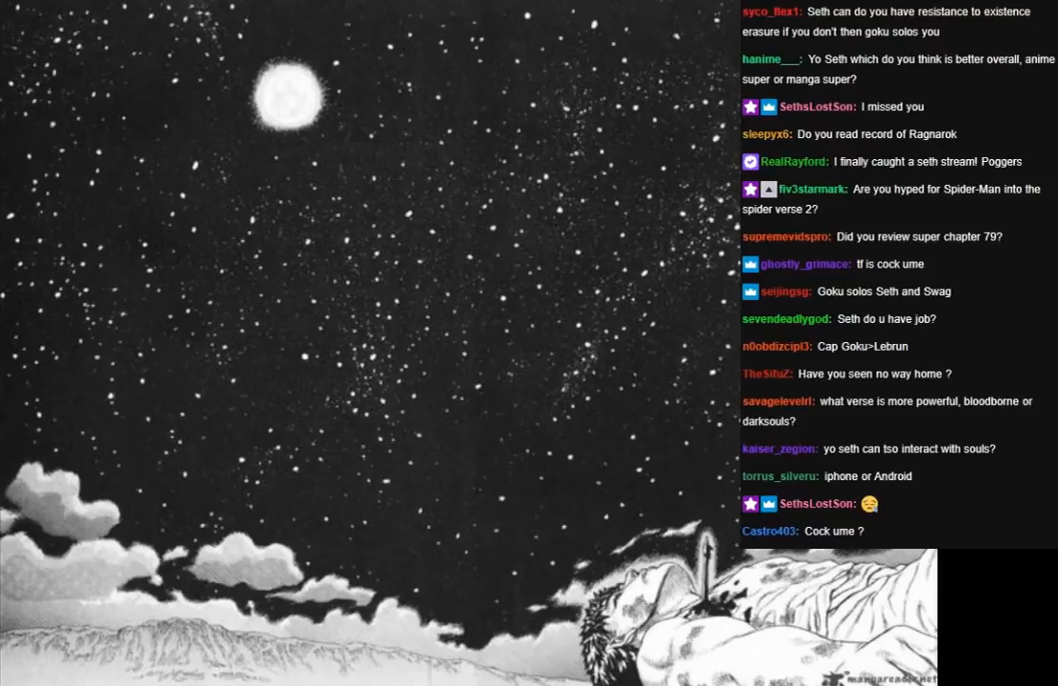
{"action": "scroll", "scroll_direction": "down", "scroll_amount": 3}
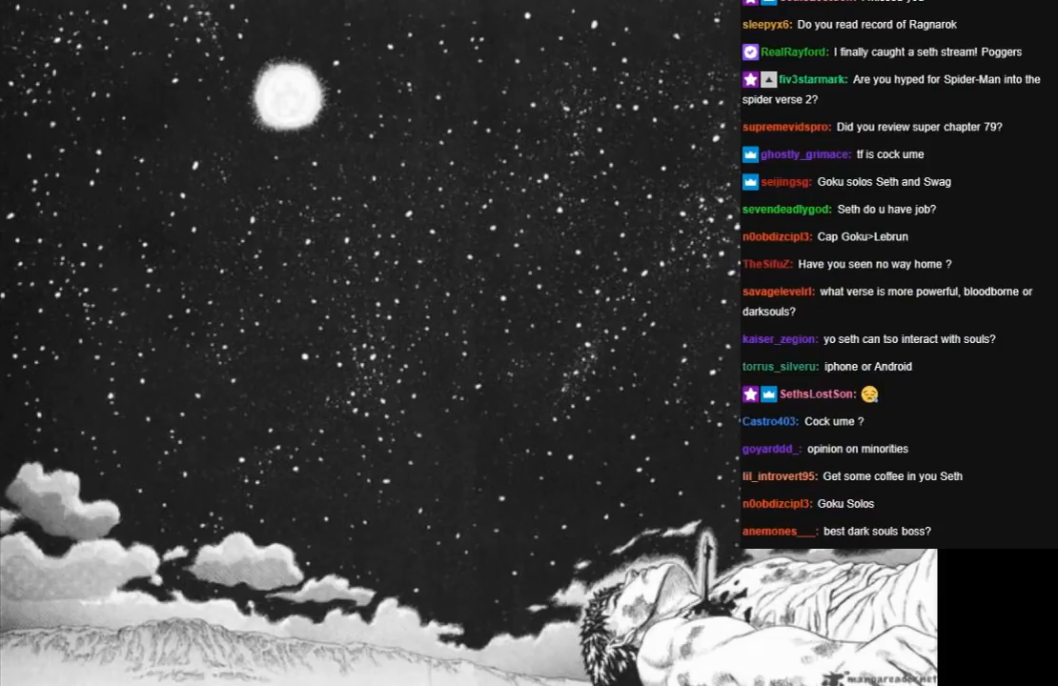
{"action": "scroll", "scroll_direction": "down", "scroll_amount": 3}
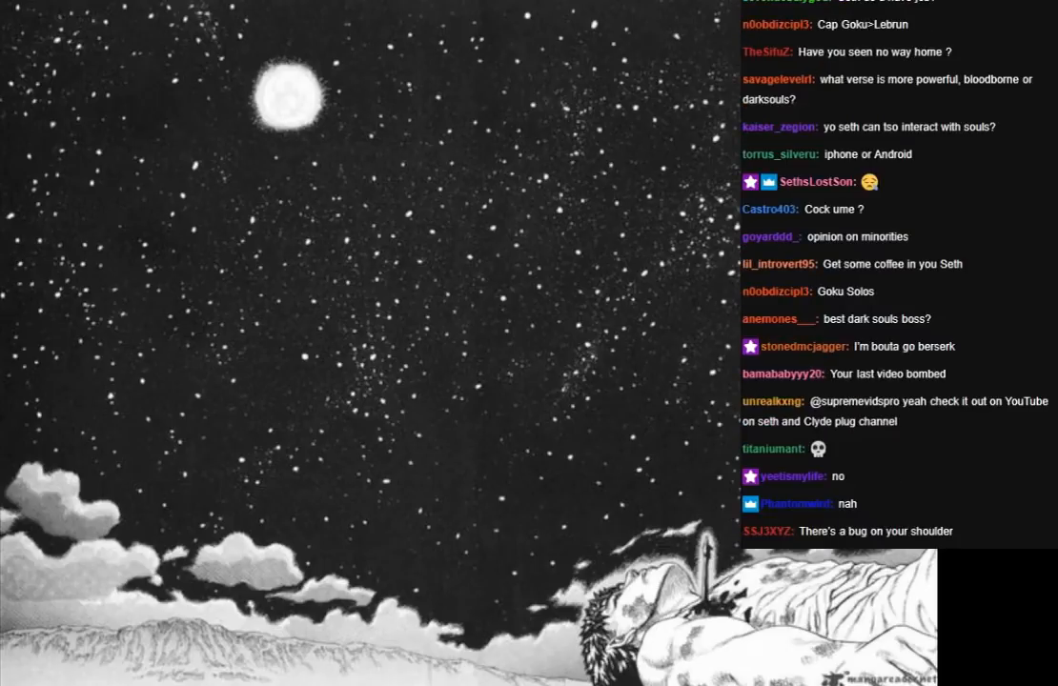
{"action": "scroll", "scroll_direction": "down", "scroll_amount": 3}
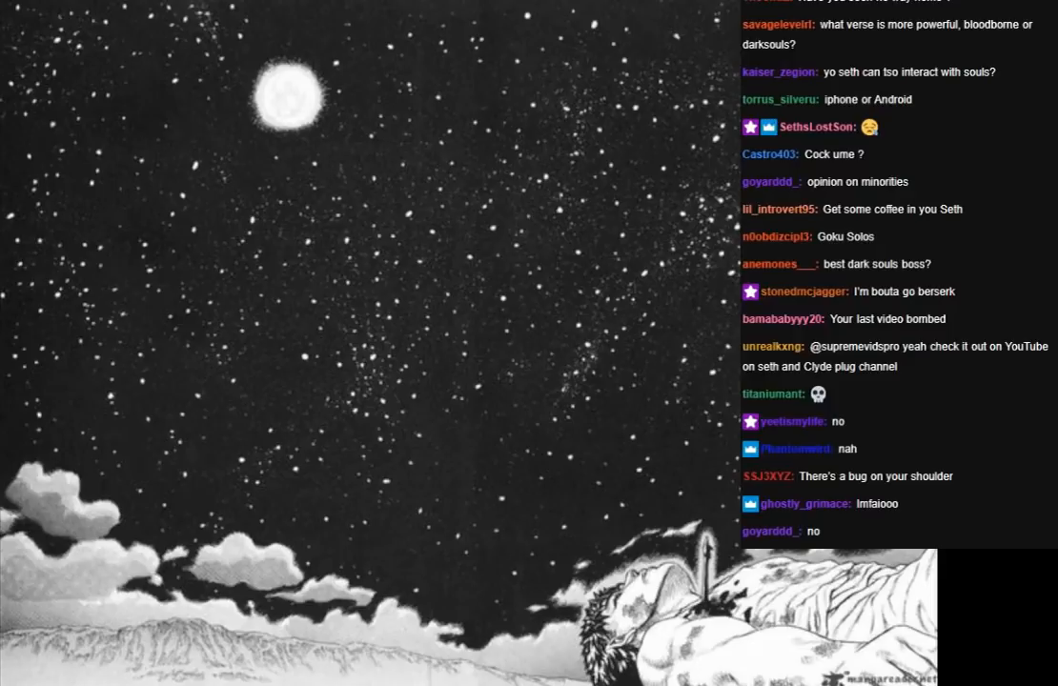
{"action": "scroll", "scroll_direction": "down", "scroll_amount": 3}
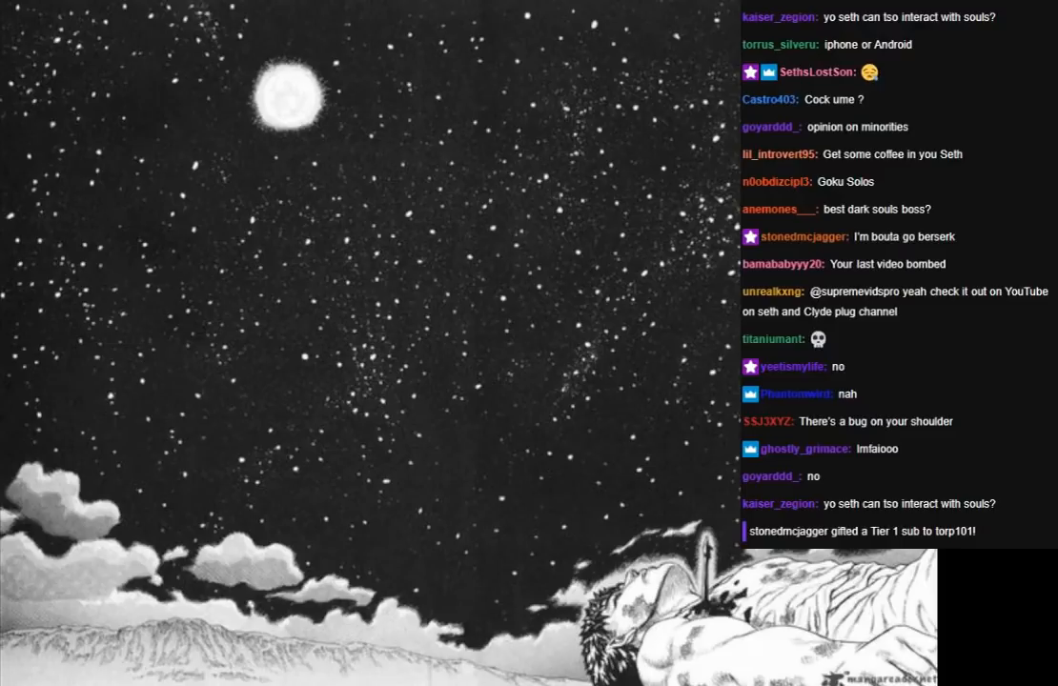
{"action": "scroll", "scroll_direction": "down", "scroll_amount": 3}
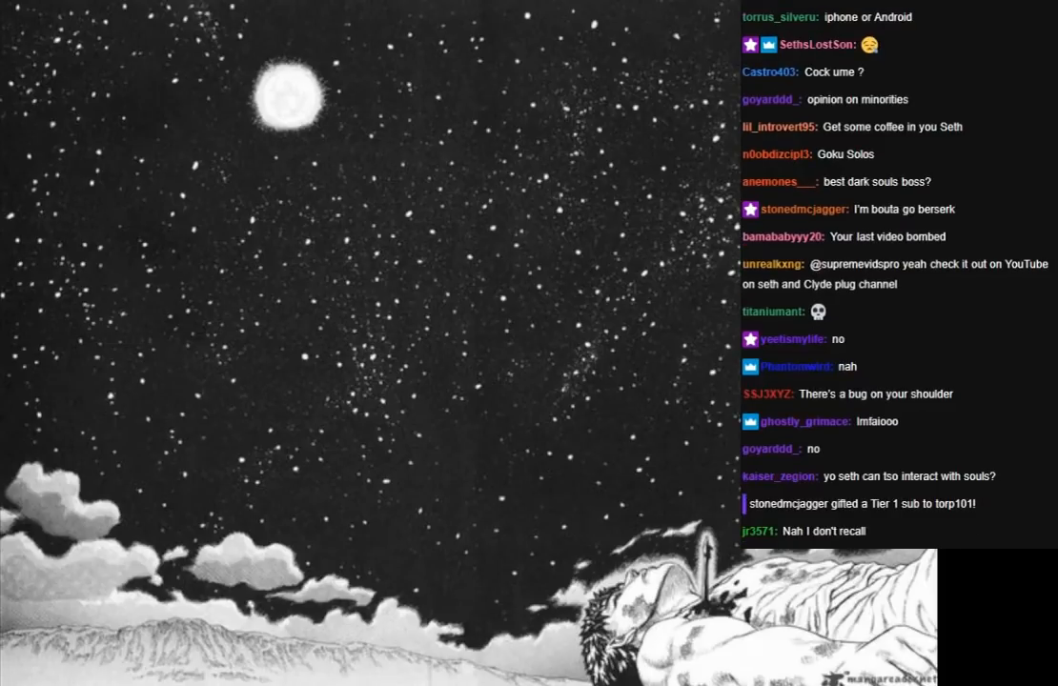
{"action": "scroll", "scroll_direction": "down", "scroll_amount": 3}
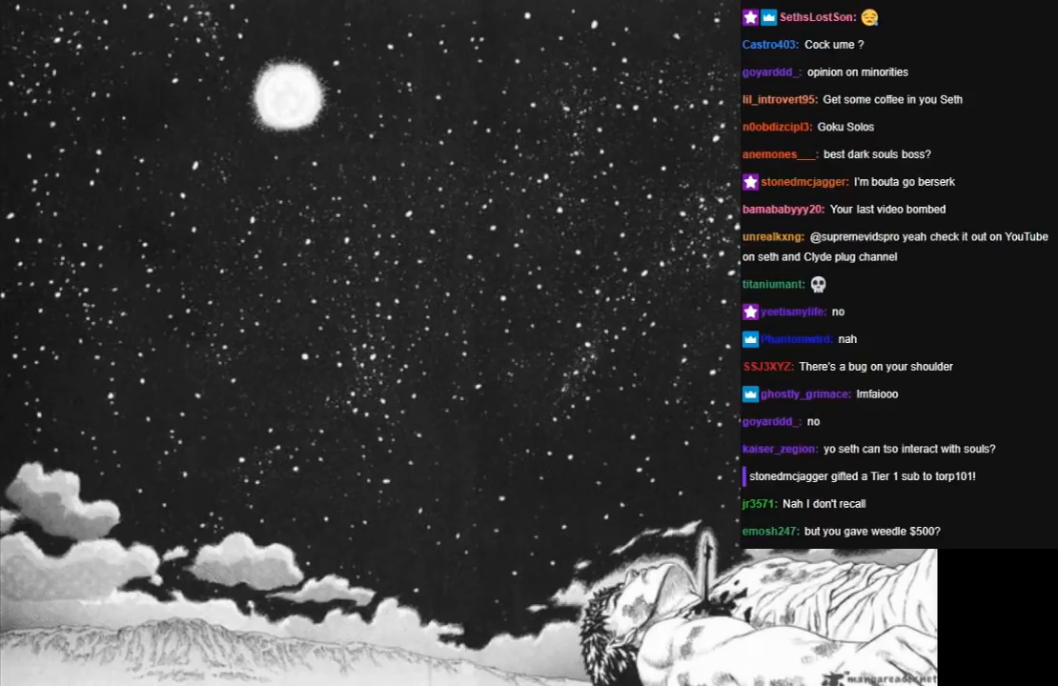
{"action": "scroll", "scroll_direction": "down", "scroll_amount": 3}
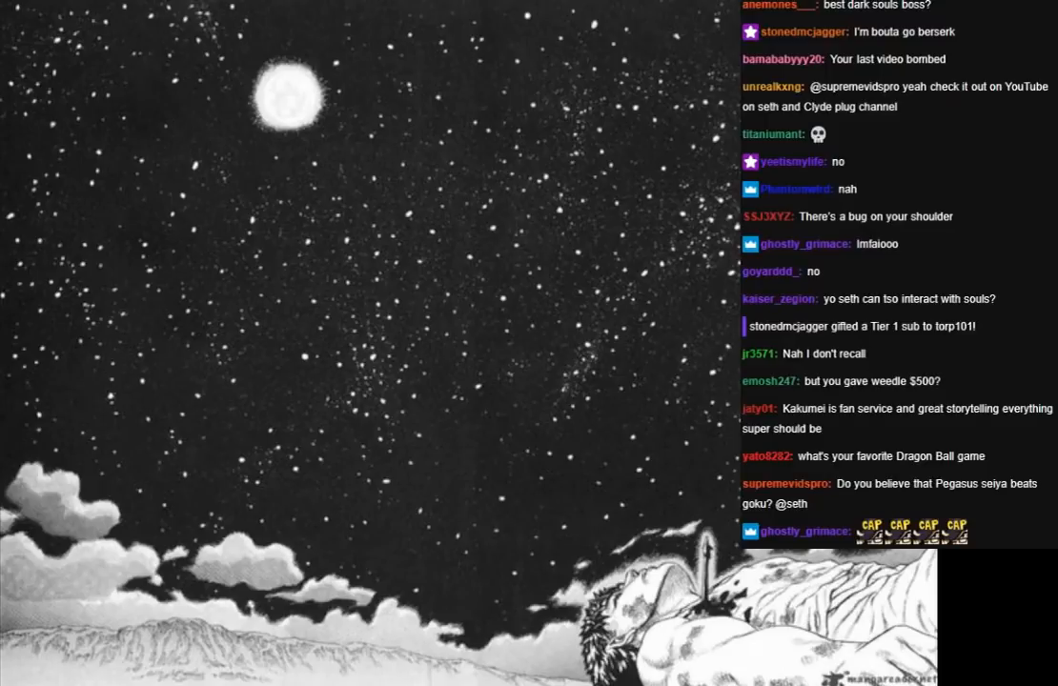
{"action": "scroll", "scroll_direction": "down", "scroll_amount": 3}
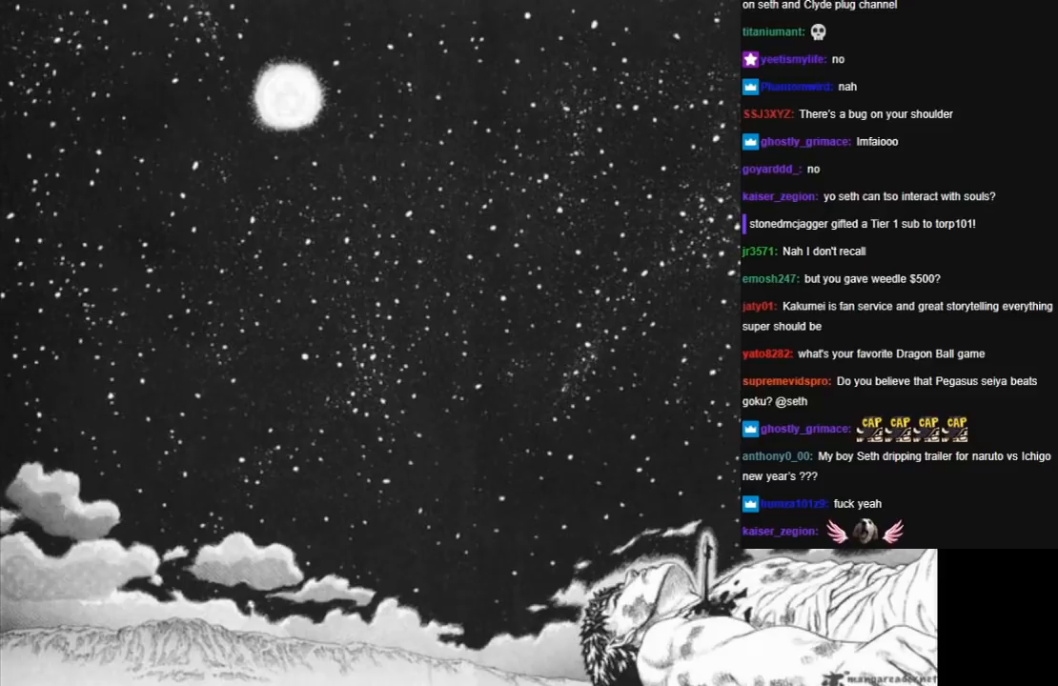
{"action": "scroll", "scroll_direction": "down", "scroll_amount": 3}
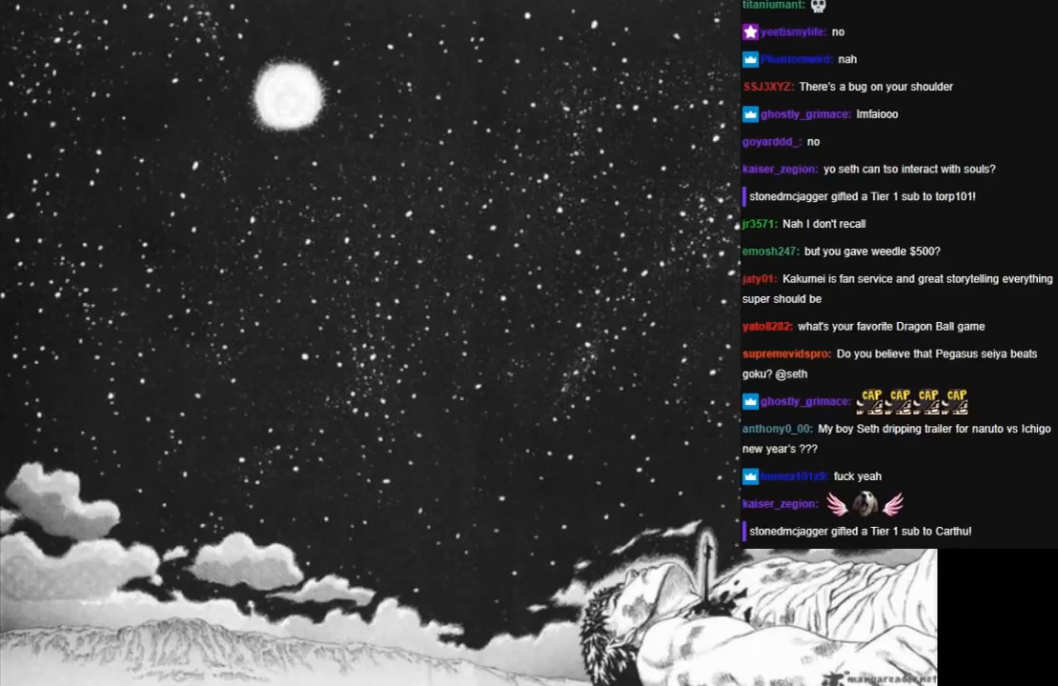
{"action": "scroll", "scroll_direction": "down", "scroll_amount": 3}
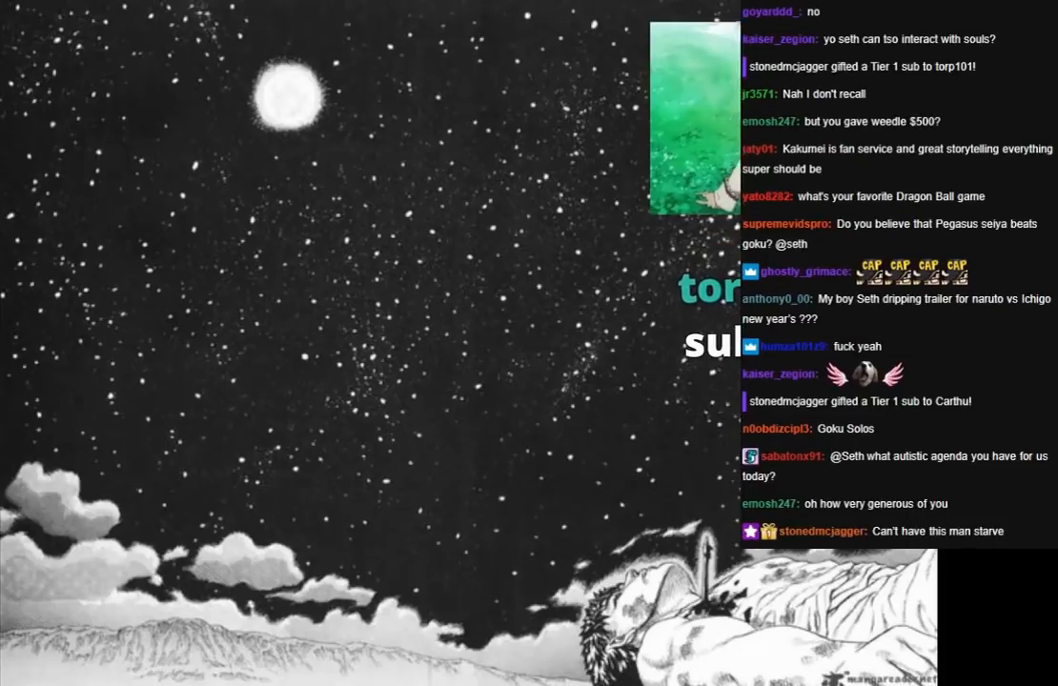
{"action": "scroll", "scroll_direction": "down", "scroll_amount": 3}
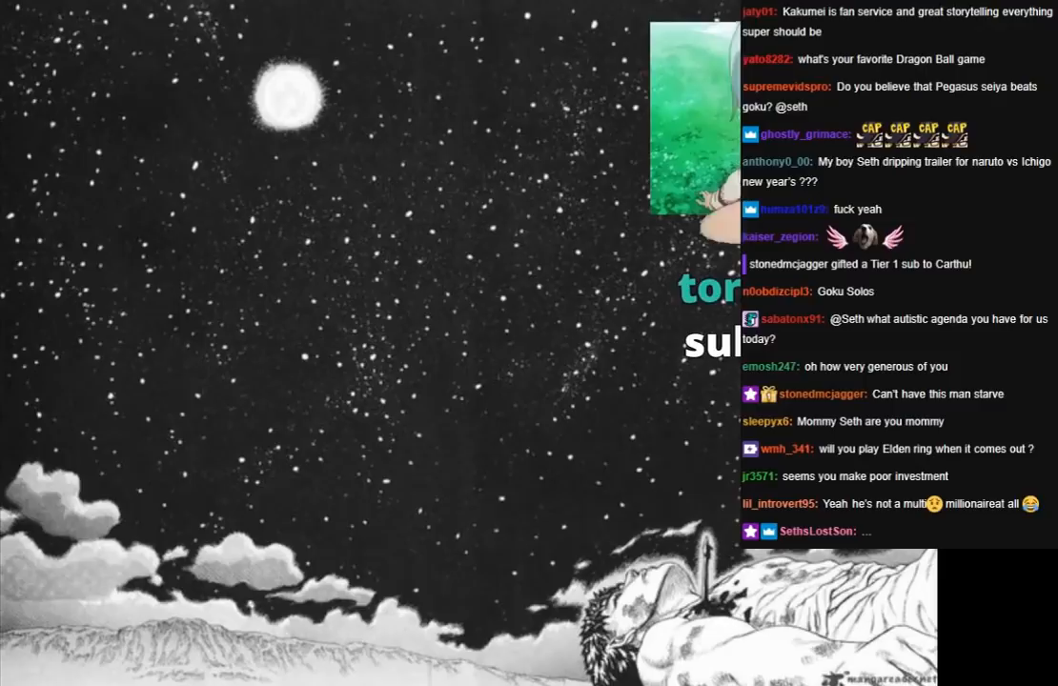
{"action": "scroll", "scroll_direction": "down", "scroll_amount": 3}
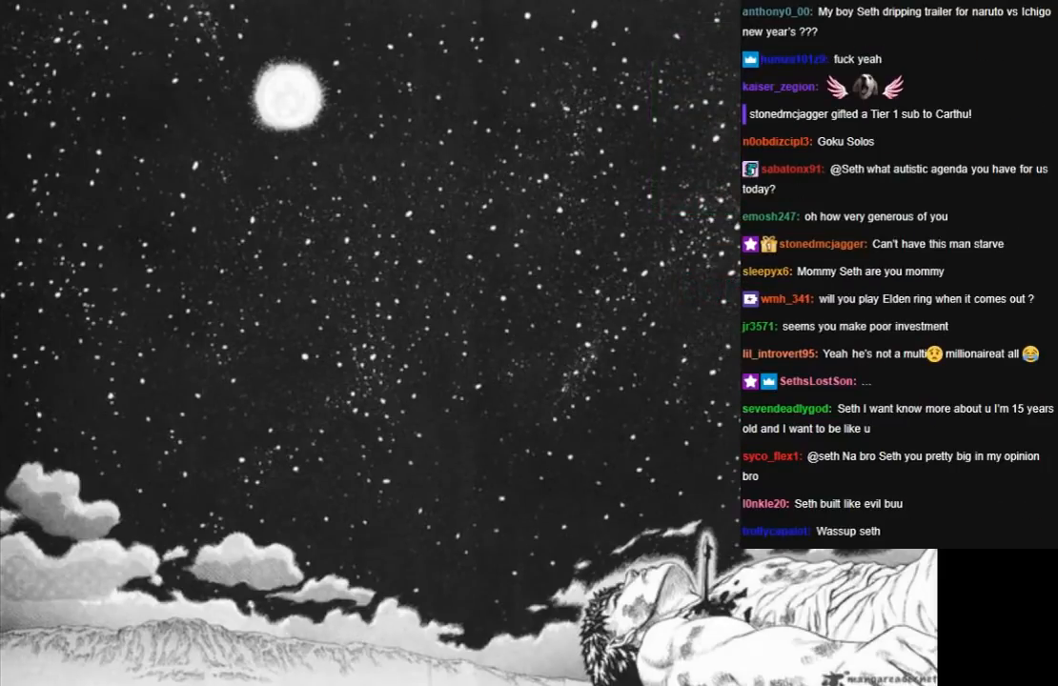
{"action": "scroll", "scroll_direction": "down", "scroll_amount": 3}
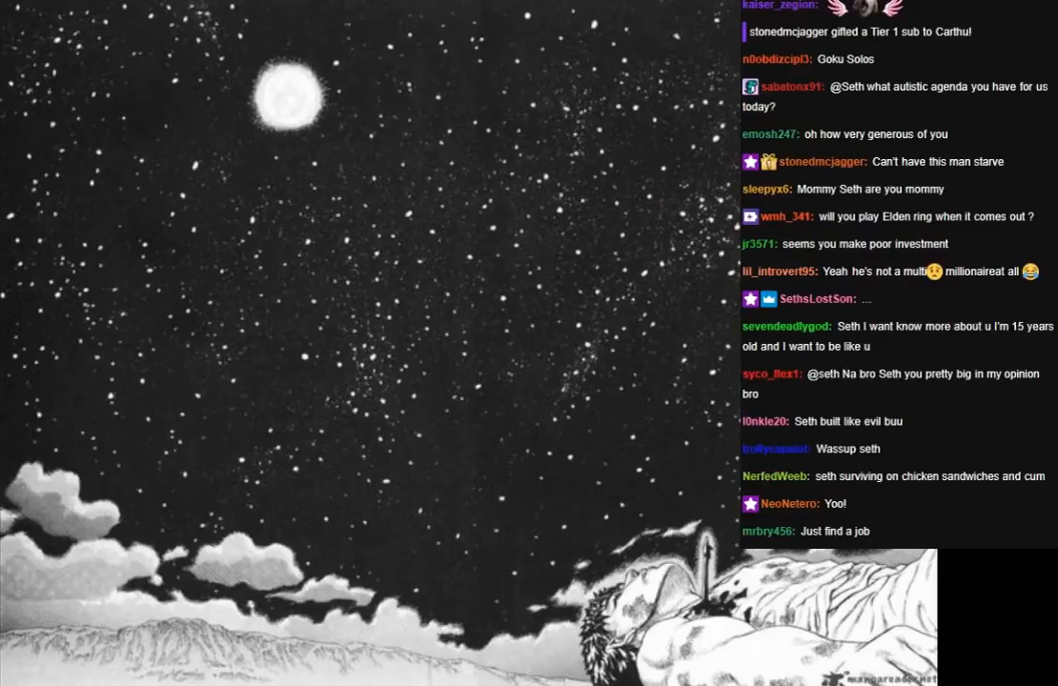
{"action": "scroll", "scroll_direction": "down", "scroll_amount": 3}
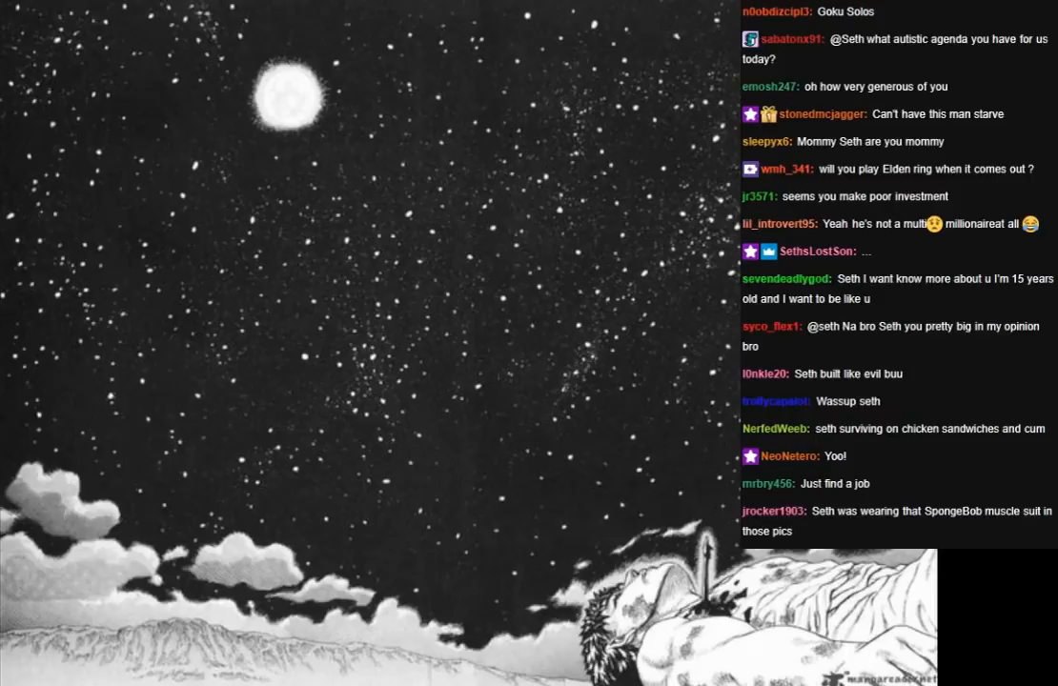
{"action": "scroll", "scroll_direction": "down", "scroll_amount": 3}
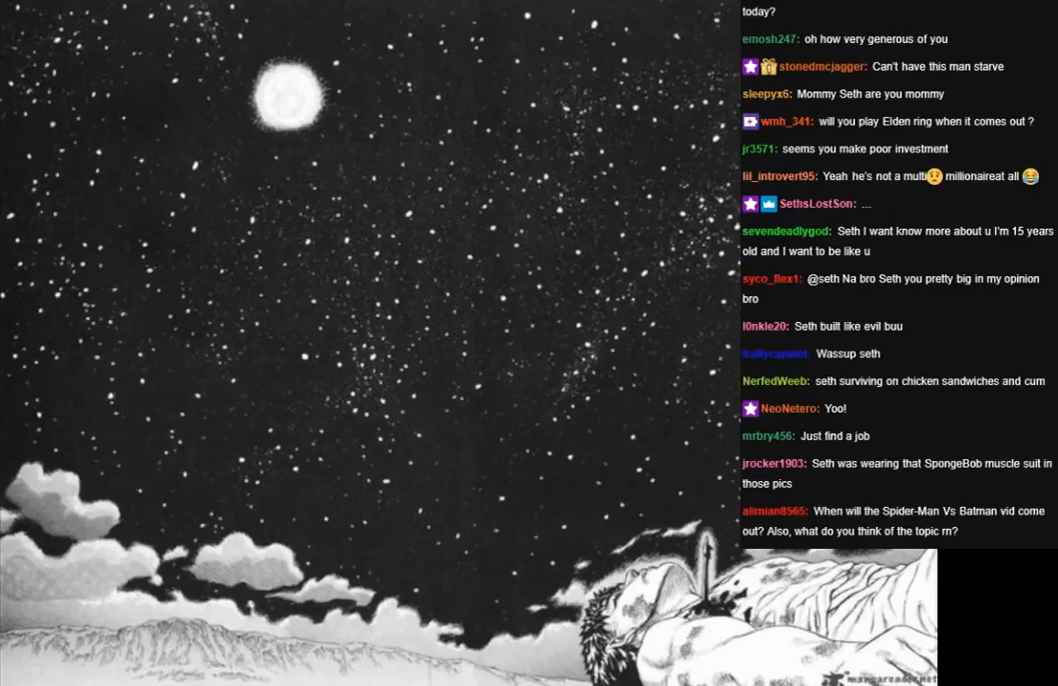
{"action": "scroll", "scroll_direction": "down", "scroll_amount": 3}
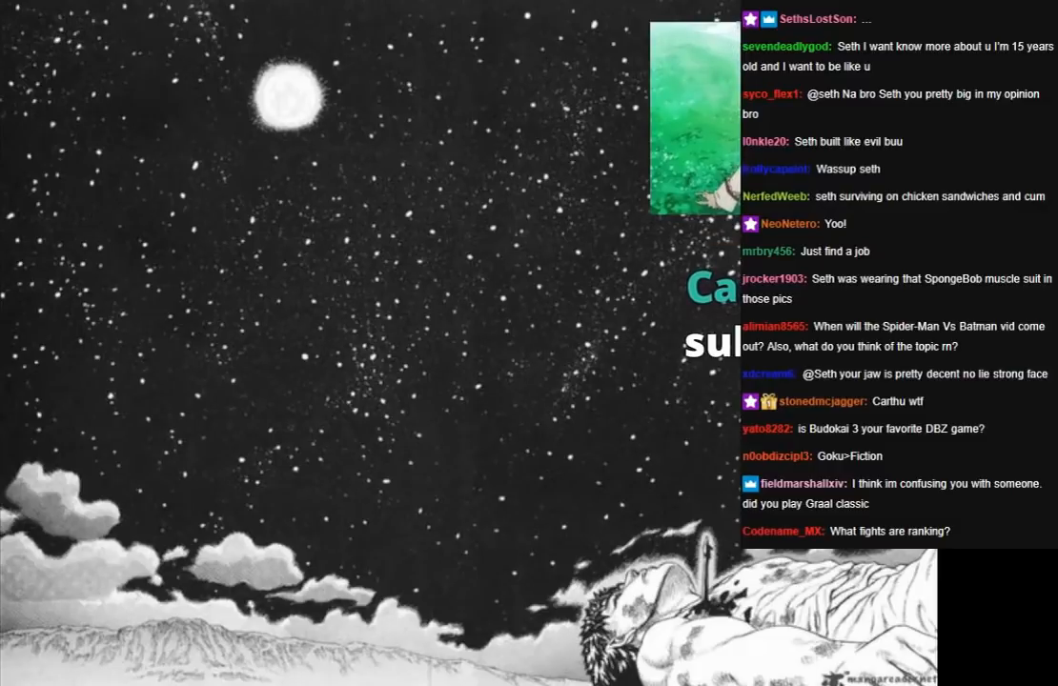
{"action": "scroll", "scroll_direction": "down", "scroll_amount": 3}
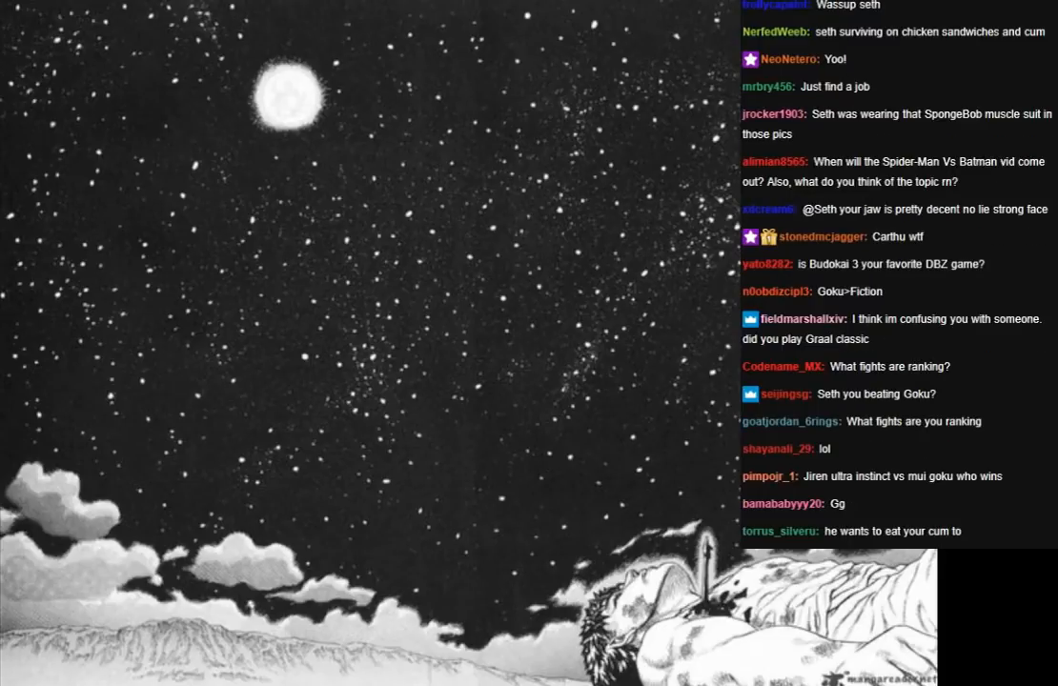
{"action": "scroll", "scroll_direction": "down", "scroll_amount": 3}
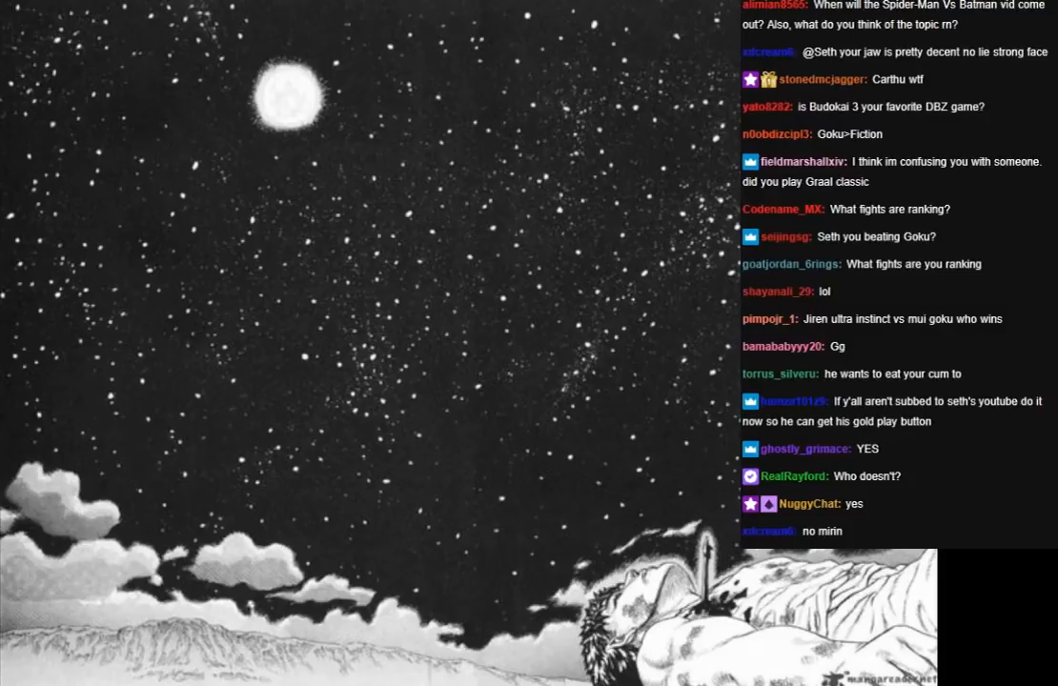
{"action": "scroll", "scroll_direction": "down", "scroll_amount": 3}
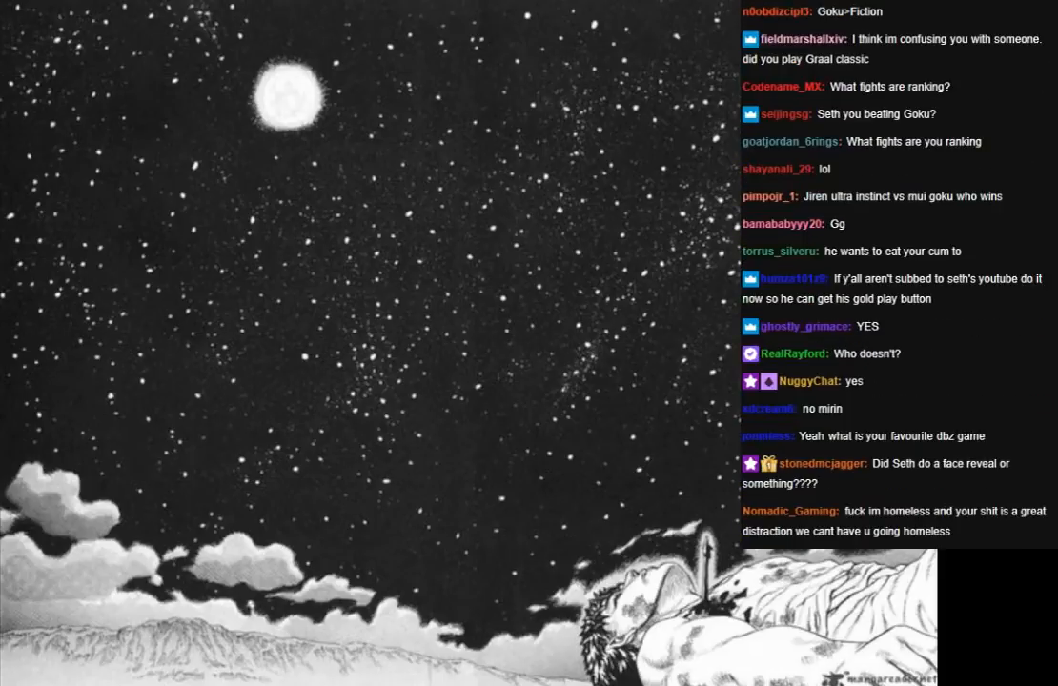
{"action": "scroll", "scroll_direction": "down", "scroll_amount": 3}
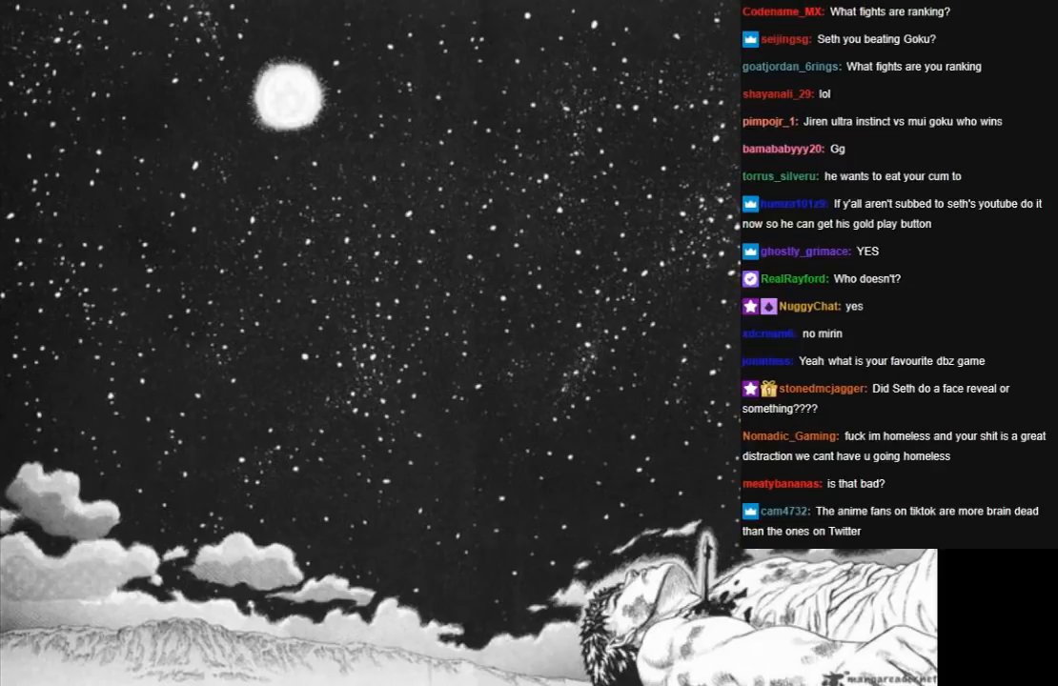
{"action": "scroll", "scroll_direction": "down", "scroll_amount": 3}
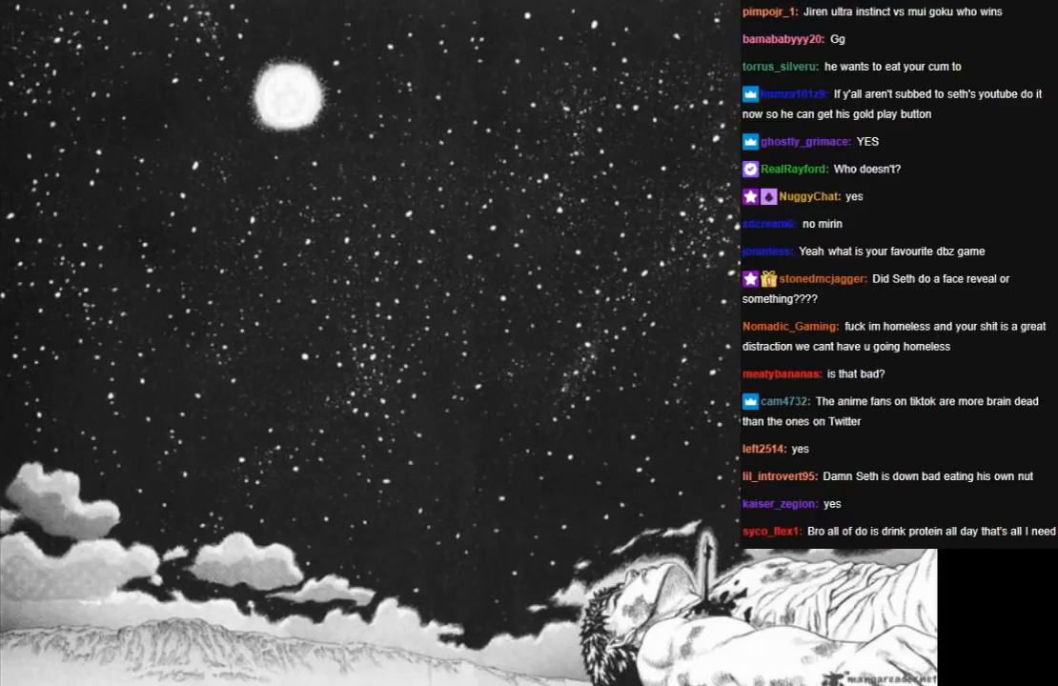
{"action": "scroll", "scroll_direction": "down", "scroll_amount": 3}
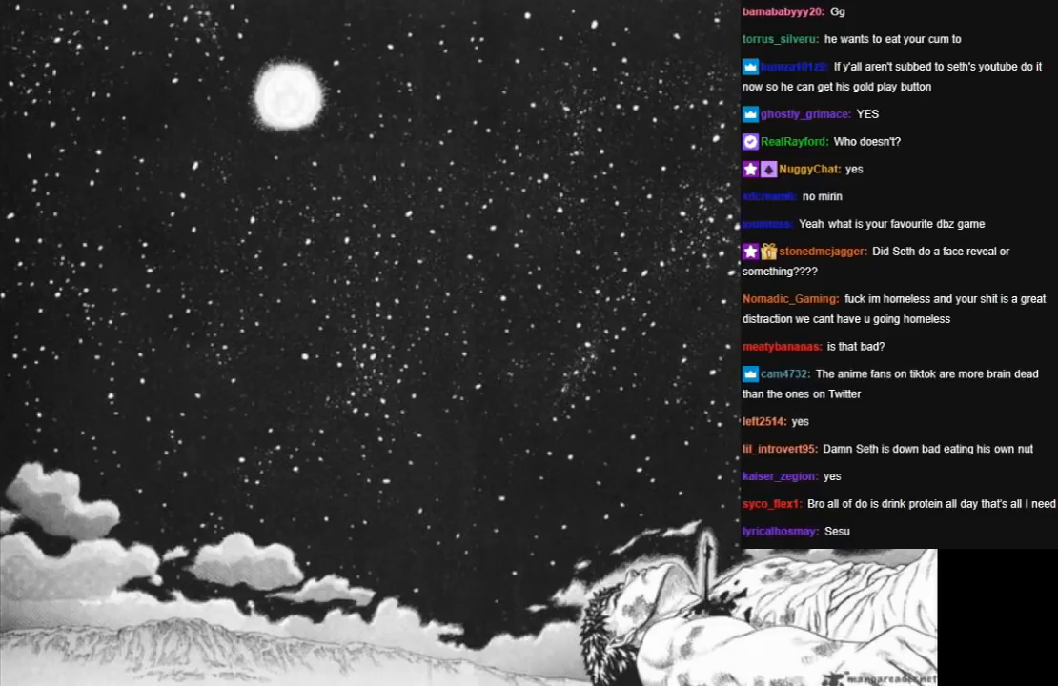
{"action": "scroll", "scroll_direction": "down", "scroll_amount": 3}
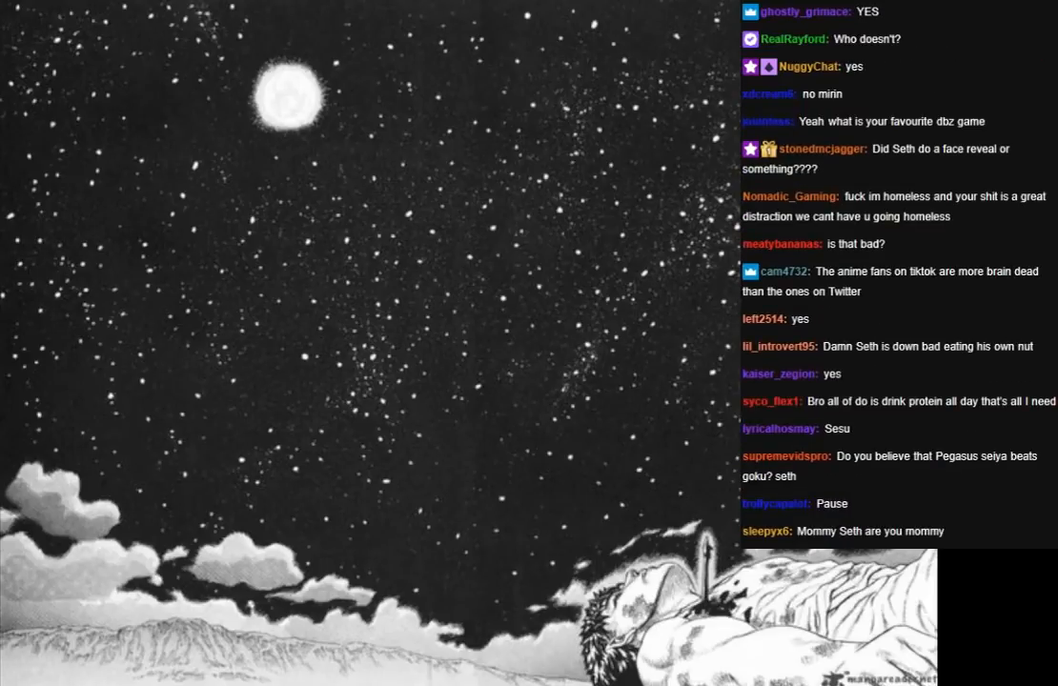
{"action": "scroll", "scroll_direction": "down", "scroll_amount": 3}
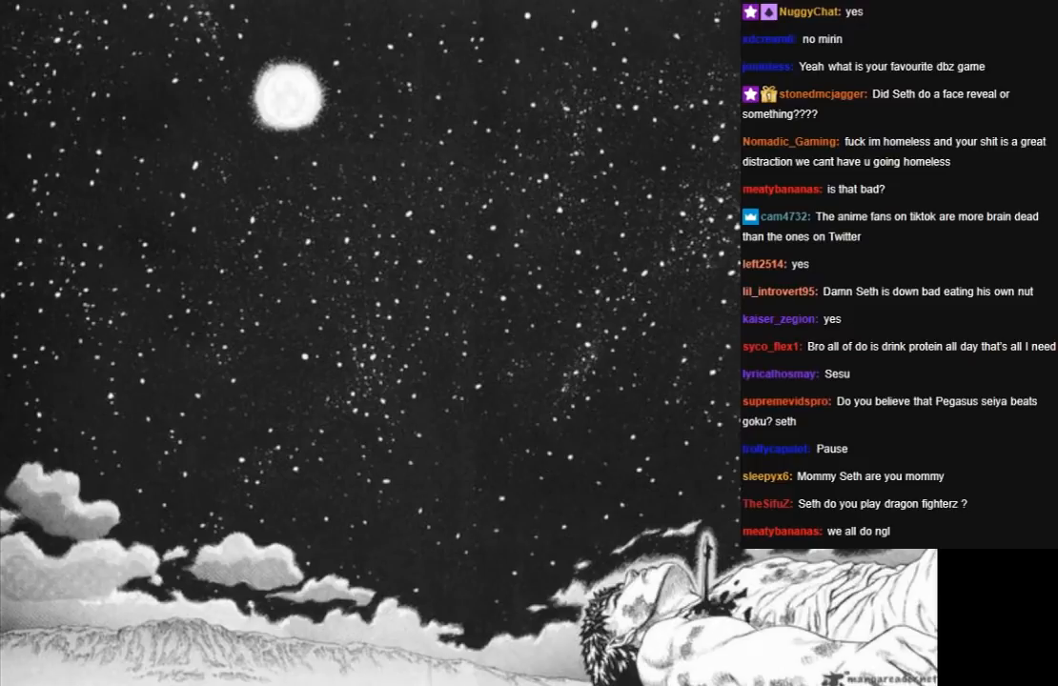
{"action": "scroll", "scroll_direction": "down", "scroll_amount": 3}
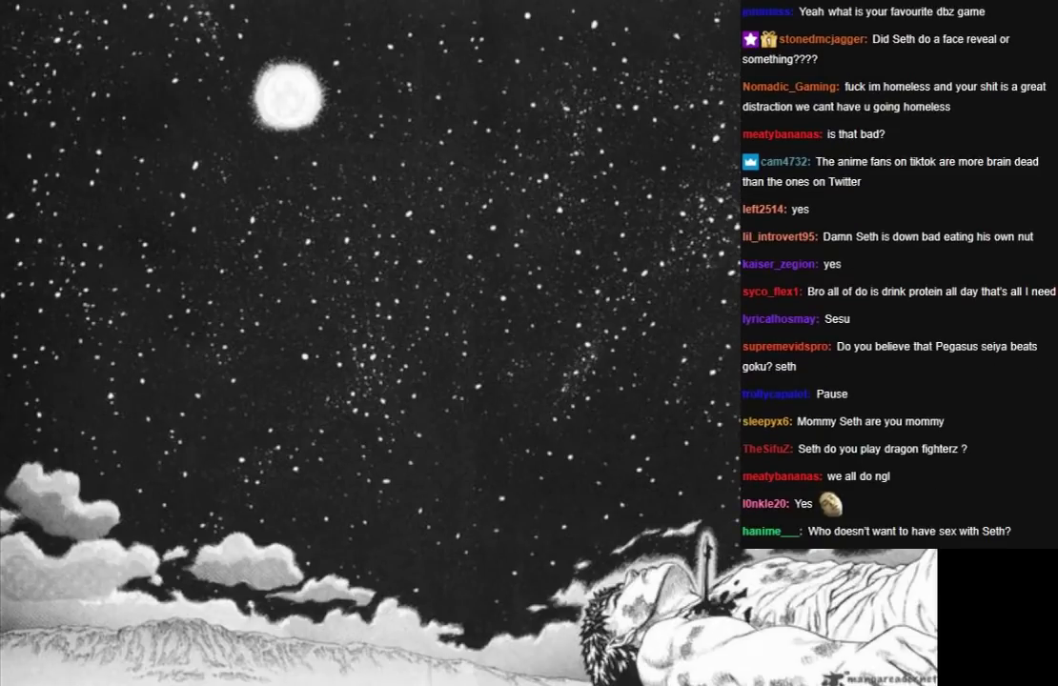
{"action": "scroll", "scroll_direction": "down", "scroll_amount": 3}
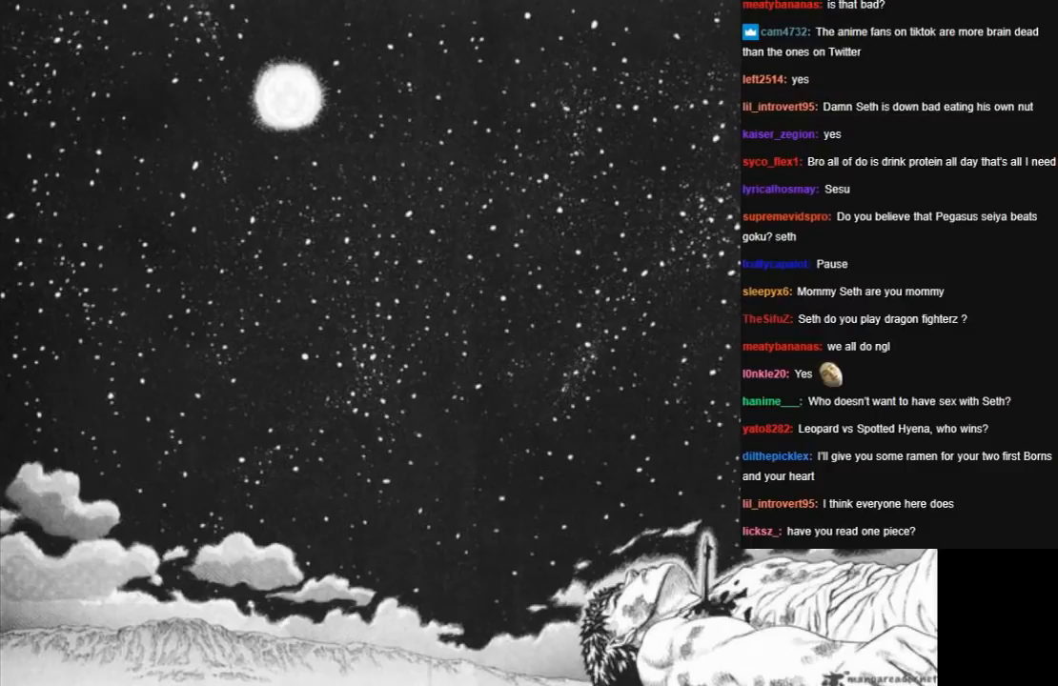
{"action": "scroll", "scroll_direction": "down", "scroll_amount": 3}
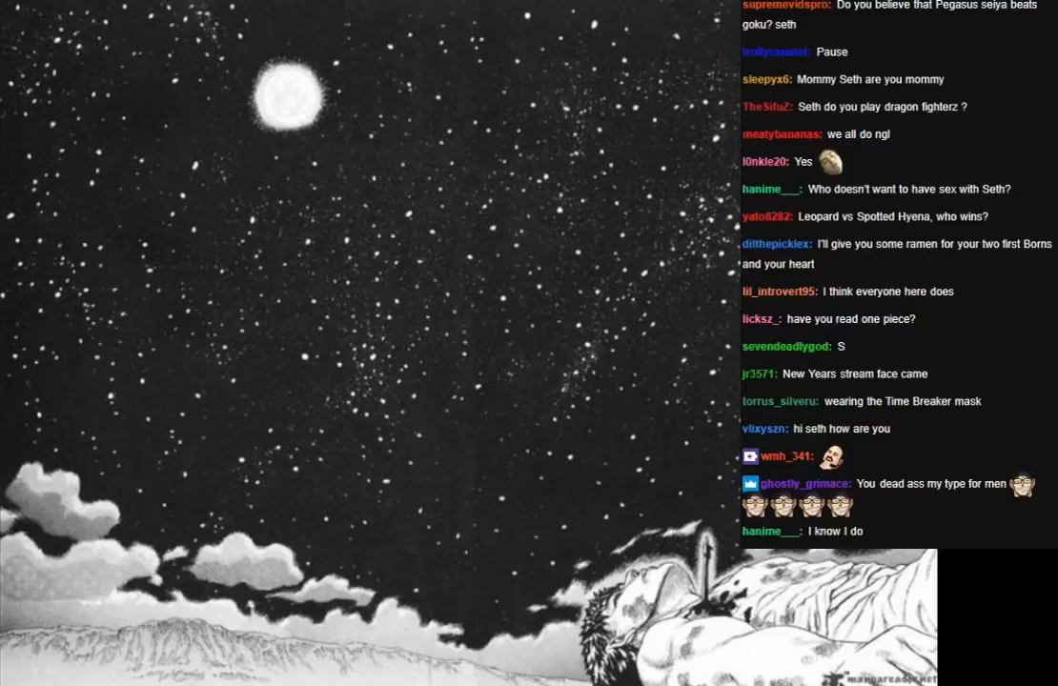
{"action": "scroll", "scroll_direction": "down", "scroll_amount": 3}
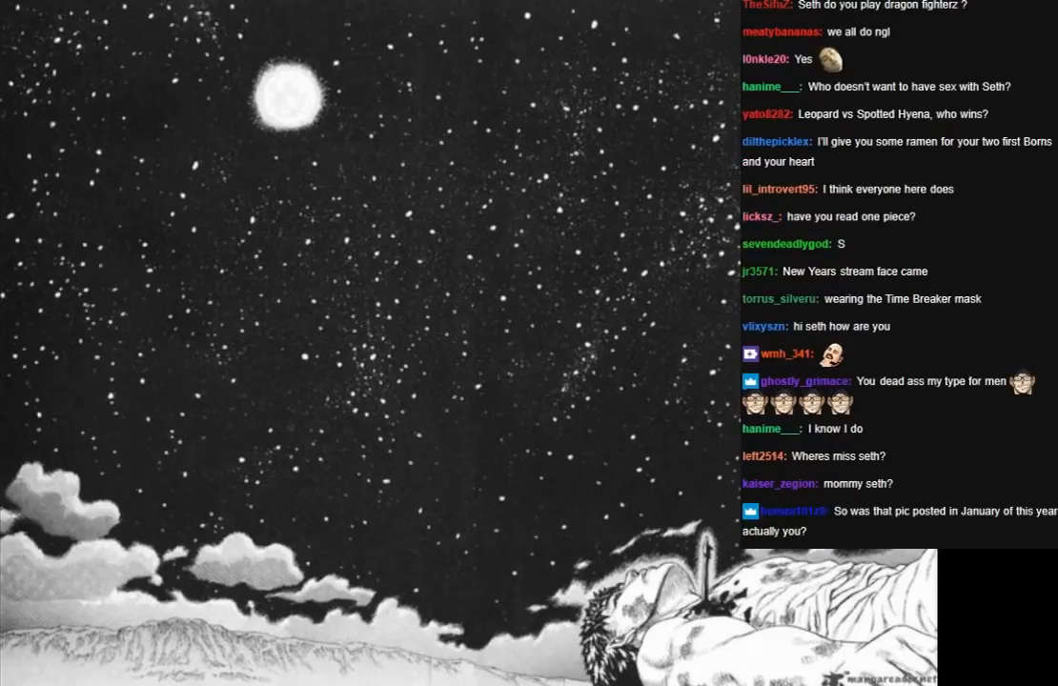
{"action": "scroll", "scroll_direction": "down", "scroll_amount": 3}
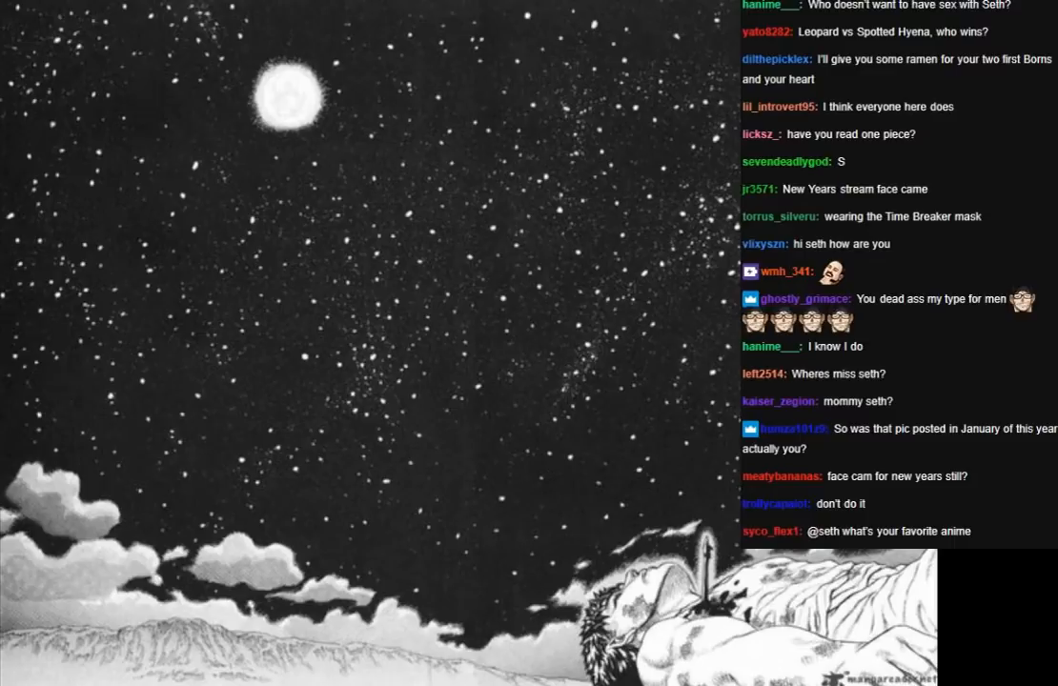
{"action": "scroll", "scroll_direction": "down", "scroll_amount": 3}
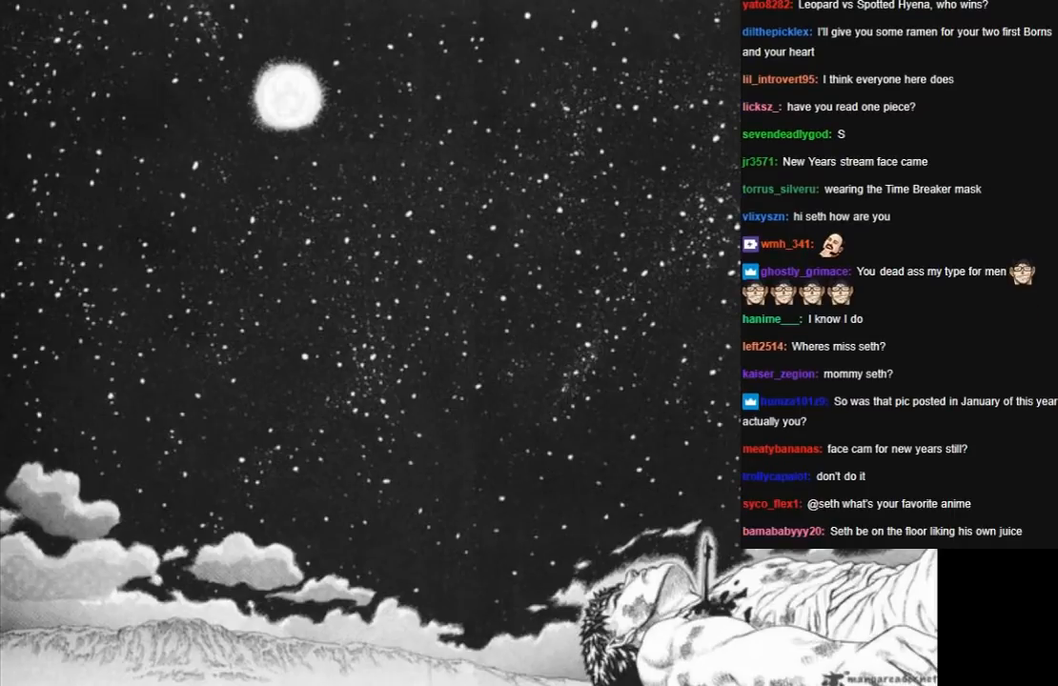
{"action": "scroll", "scroll_direction": "down", "scroll_amount": 3}
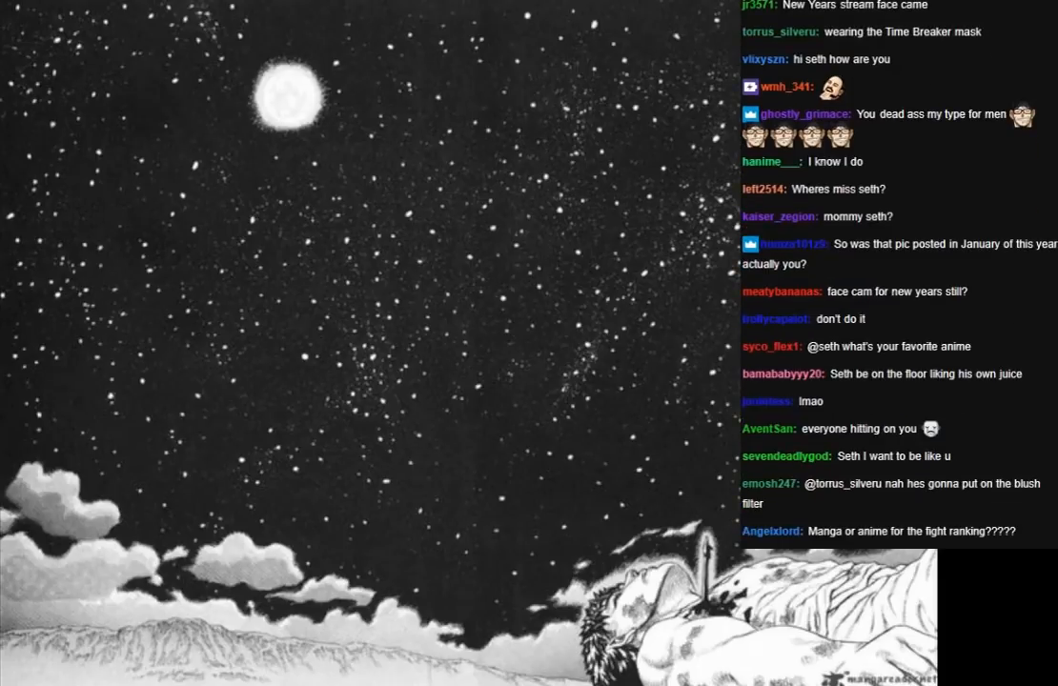
{"action": "scroll", "scroll_direction": "down", "scroll_amount": 3}
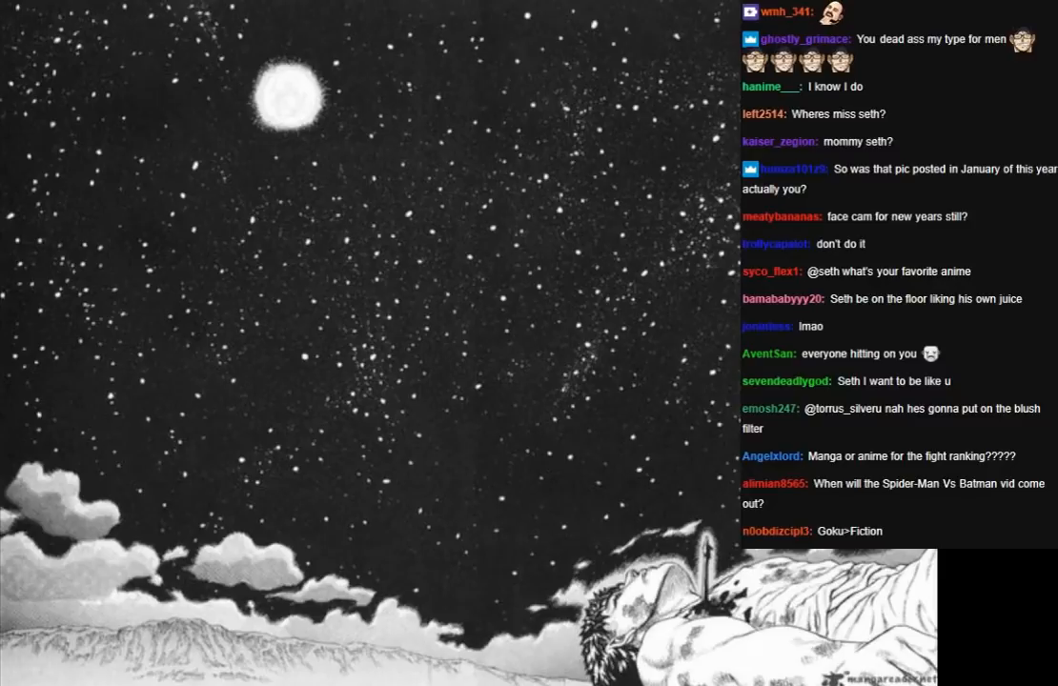
{"action": "scroll", "scroll_direction": "down", "scroll_amount": 3}
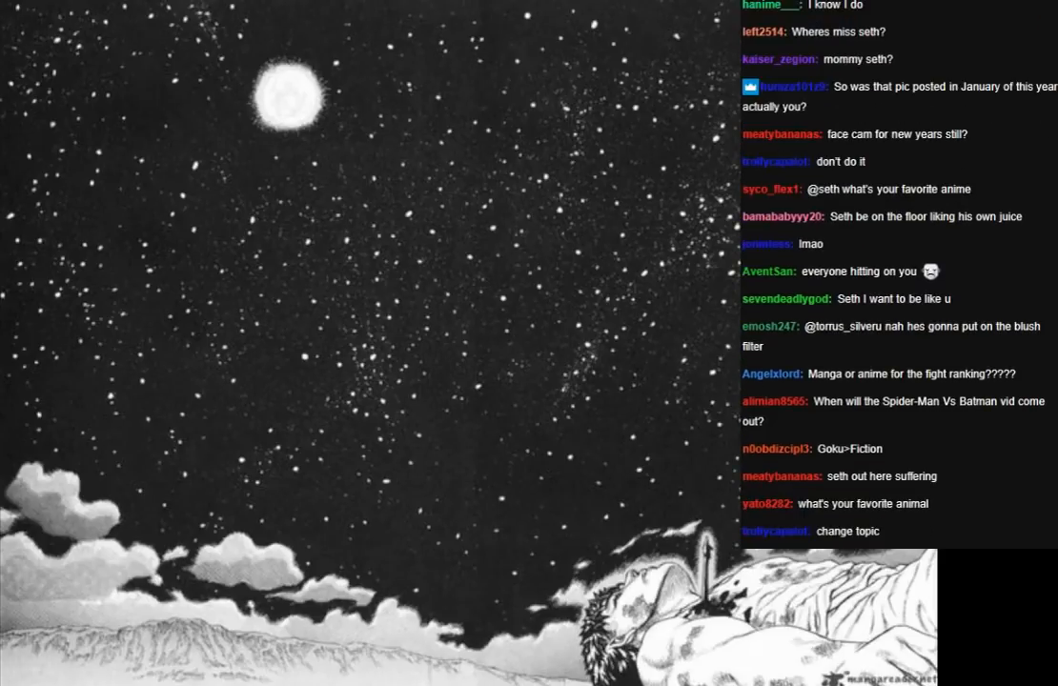
{"action": "scroll", "scroll_direction": "down", "scroll_amount": 3}
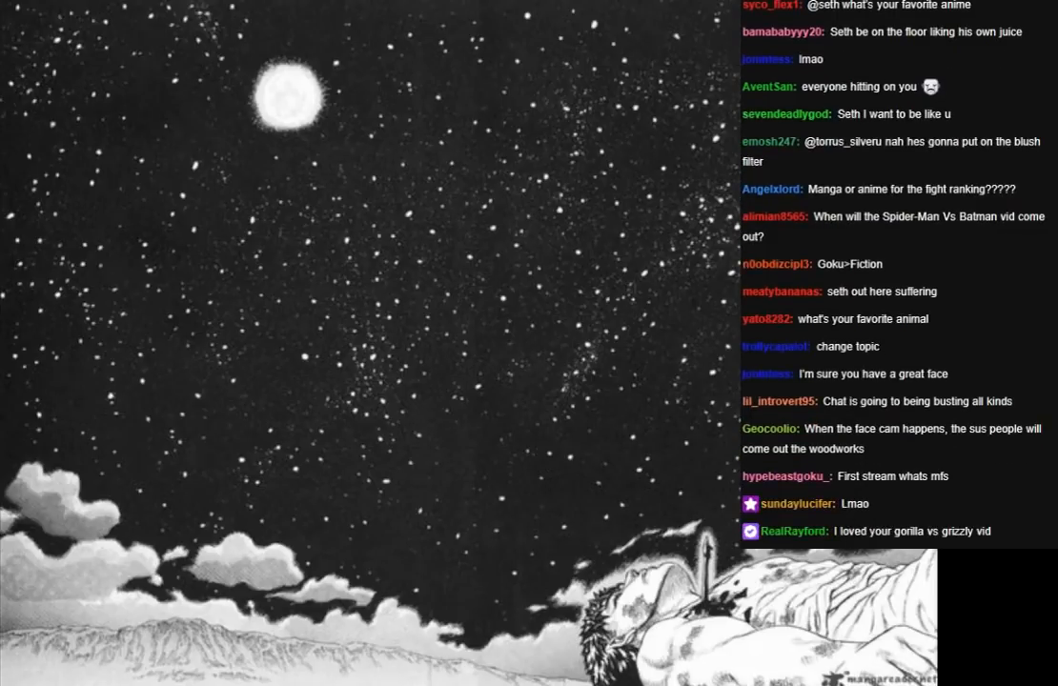
{"action": "scroll", "scroll_direction": "down", "scroll_amount": 3}
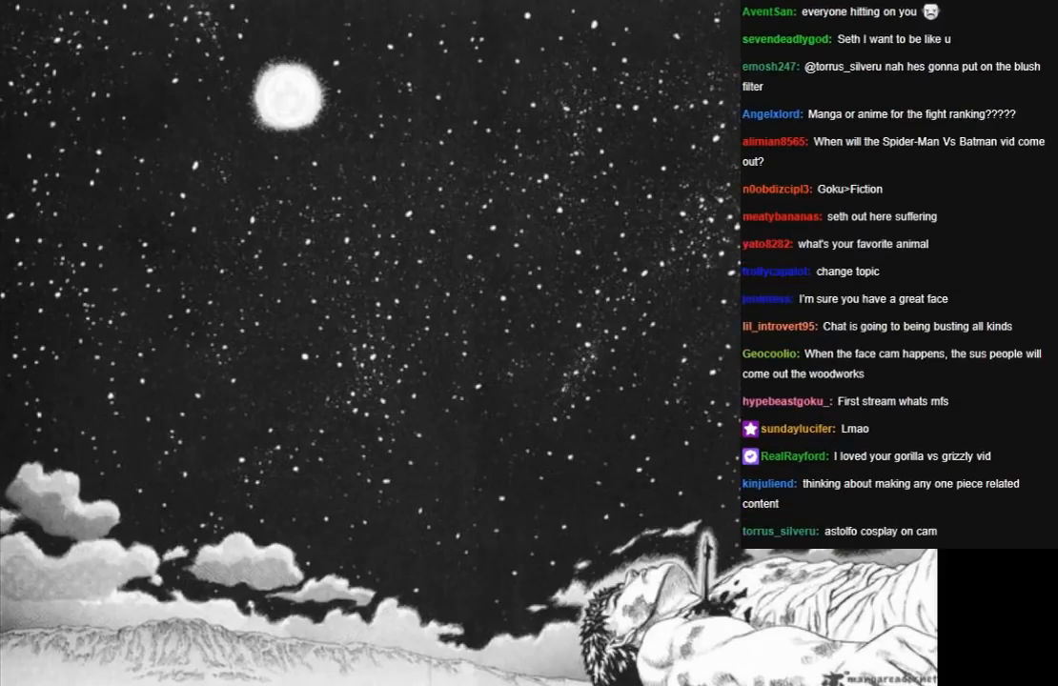
{"action": "scroll", "scroll_direction": "down", "scroll_amount": 3}
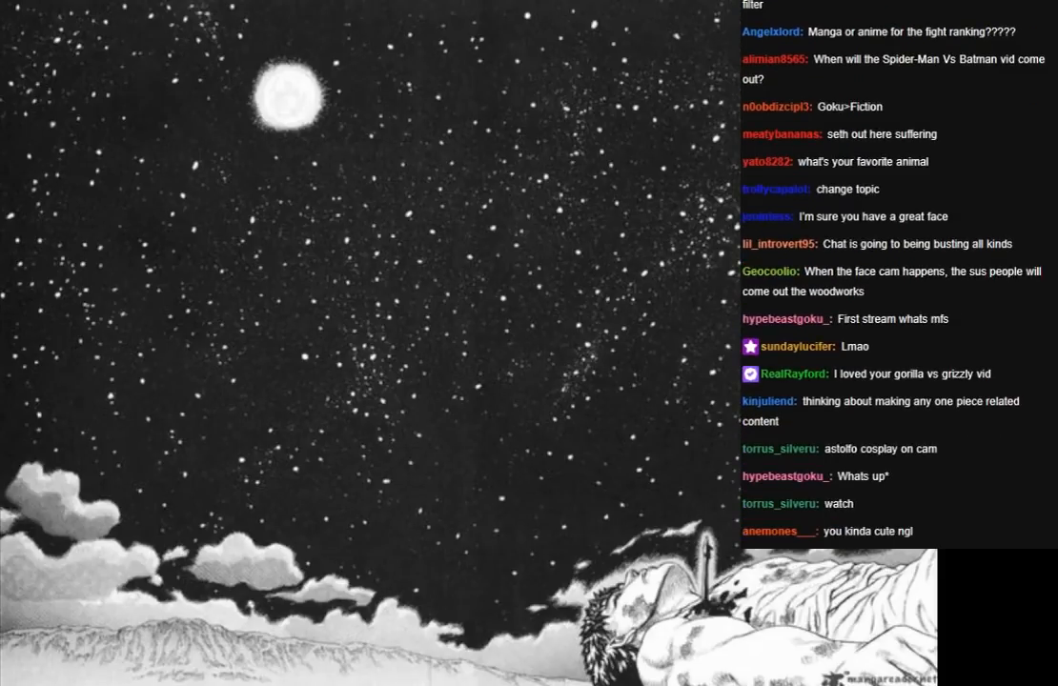
{"action": "scroll", "scroll_direction": "down", "scroll_amount": 3}
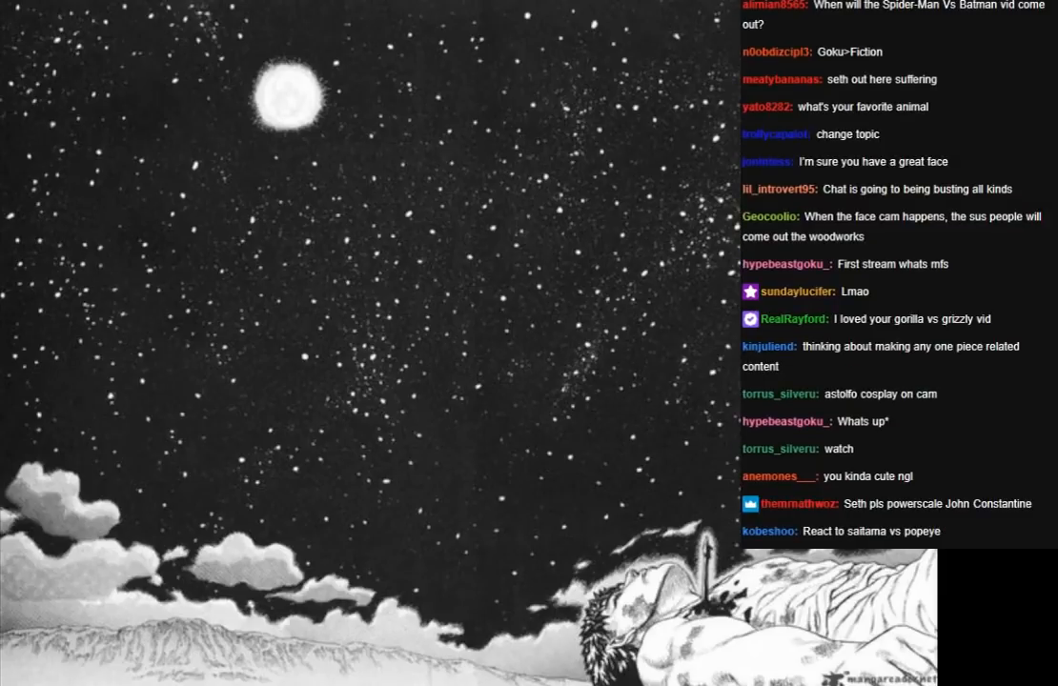
{"action": "scroll", "scroll_direction": "down", "scroll_amount": 3}
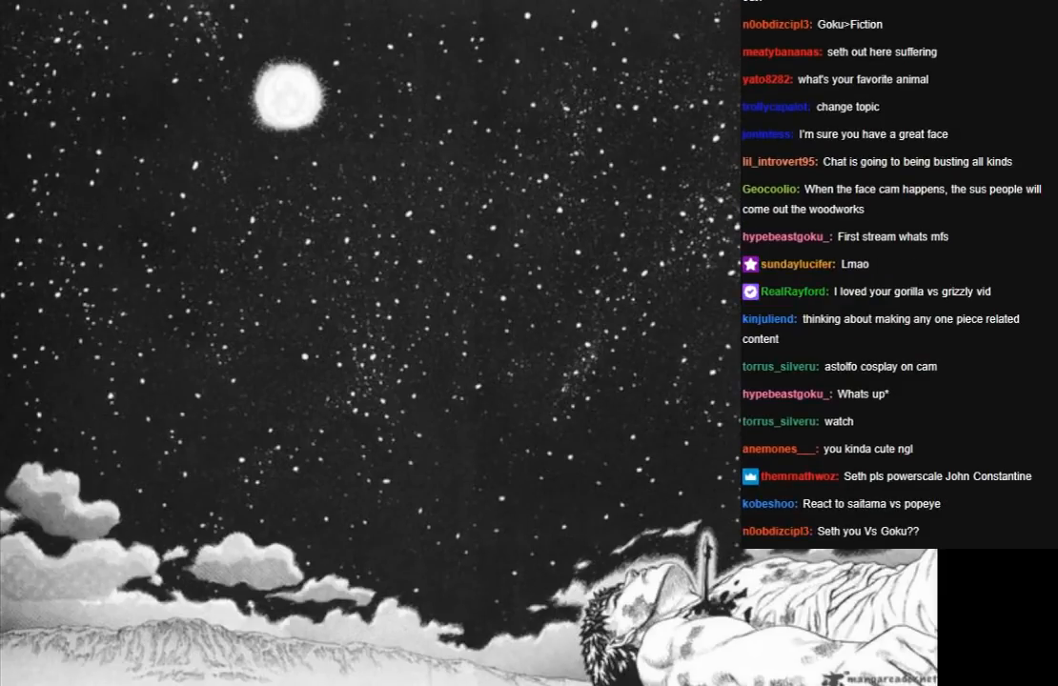
{"action": "scroll", "scroll_direction": "down", "scroll_amount": 3}
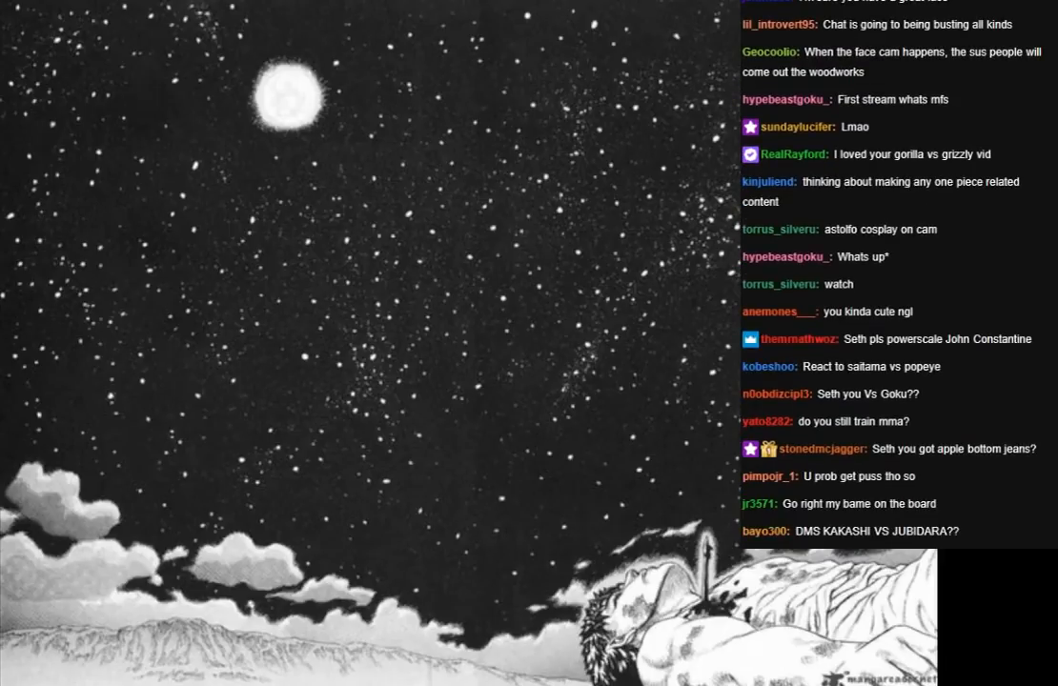
{"action": "scroll", "scroll_direction": "down", "scroll_amount": 3}
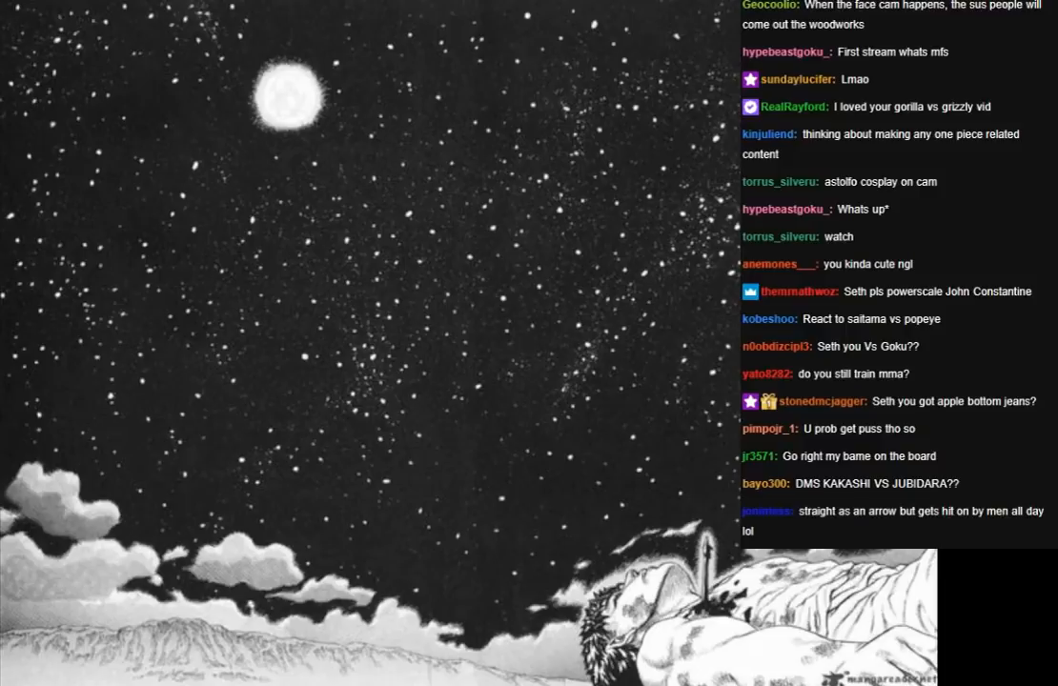
{"action": "scroll", "scroll_direction": "down", "scroll_amount": 3}
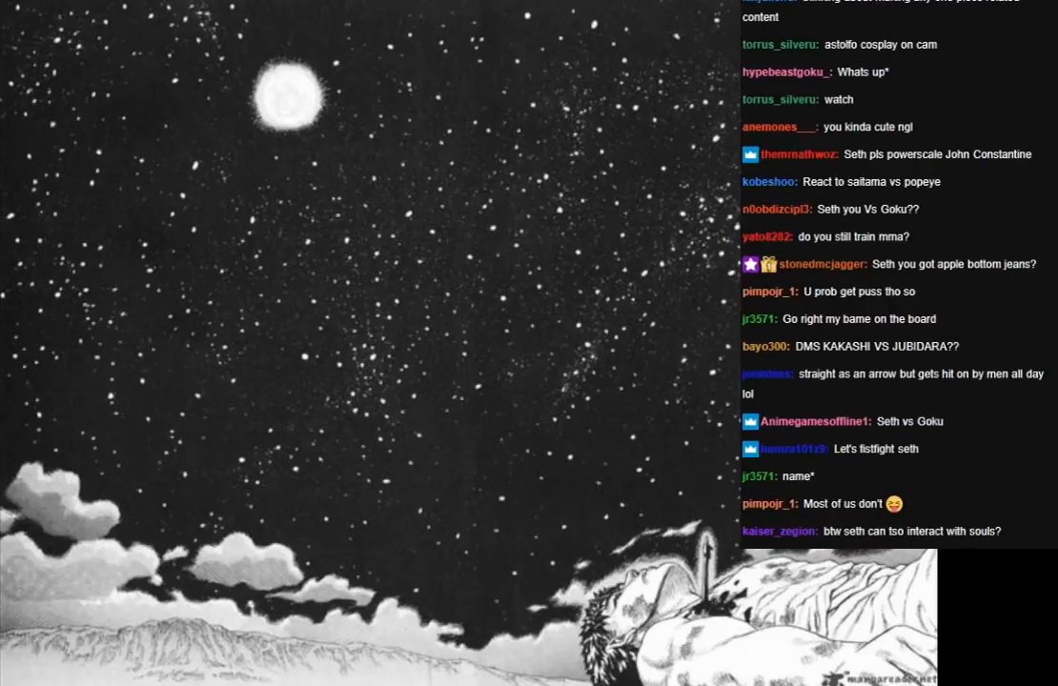
{"action": "scroll", "scroll_direction": "down", "scroll_amount": 3}
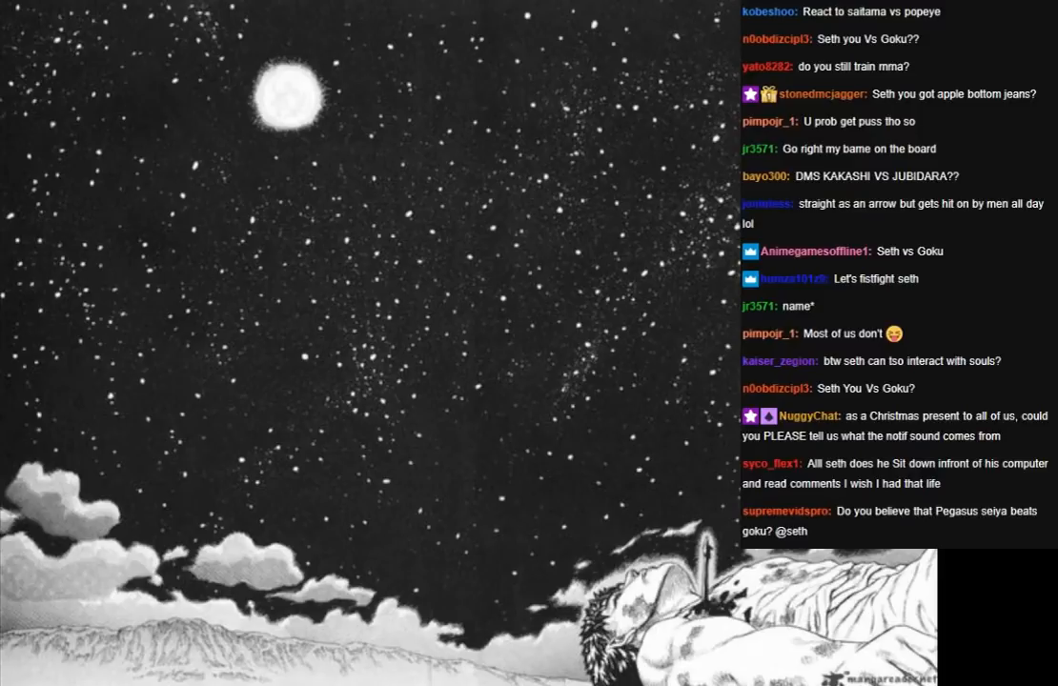
{"action": "scroll", "scroll_direction": "down", "scroll_amount": 3}
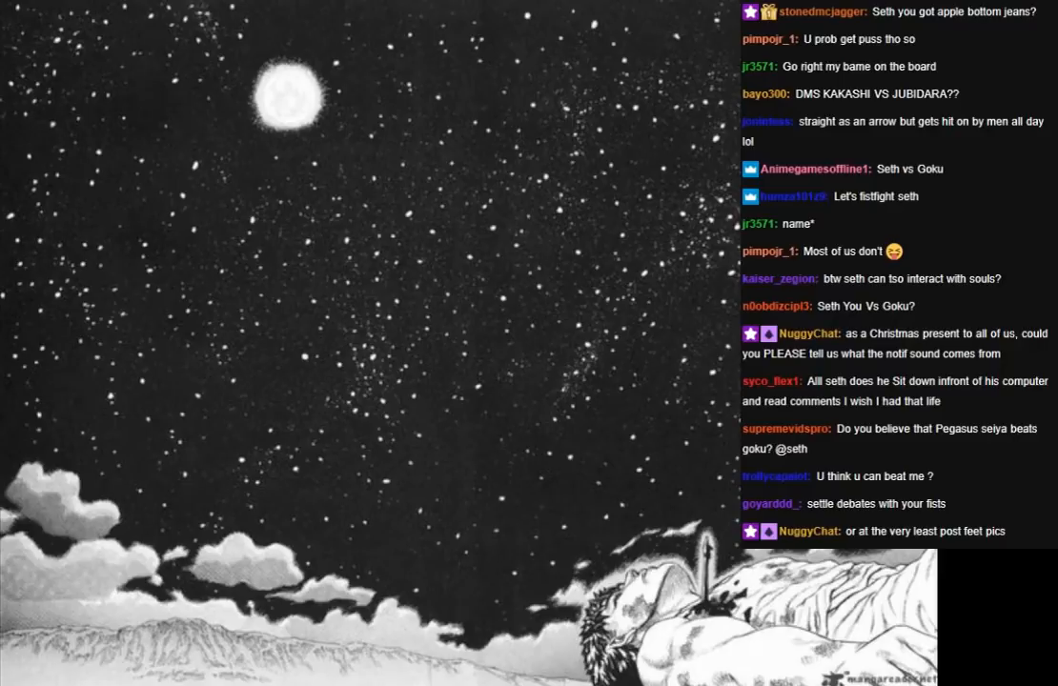
{"action": "scroll", "scroll_direction": "down", "scroll_amount": 3}
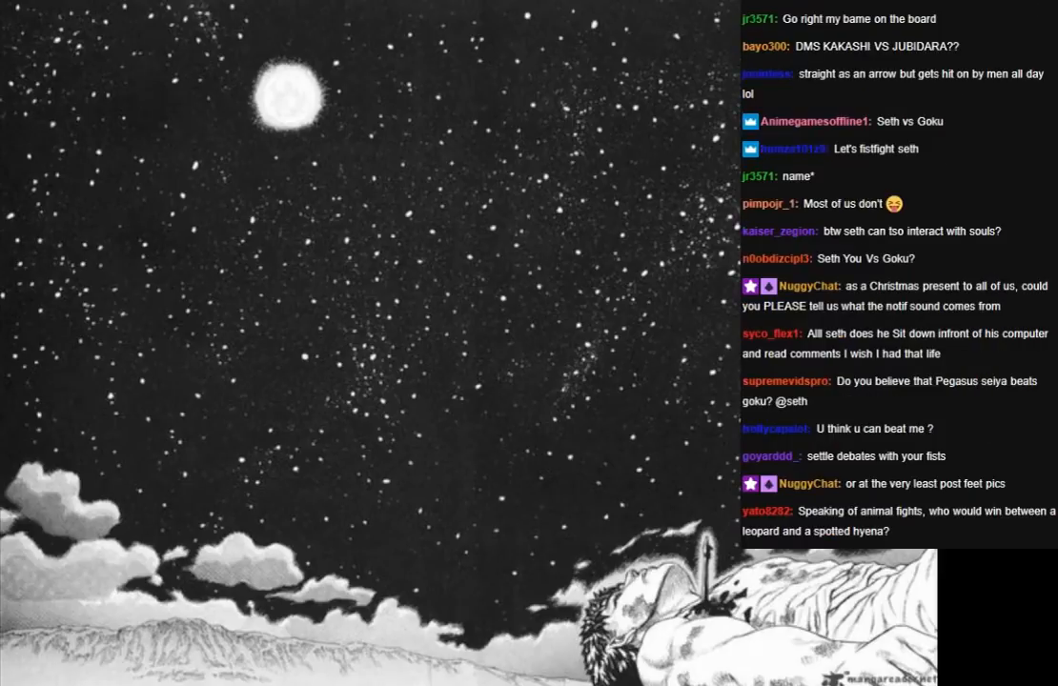
{"action": "scroll", "scroll_direction": "down", "scroll_amount": 3}
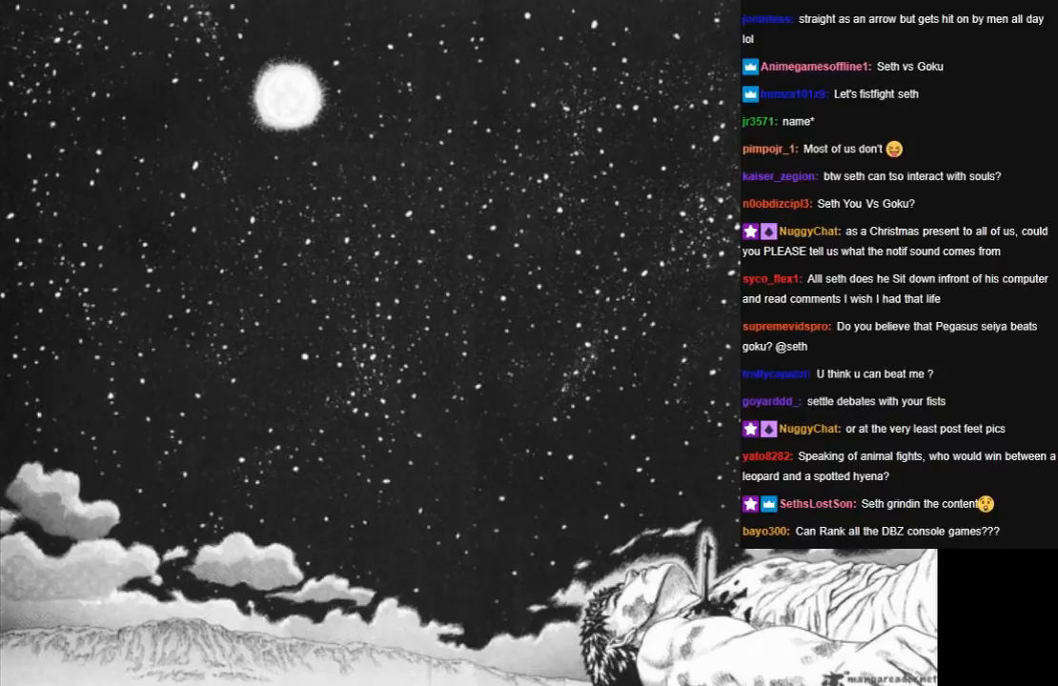
{"action": "scroll", "scroll_direction": "down", "scroll_amount": 3}
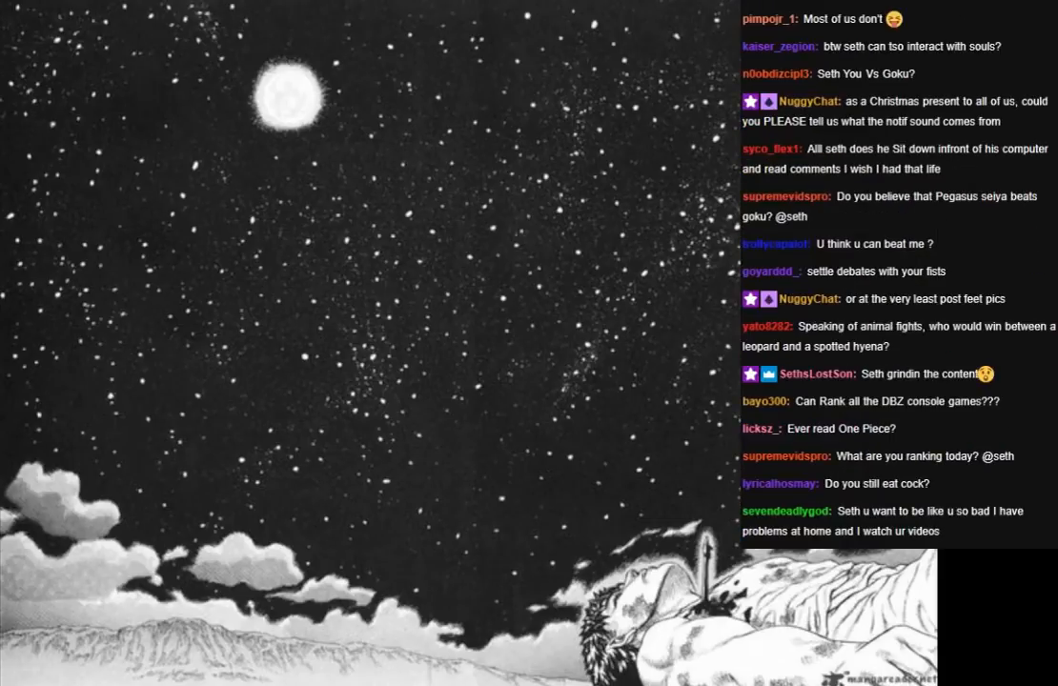
{"action": "scroll", "scroll_direction": "down", "scroll_amount": 3}
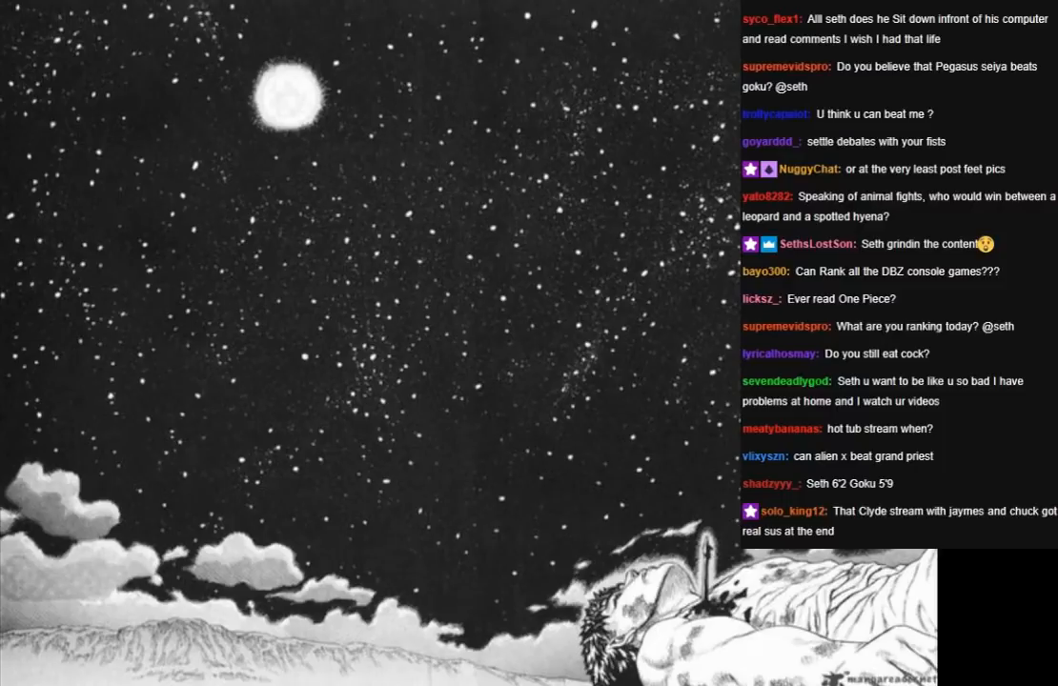
{"action": "scroll", "scroll_direction": "down", "scroll_amount": 3}
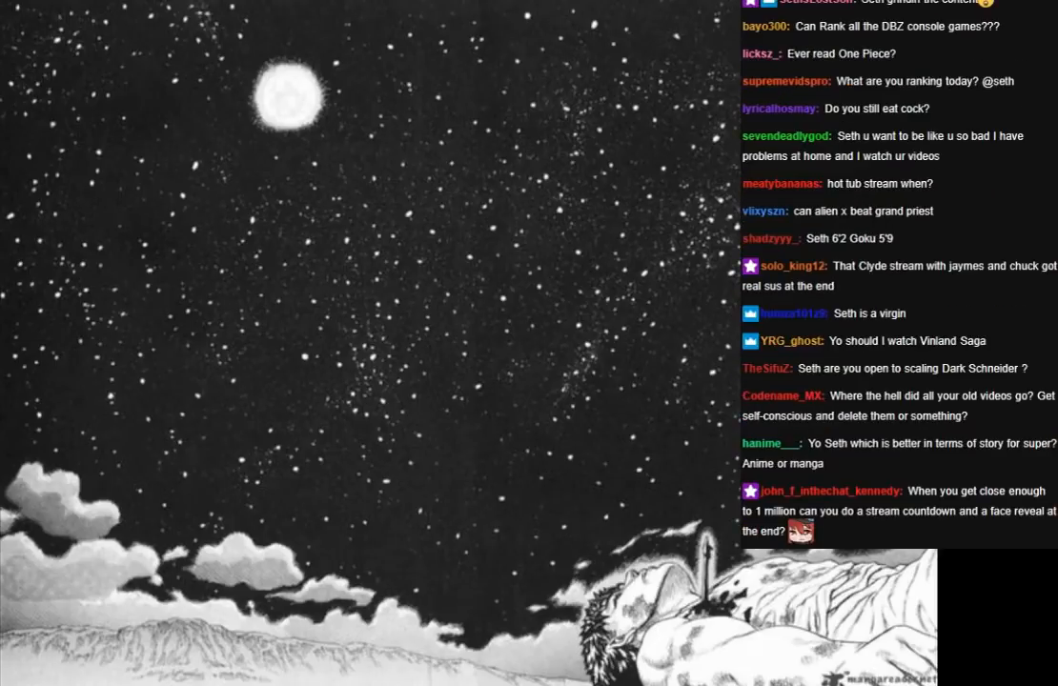
{"action": "scroll", "scroll_direction": "down", "scroll_amount": 3}
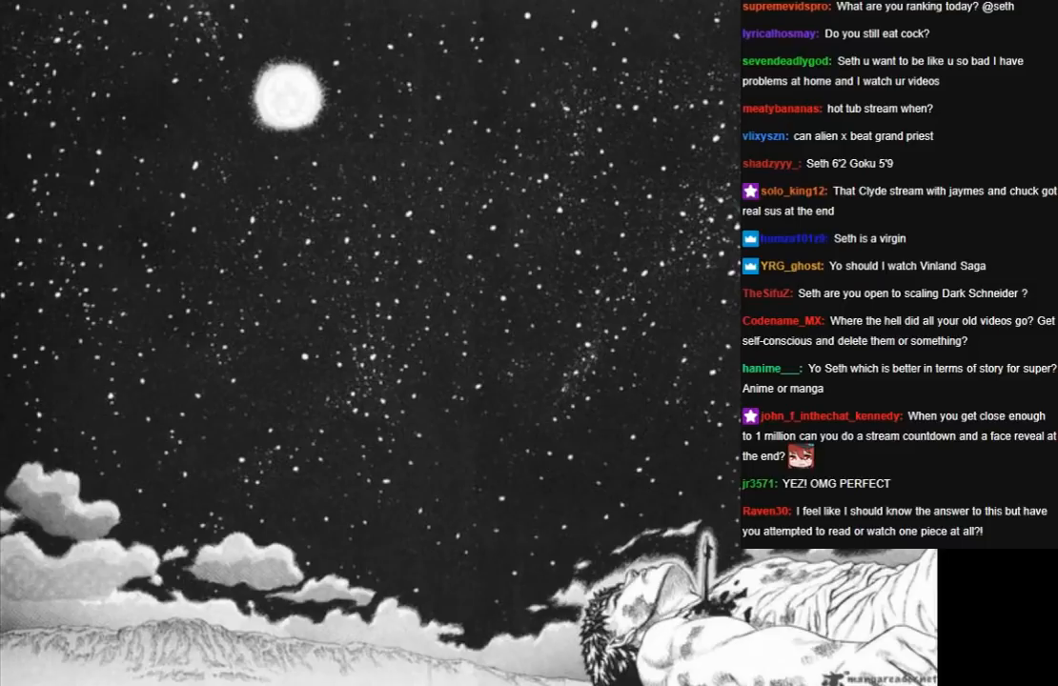
{"action": "scroll", "scroll_direction": "down", "scroll_amount": 3}
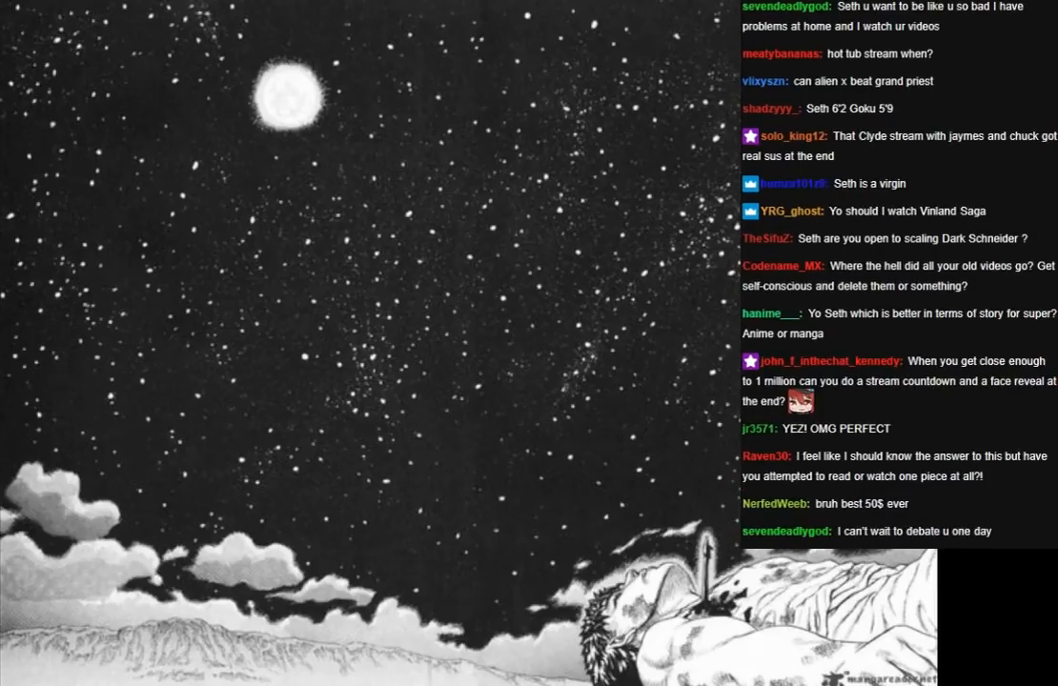
{"action": "scroll", "scroll_direction": "down", "scroll_amount": 3}
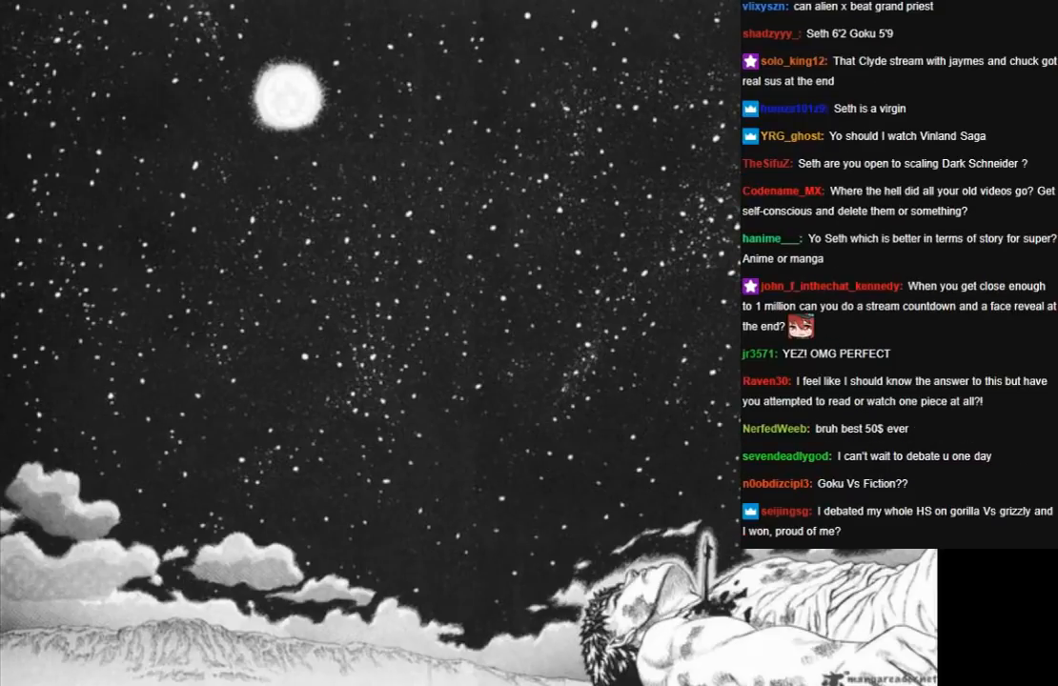
{"action": "scroll", "scroll_direction": "down", "scroll_amount": 3}
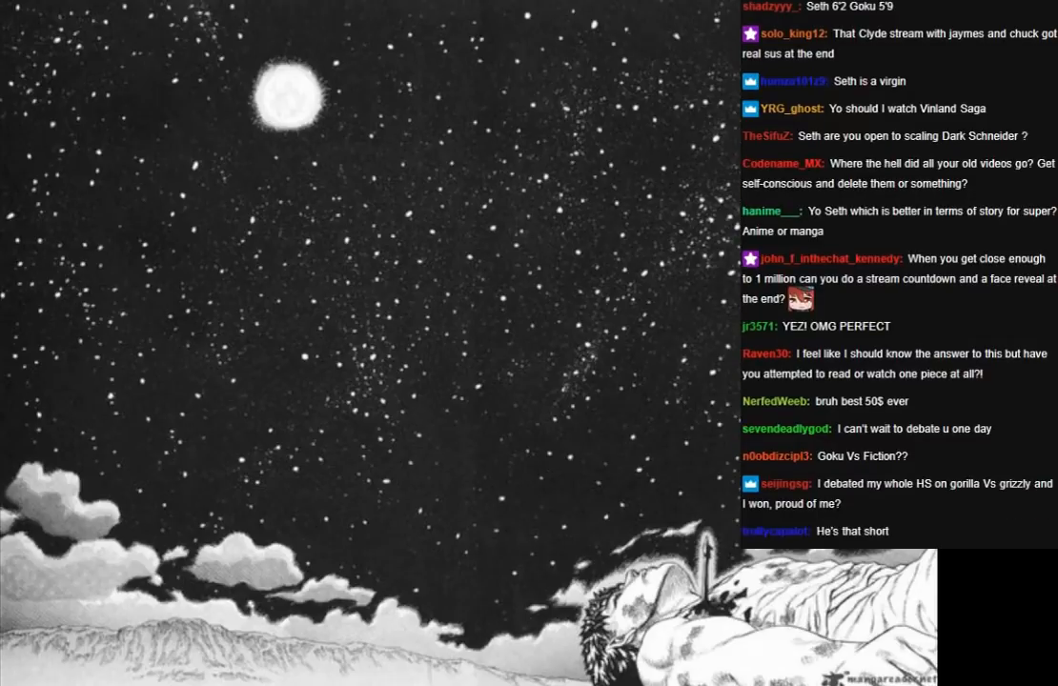
{"action": "scroll", "scroll_direction": "down", "scroll_amount": 3}
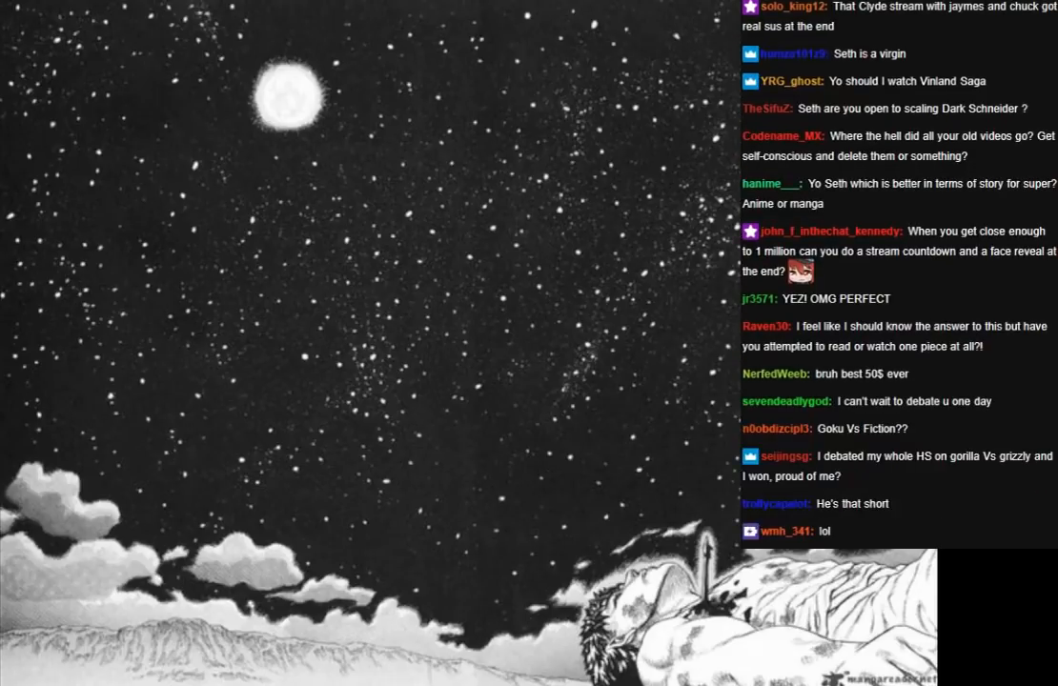
{"action": "scroll", "scroll_direction": "down", "scroll_amount": 3}
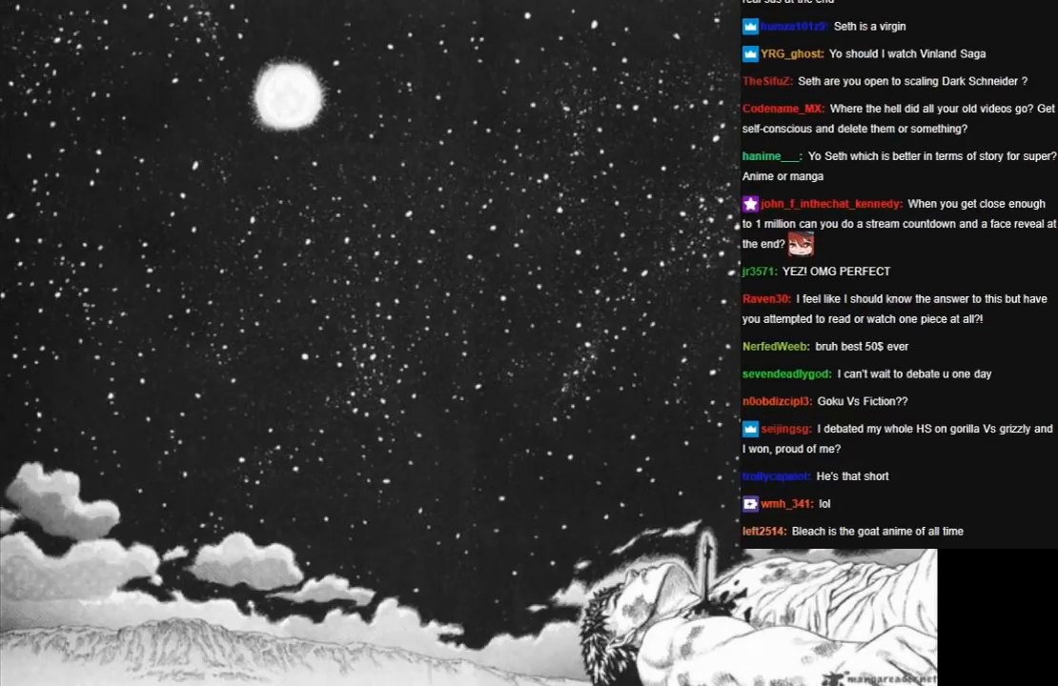
{"action": "scroll", "scroll_direction": "down", "scroll_amount": 3}
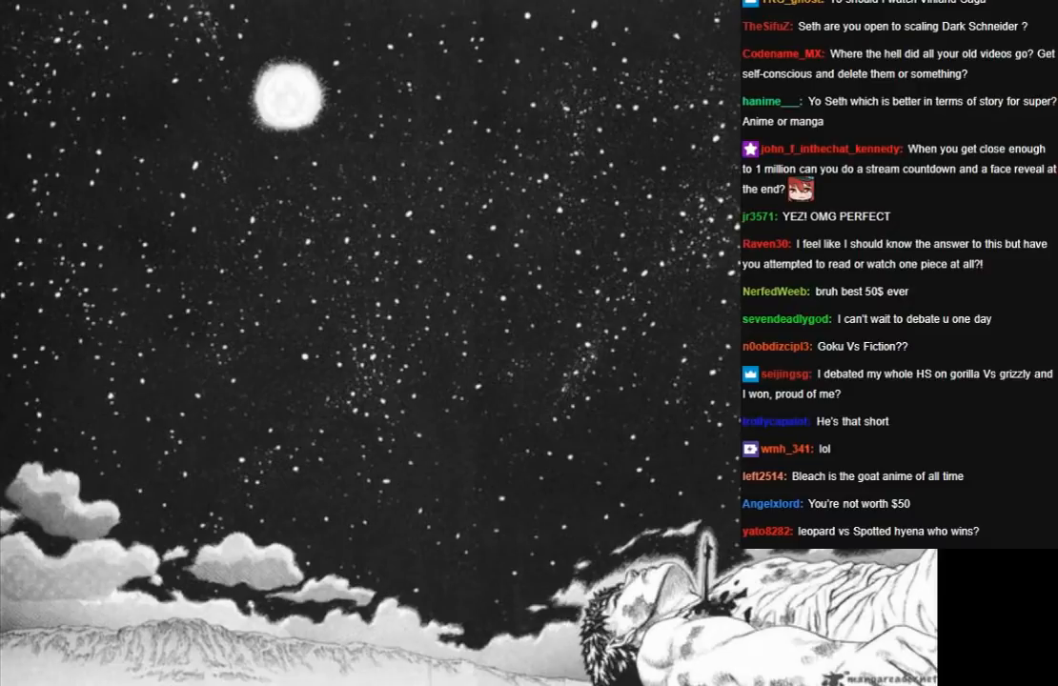
{"action": "scroll", "scroll_direction": "down", "scroll_amount": 3}
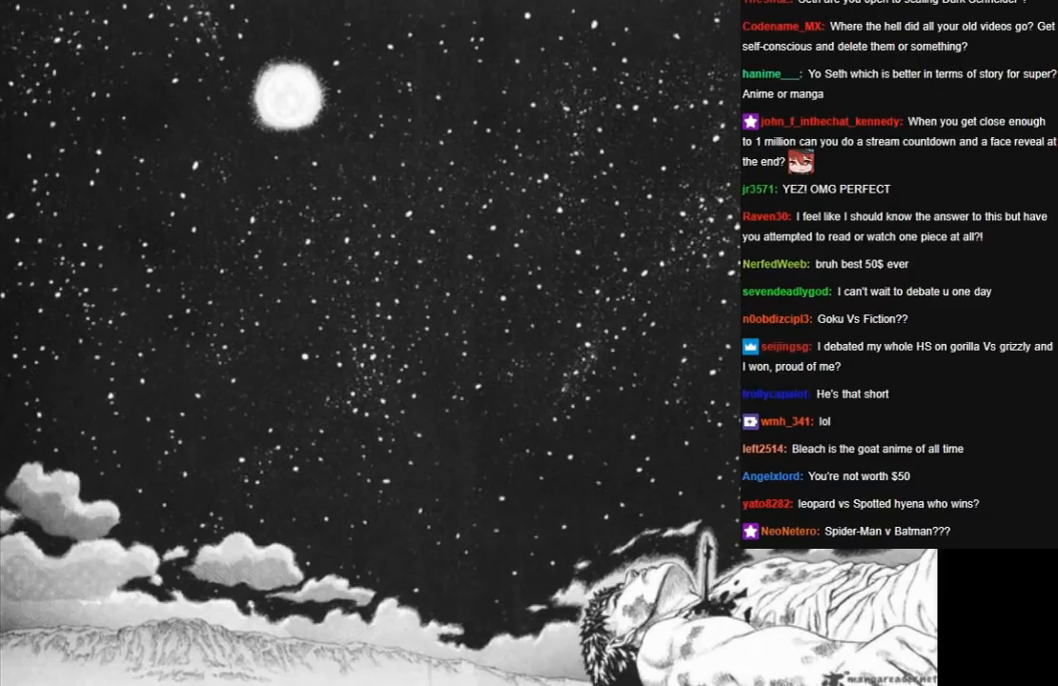
{"action": "scroll", "scroll_direction": "down", "scroll_amount": 3}
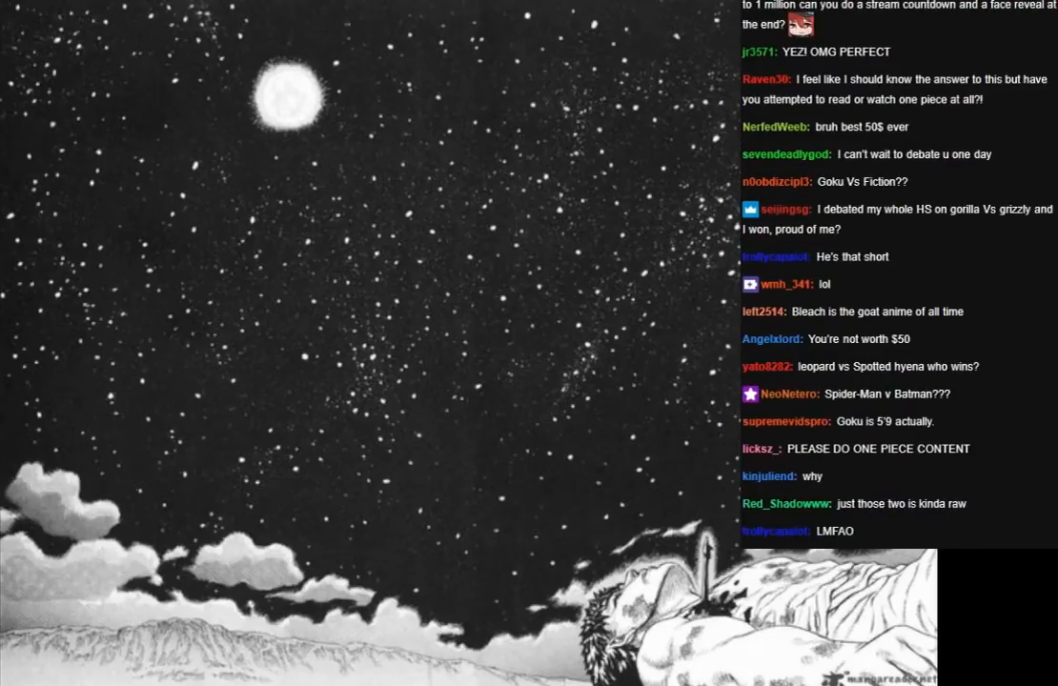
{"action": "scroll", "scroll_direction": "down", "scroll_amount": 3}
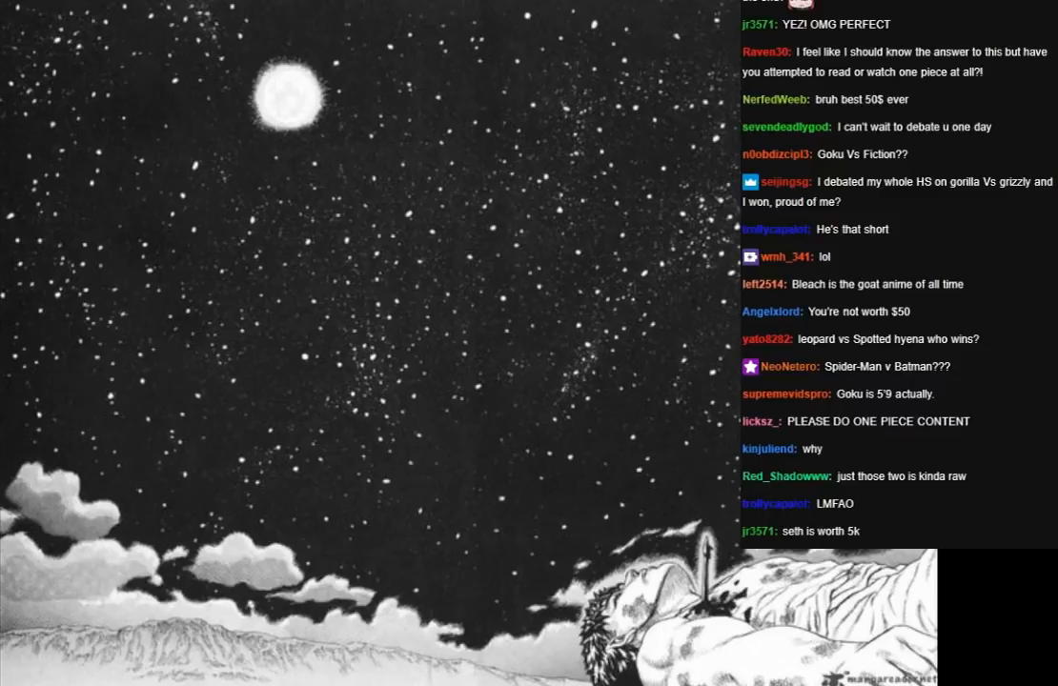
{"action": "scroll", "scroll_direction": "down", "scroll_amount": 3}
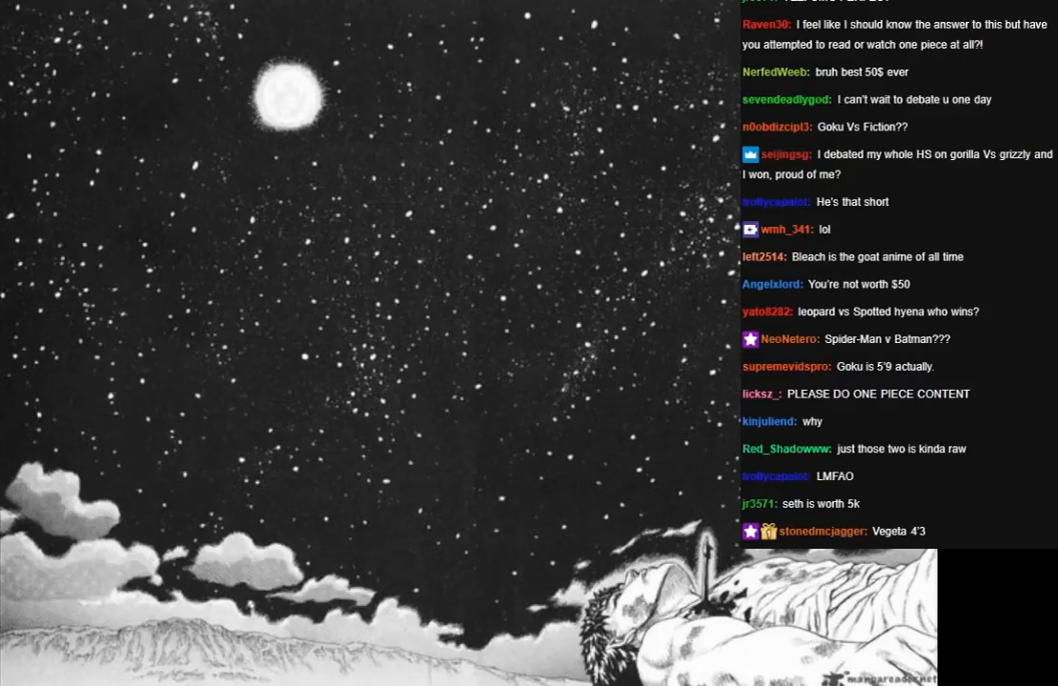
{"action": "scroll", "scroll_direction": "down", "scroll_amount": 3}
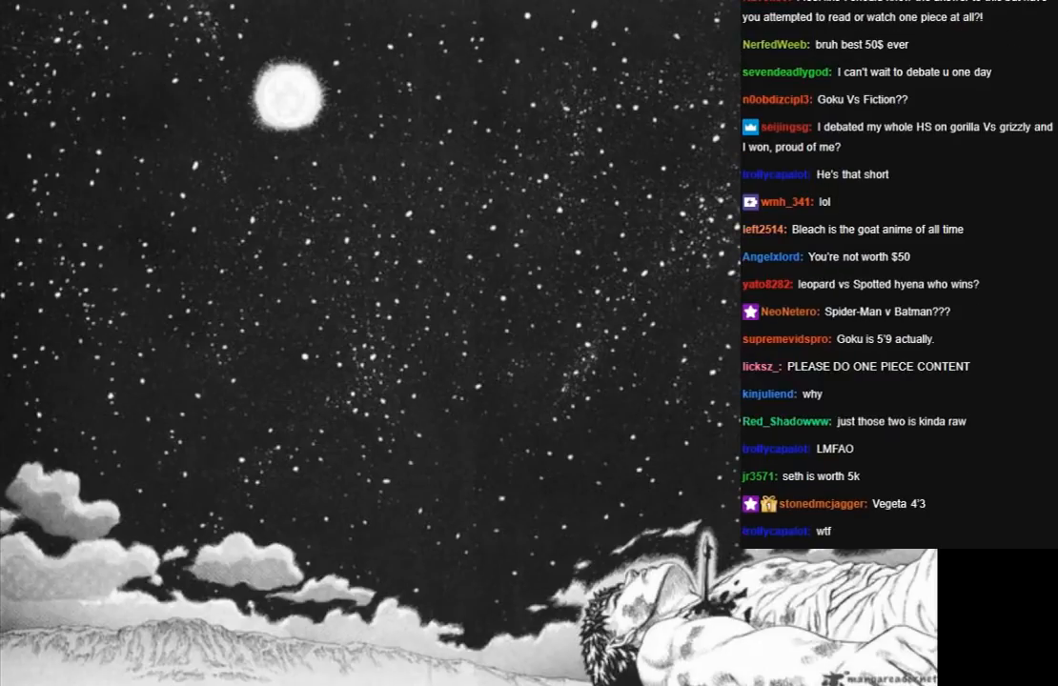
{"action": "scroll", "scroll_direction": "down", "scroll_amount": 3}
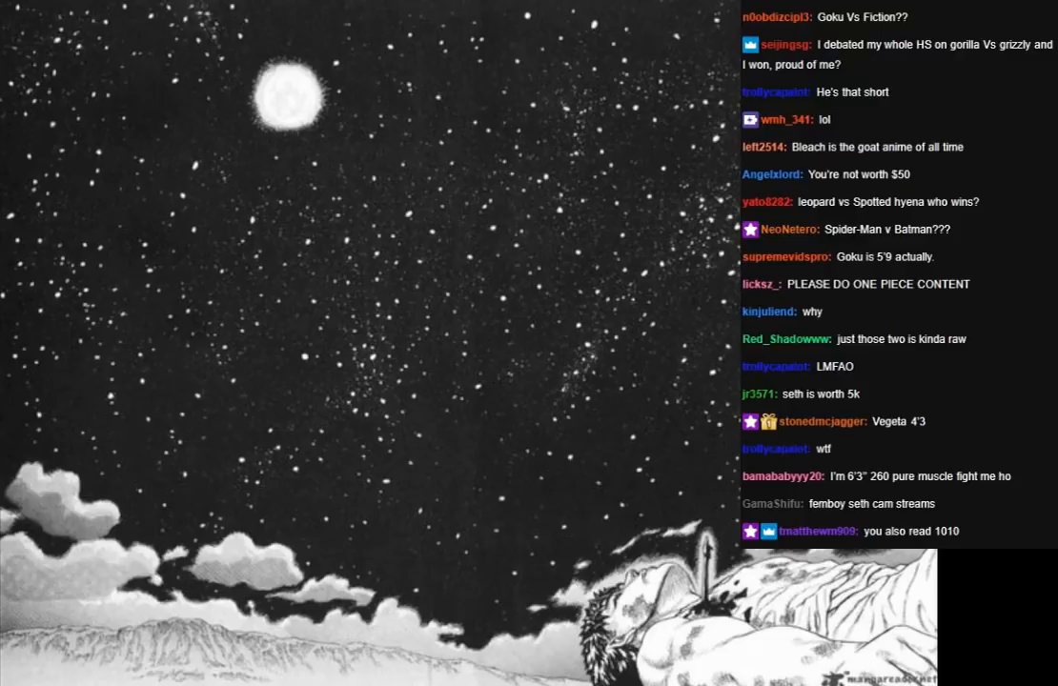
{"action": "scroll", "scroll_direction": "down", "scroll_amount": 3}
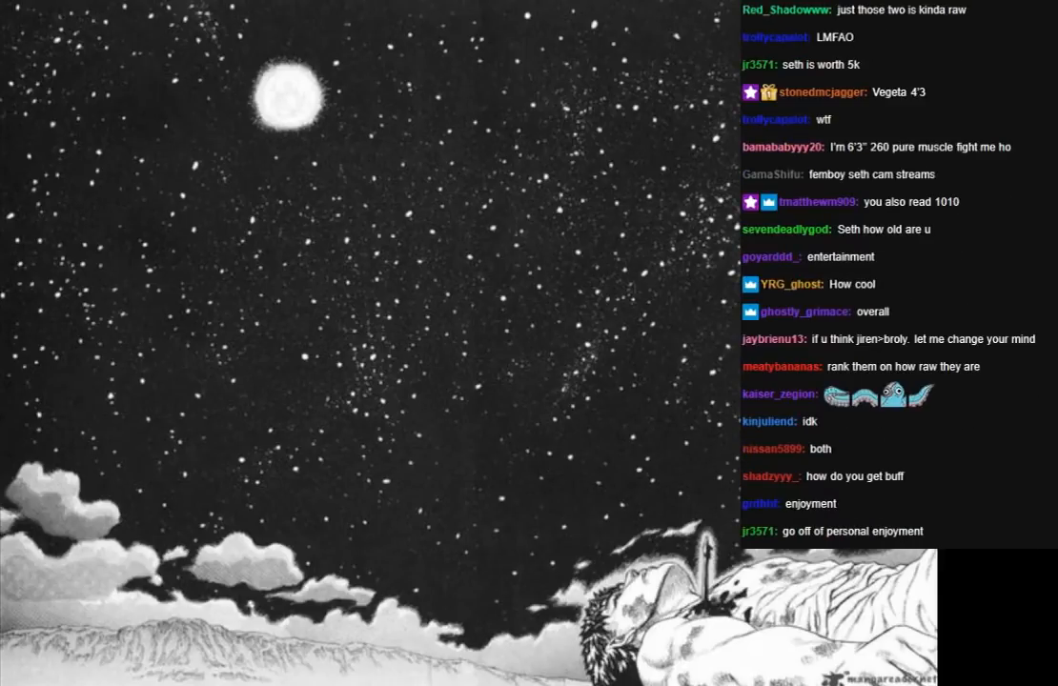
{"action": "scroll", "scroll_direction": "down", "scroll_amount": 3}
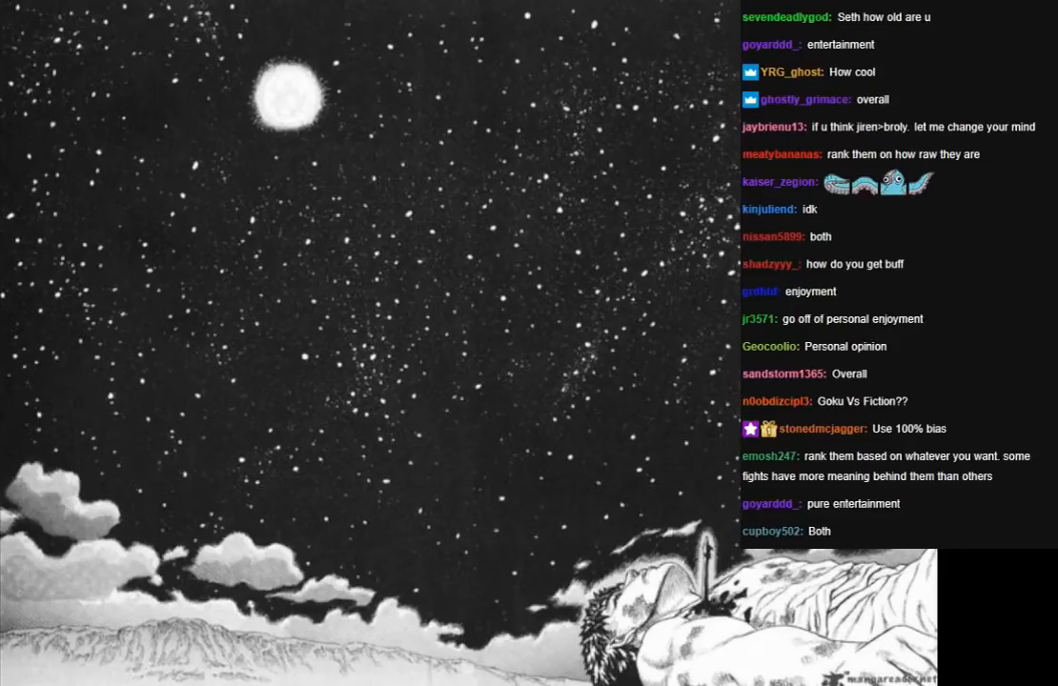
{"action": "scroll", "scroll_direction": "down", "scroll_amount": 3}
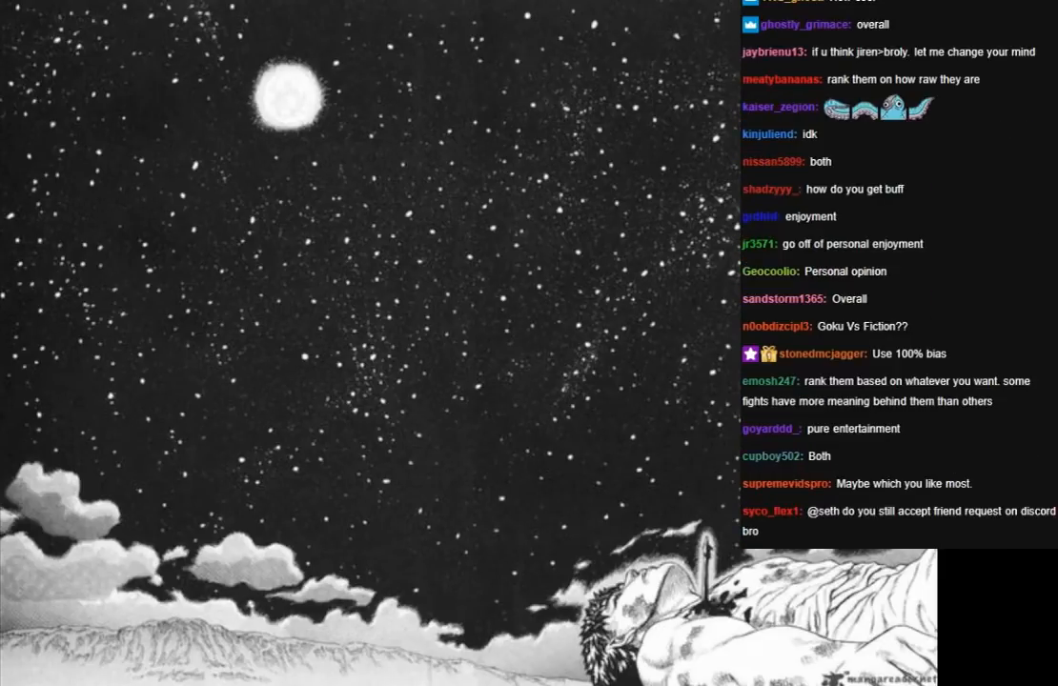
{"action": "scroll", "scroll_direction": "down", "scroll_amount": 3}
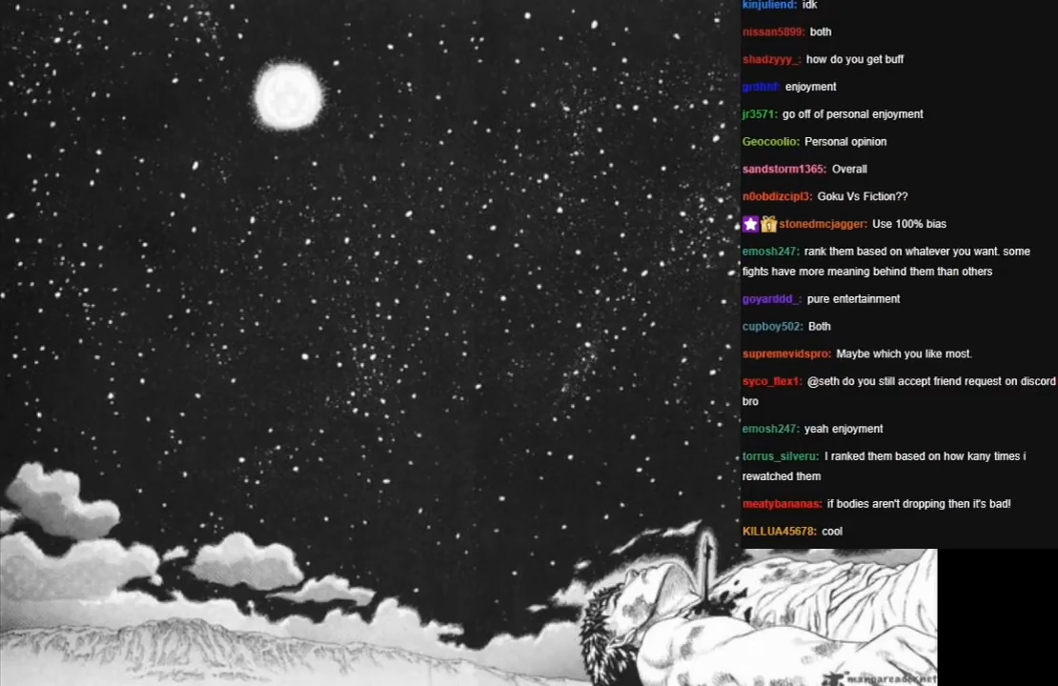
{"action": "scroll", "scroll_direction": "down", "scroll_amount": 3}
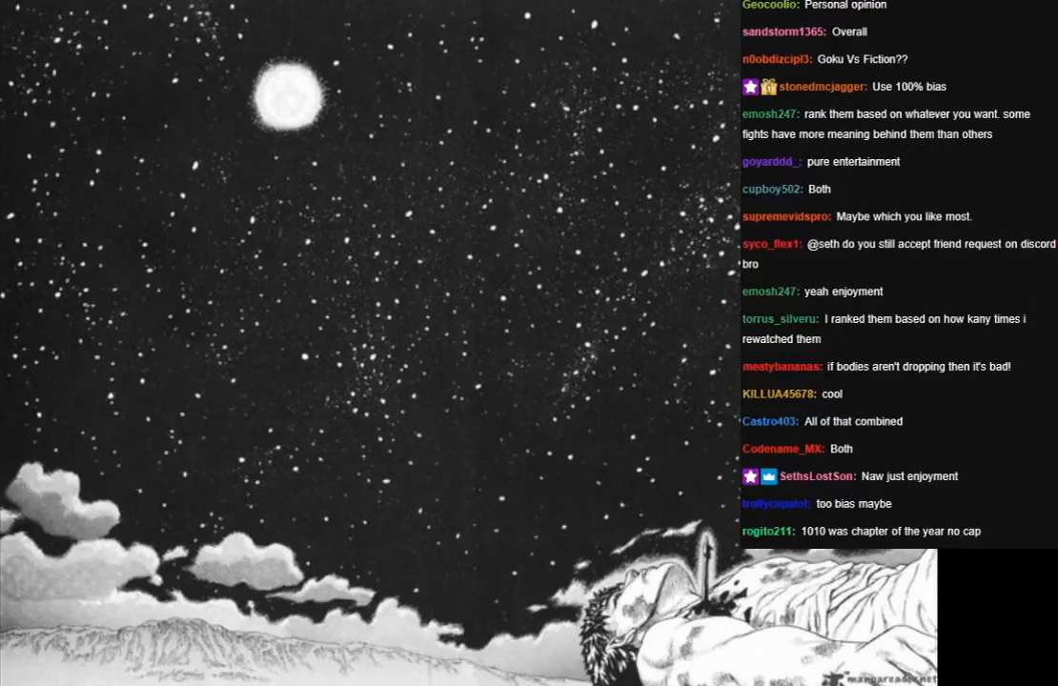
{"action": "scroll", "scroll_direction": "down", "scroll_amount": 3}
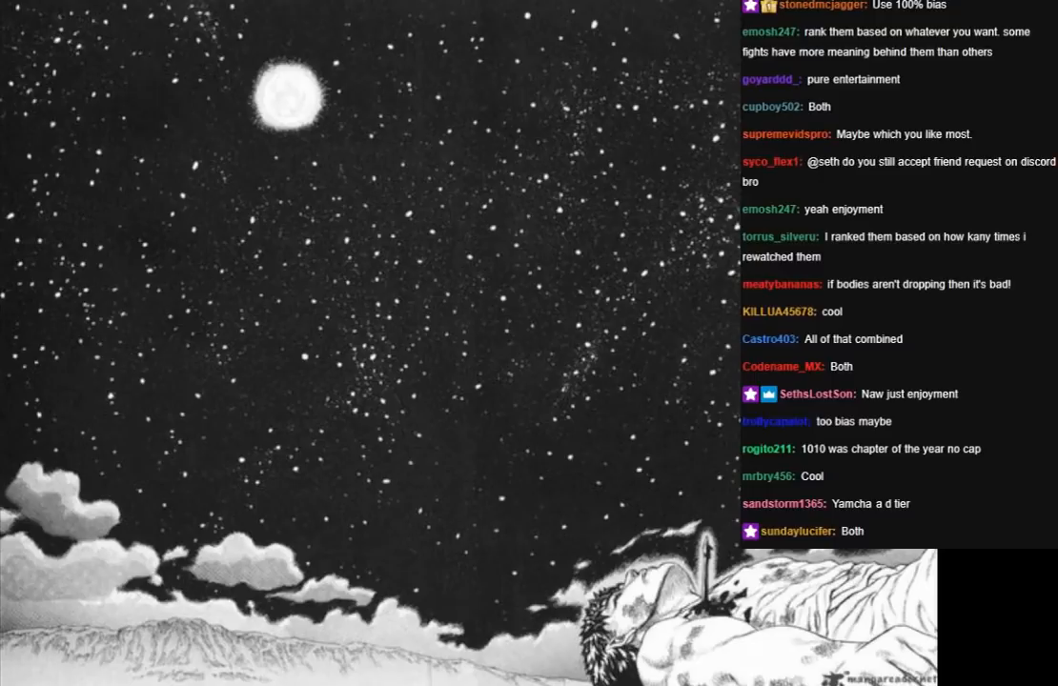
{"action": "scroll", "scroll_direction": "down", "scroll_amount": 3}
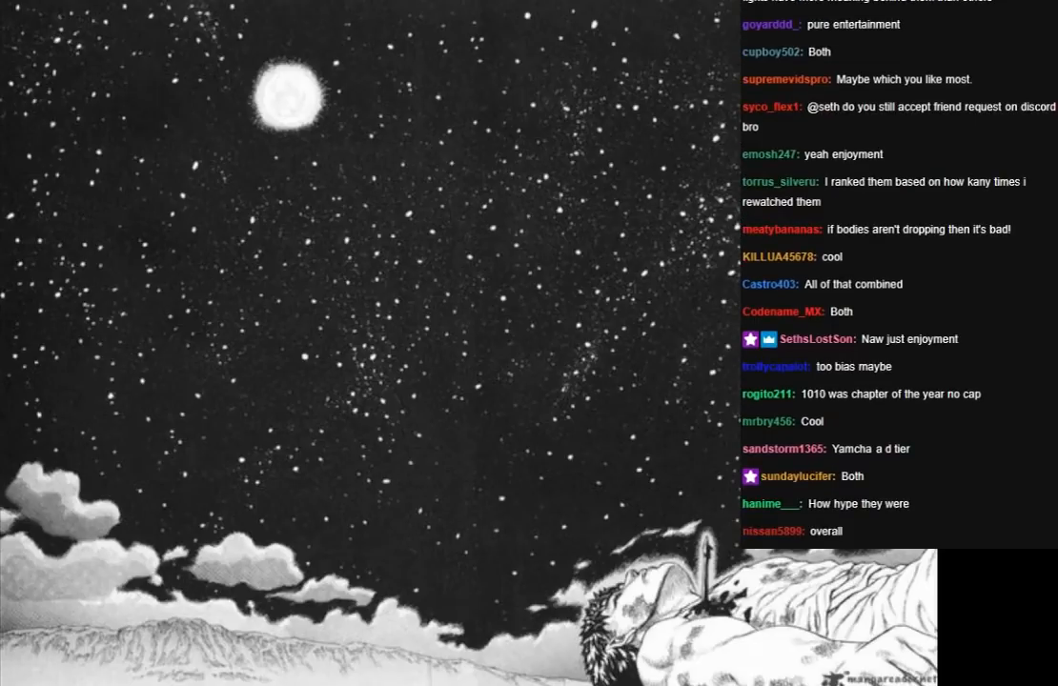
{"action": "scroll", "scroll_direction": "down", "scroll_amount": 3}
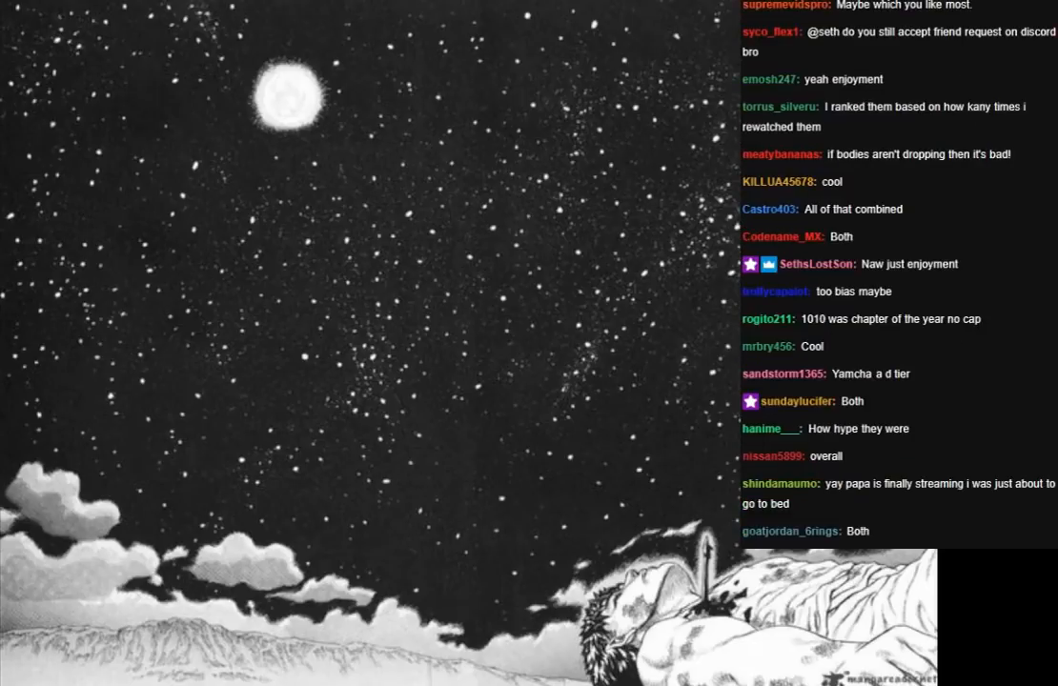
{"action": "scroll", "scroll_direction": "down", "scroll_amount": 3}
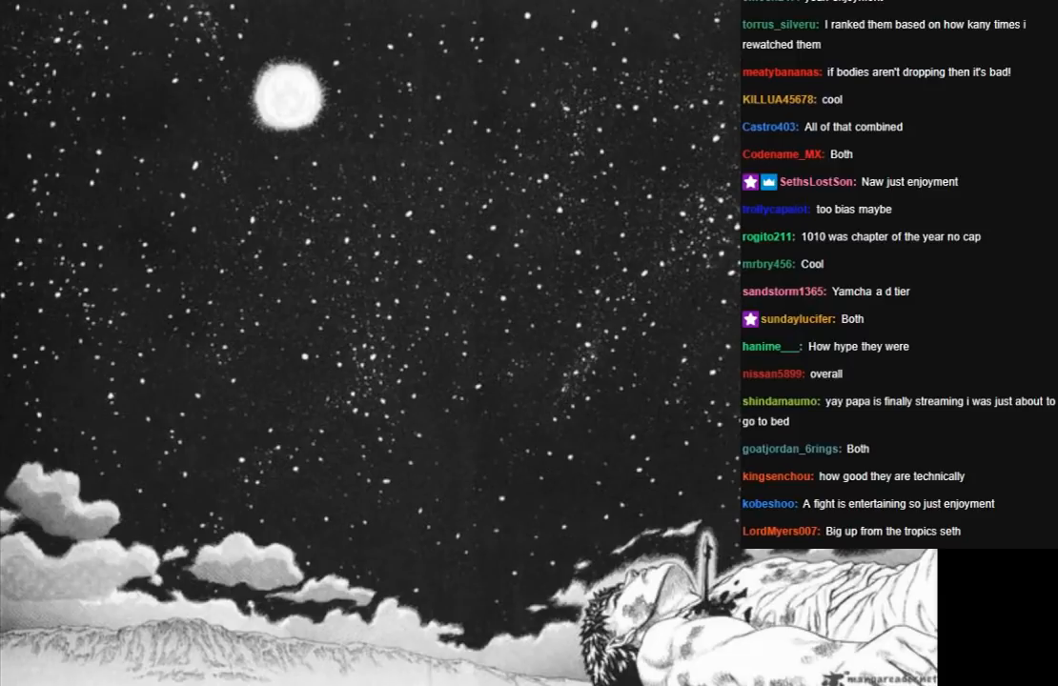
{"action": "scroll", "scroll_direction": "down", "scroll_amount": 3}
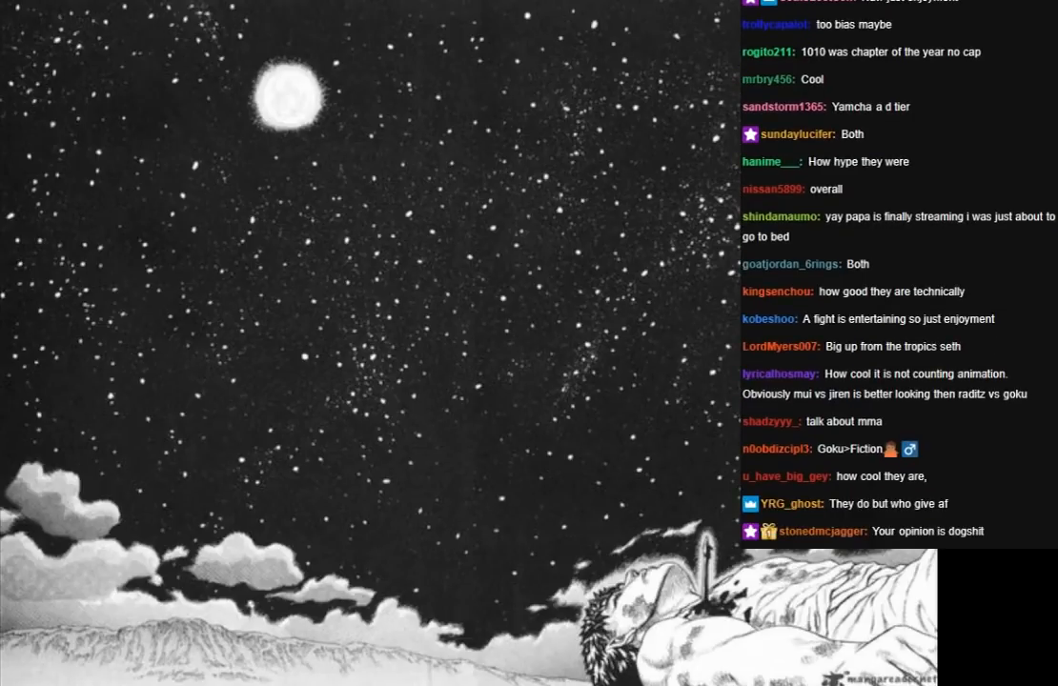
{"action": "scroll", "scroll_direction": "down", "scroll_amount": 3}
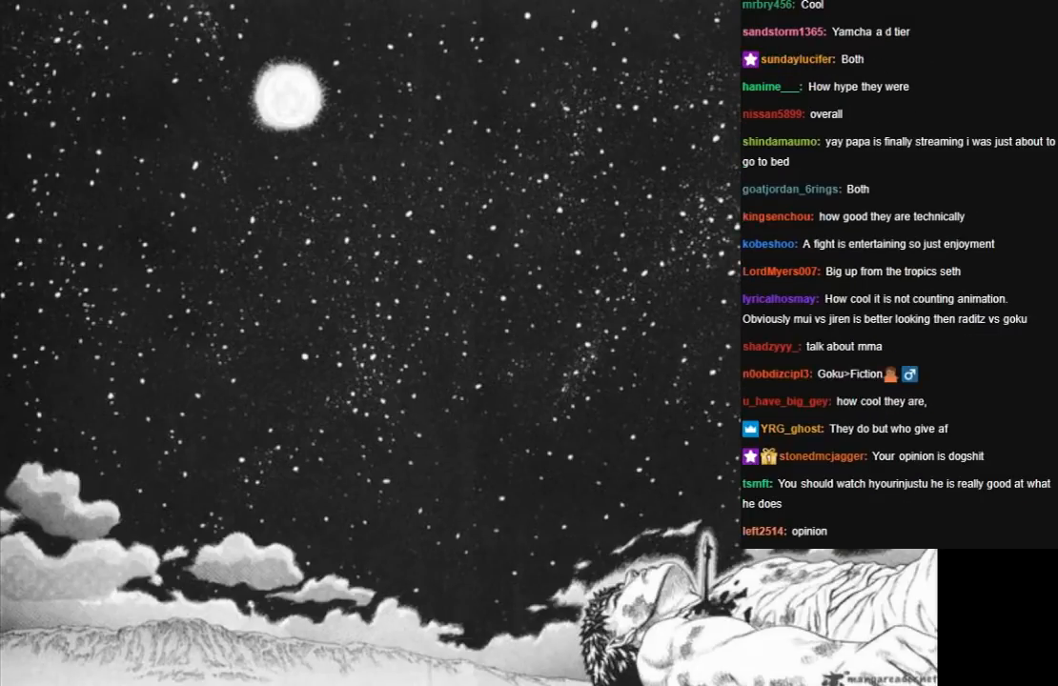
{"action": "scroll", "scroll_direction": "down", "scroll_amount": 3}
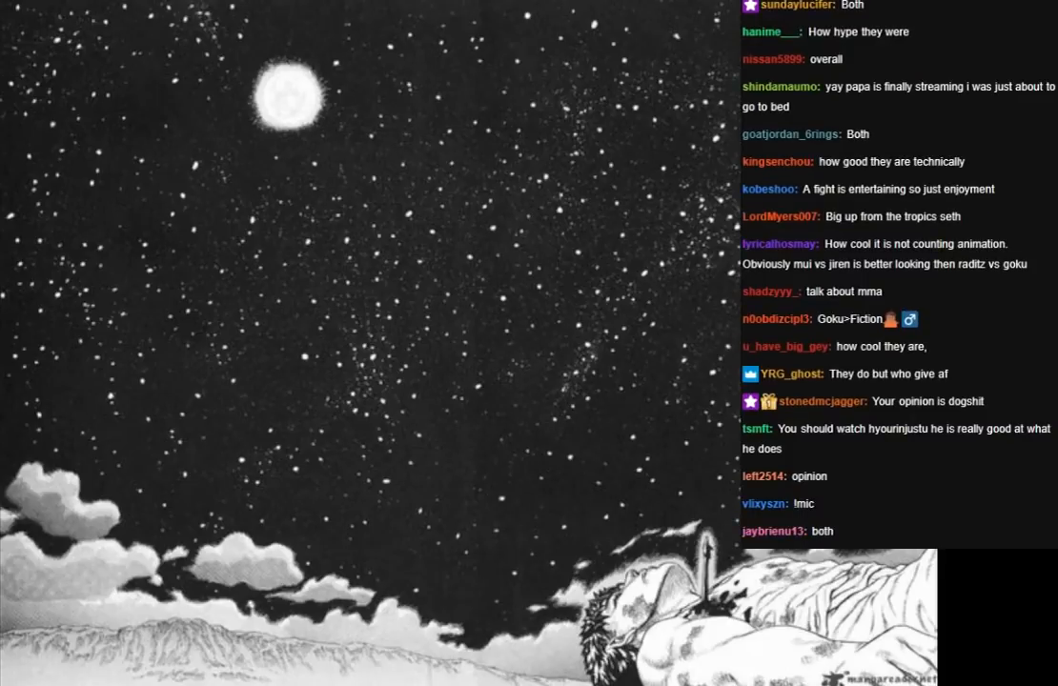
{"action": "scroll", "scroll_direction": "down", "scroll_amount": 3}
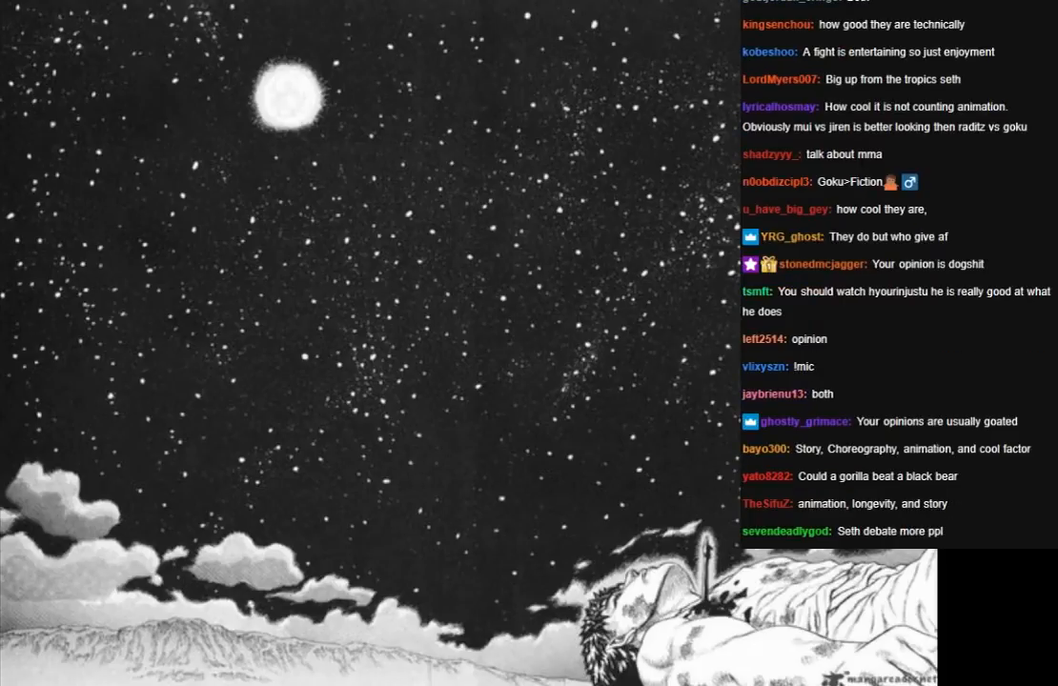
{"action": "scroll", "scroll_direction": "down", "scroll_amount": 3}
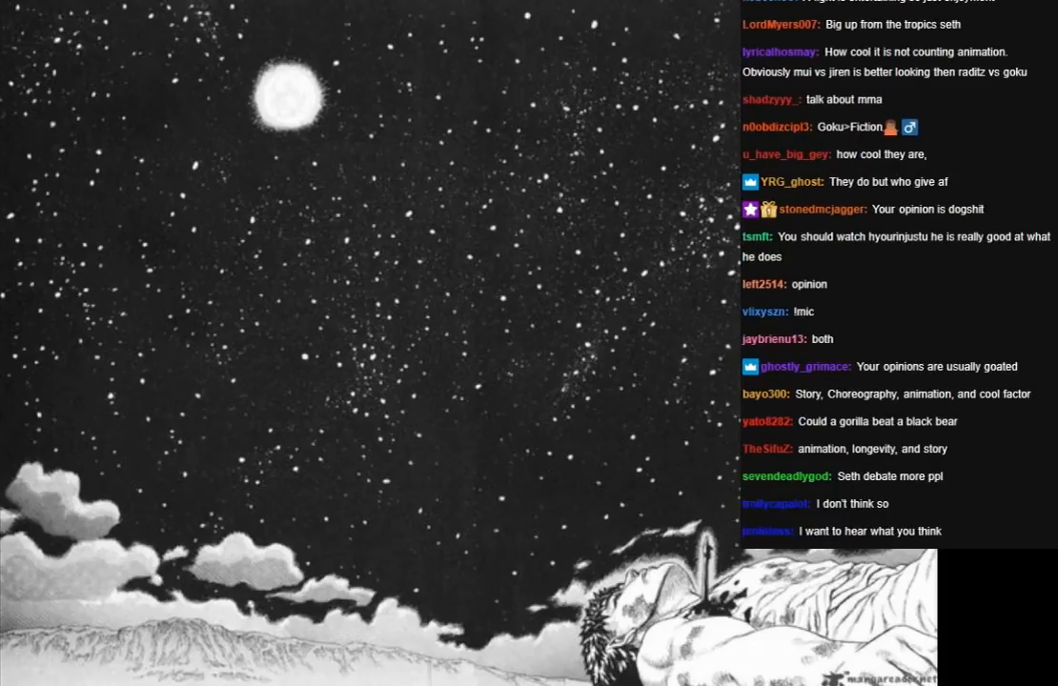
{"action": "scroll", "scroll_direction": "down", "scroll_amount": 3}
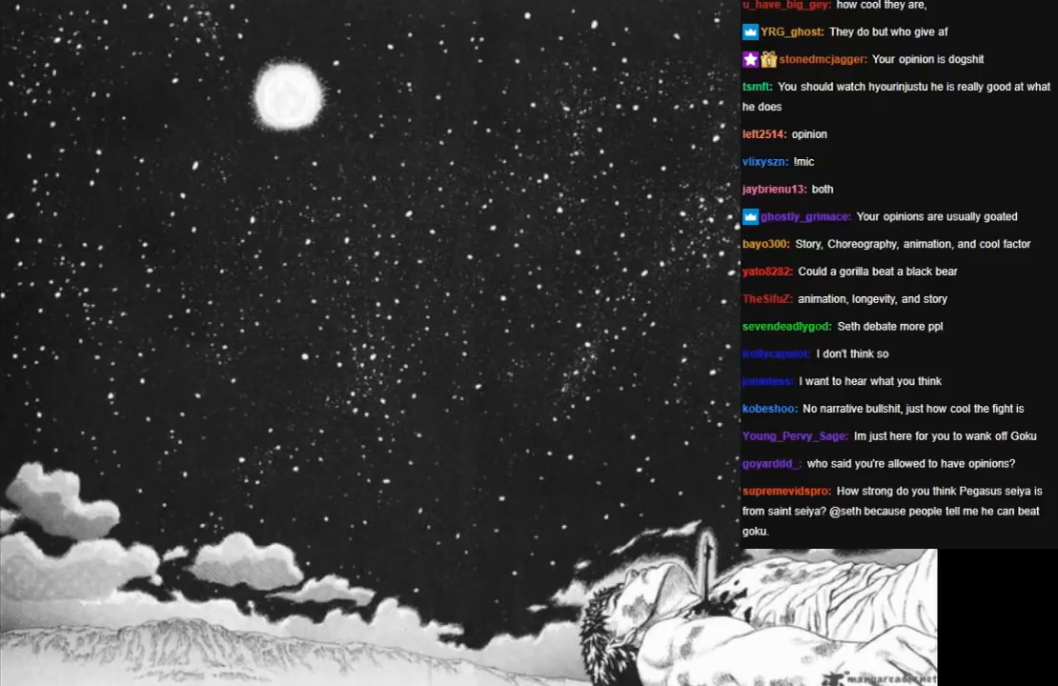
{"action": "scroll", "scroll_direction": "down", "scroll_amount": 3}
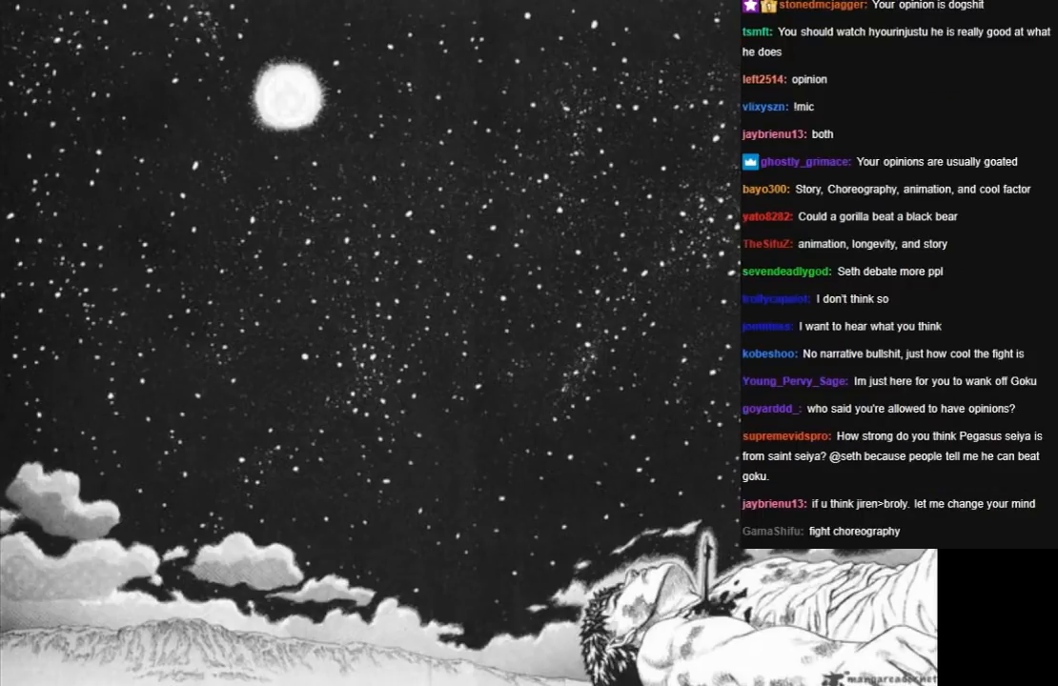
{"action": "scroll", "scroll_direction": "down", "scroll_amount": 3}
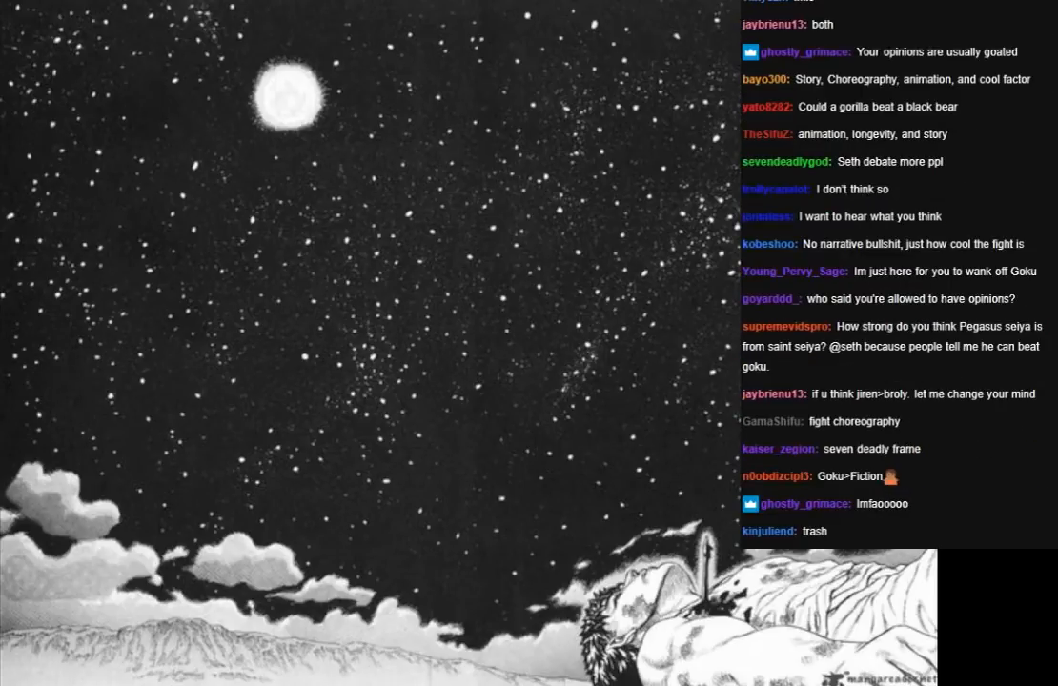
{"action": "scroll", "scroll_direction": "down", "scroll_amount": 3}
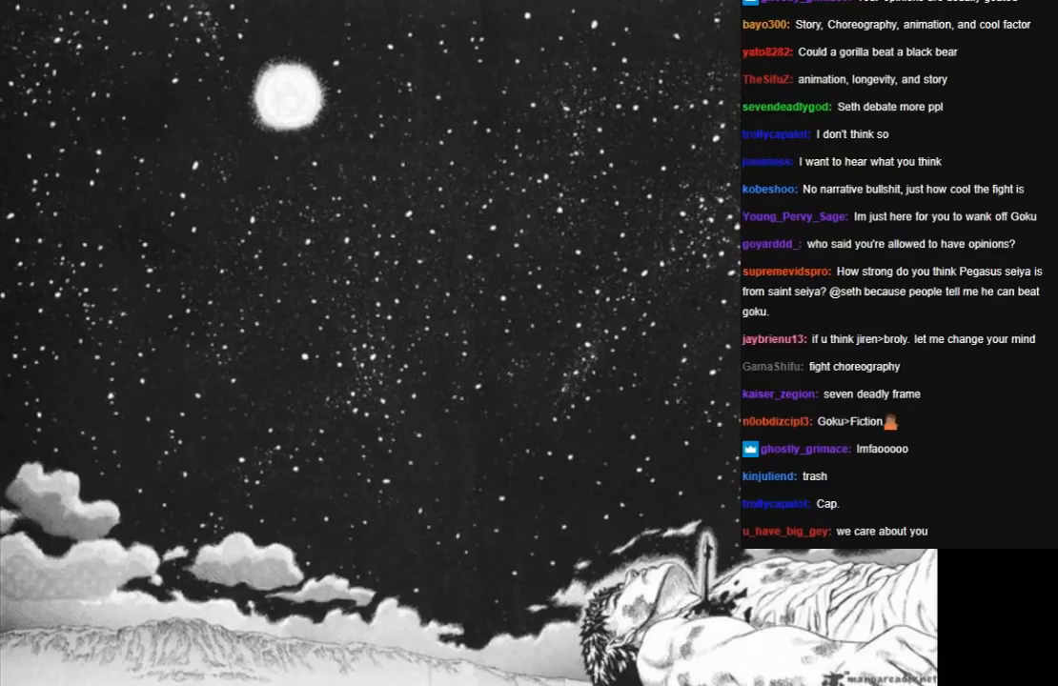
{"action": "scroll", "scroll_direction": "down", "scroll_amount": 3}
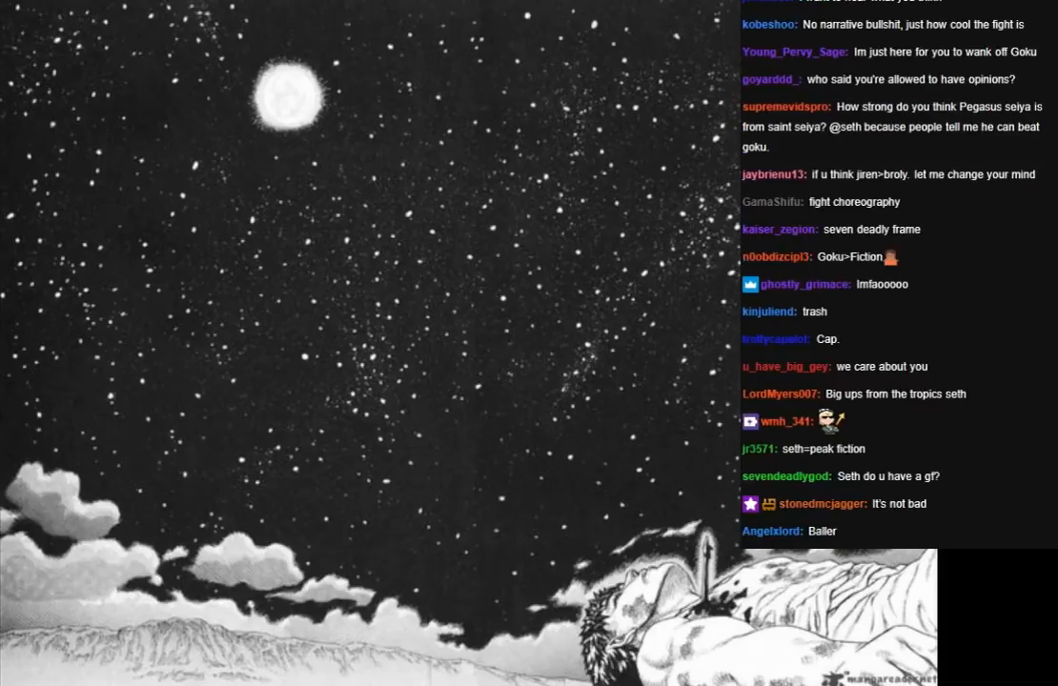
{"action": "scroll", "scroll_direction": "down", "scroll_amount": 3}
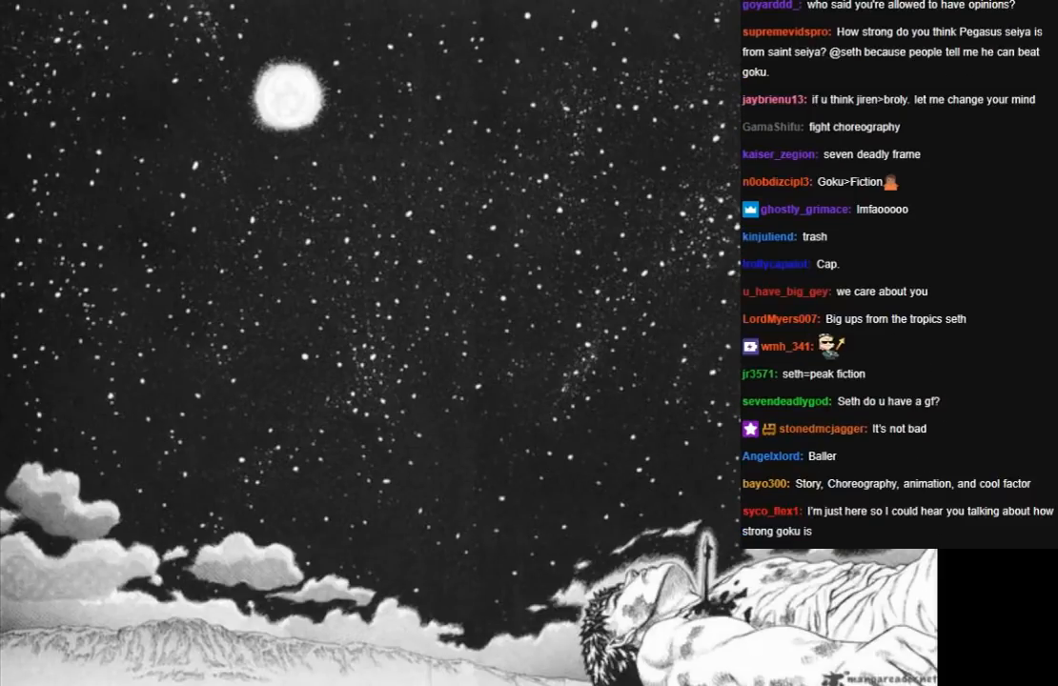
{"action": "scroll", "scroll_direction": "down", "scroll_amount": 3}
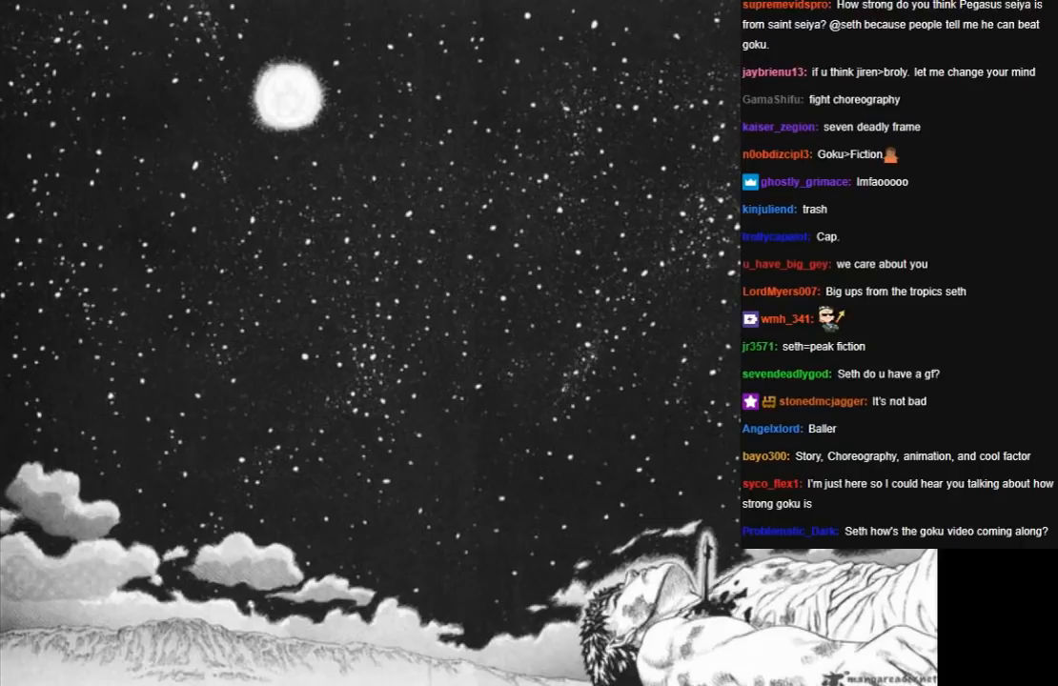
{"action": "scroll", "scroll_direction": "down", "scroll_amount": 3}
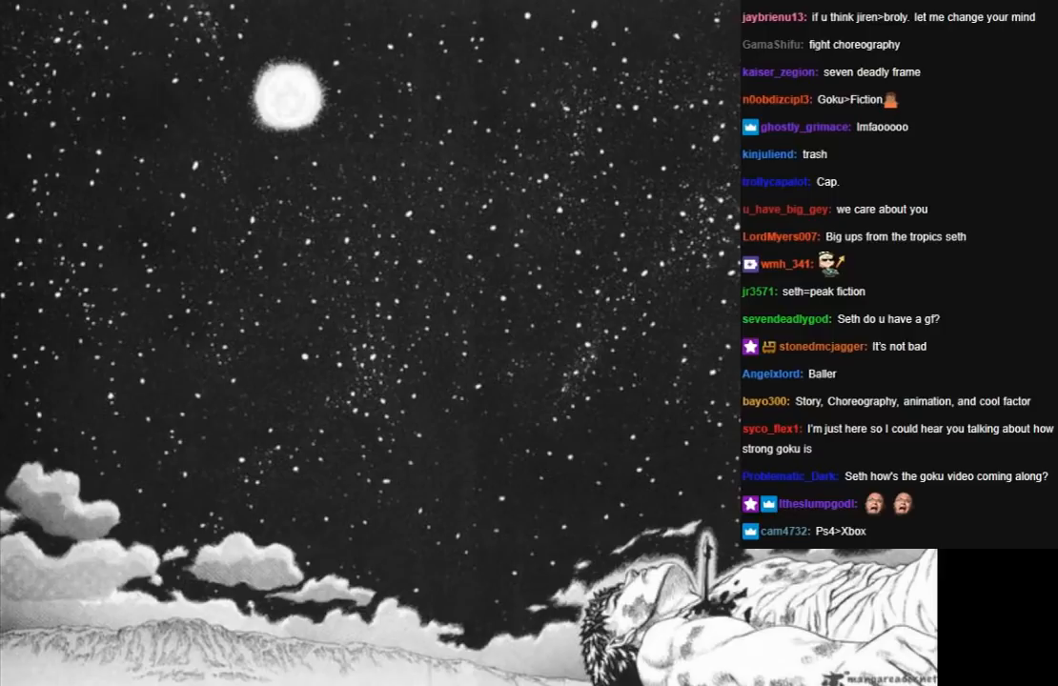
{"action": "scroll", "scroll_direction": "down", "scroll_amount": 3}
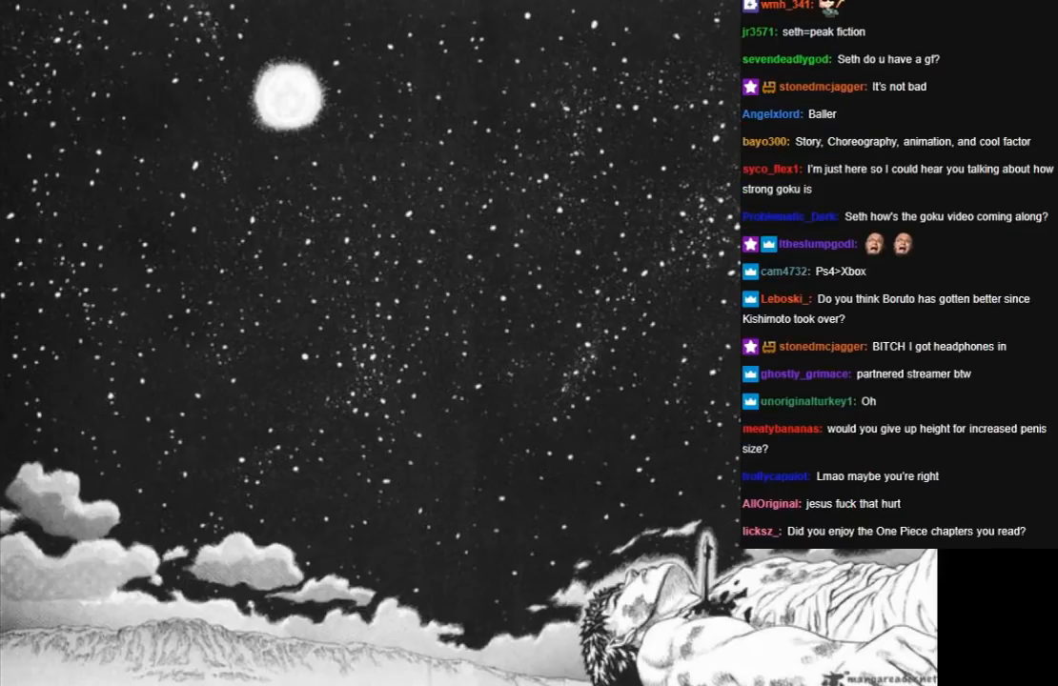
{"action": "scroll", "scroll_direction": "down", "scroll_amount": 3}
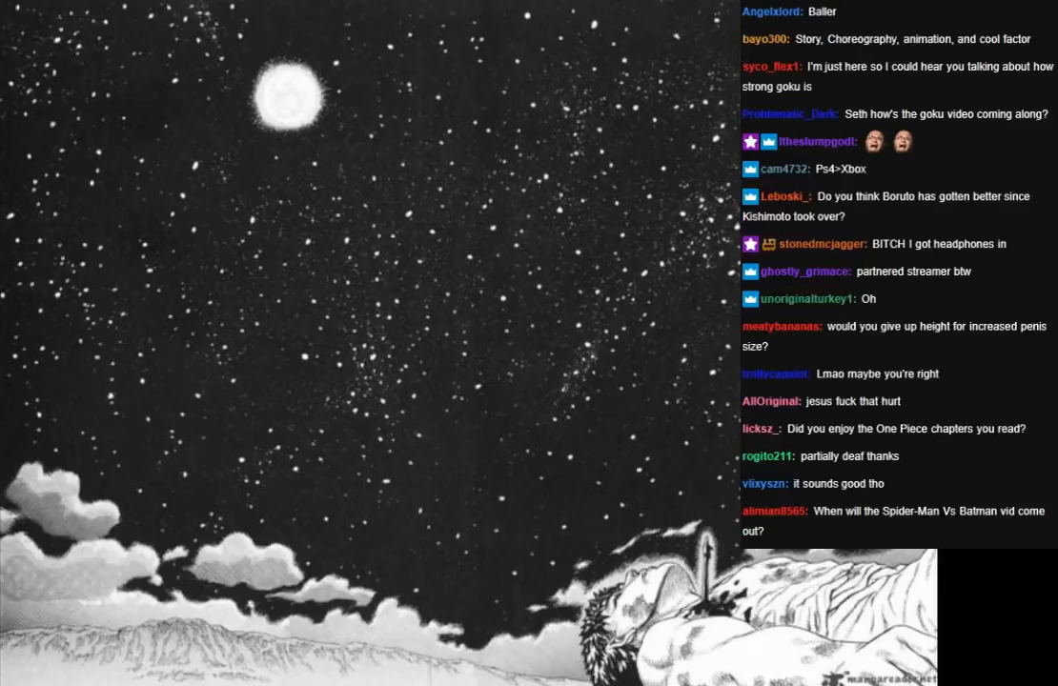
{"action": "scroll", "scroll_direction": "down", "scroll_amount": 3}
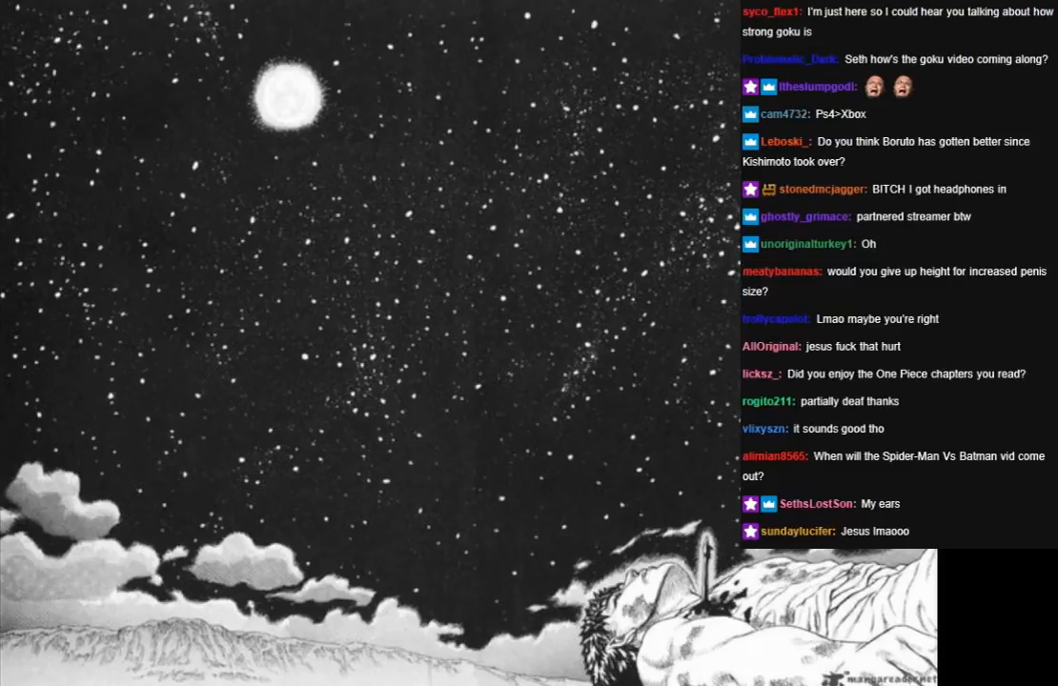
{"action": "scroll", "scroll_direction": "down", "scroll_amount": 3}
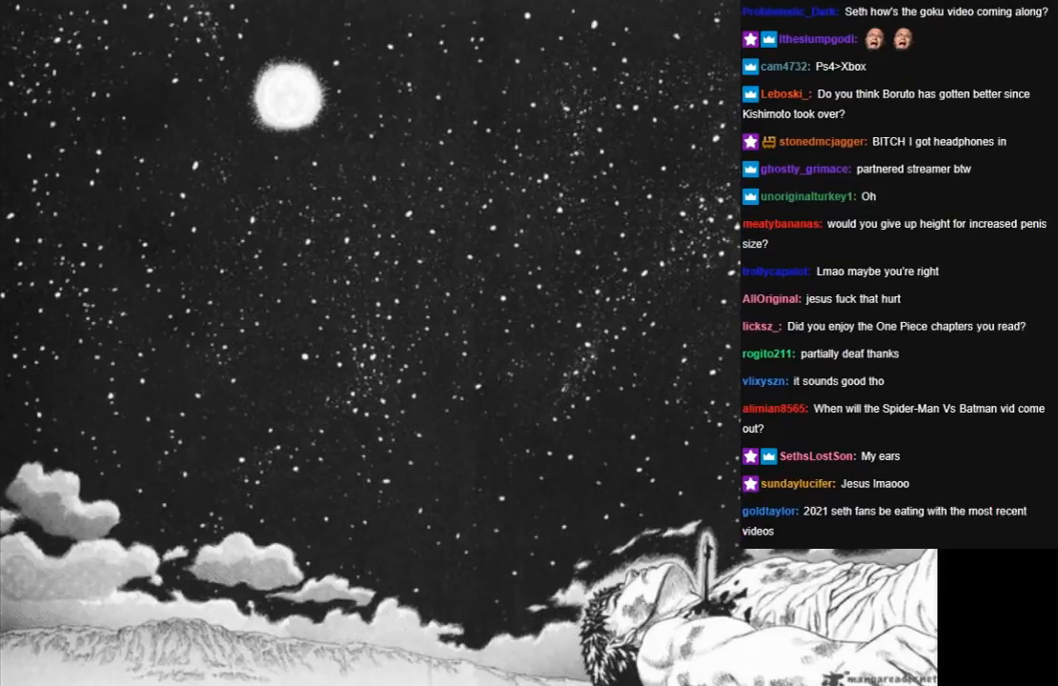
{"action": "scroll", "scroll_direction": "down", "scroll_amount": 3}
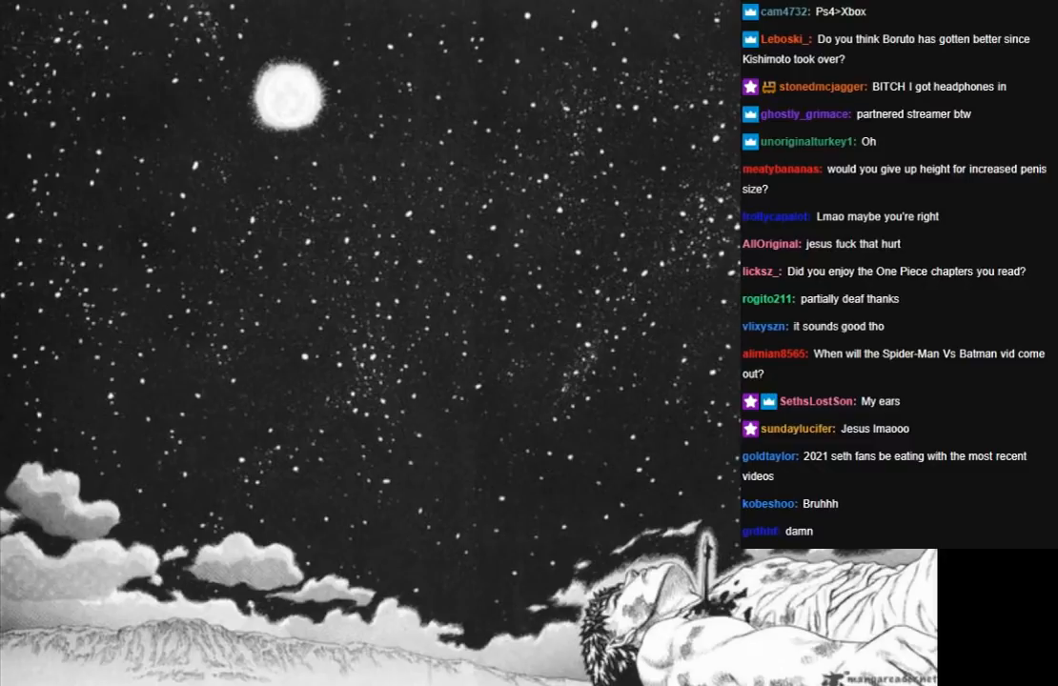
{"action": "scroll", "scroll_direction": "down", "scroll_amount": 3}
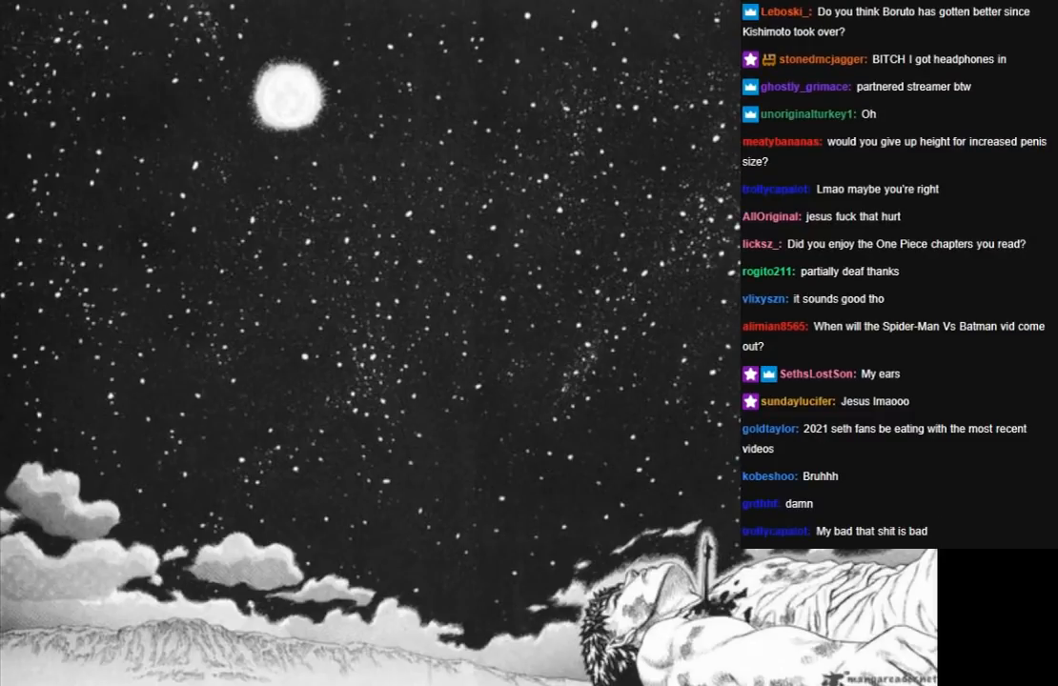
{"action": "scroll", "scroll_direction": "down", "scroll_amount": 3}
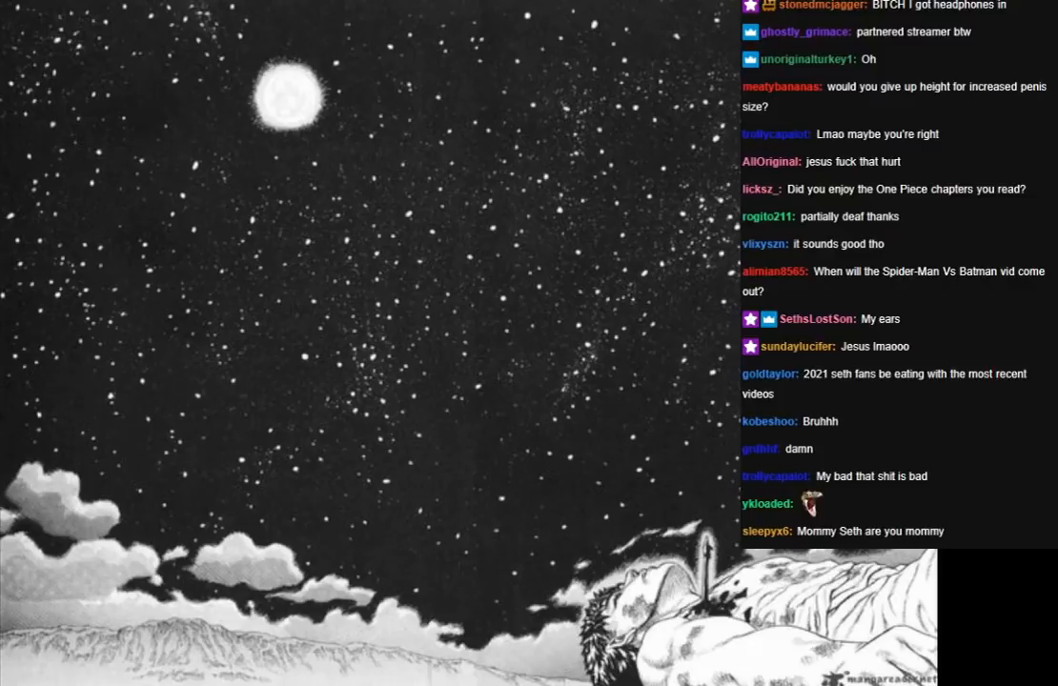
{"action": "scroll", "scroll_direction": "down", "scroll_amount": 3}
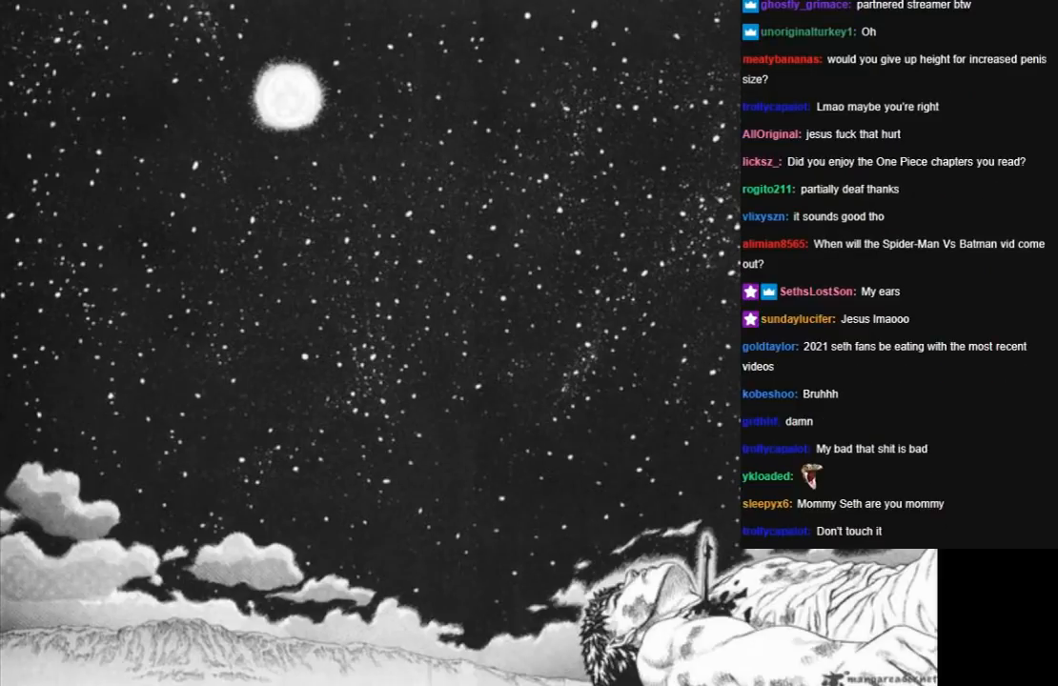
{"action": "scroll", "scroll_direction": "down", "scroll_amount": 3}
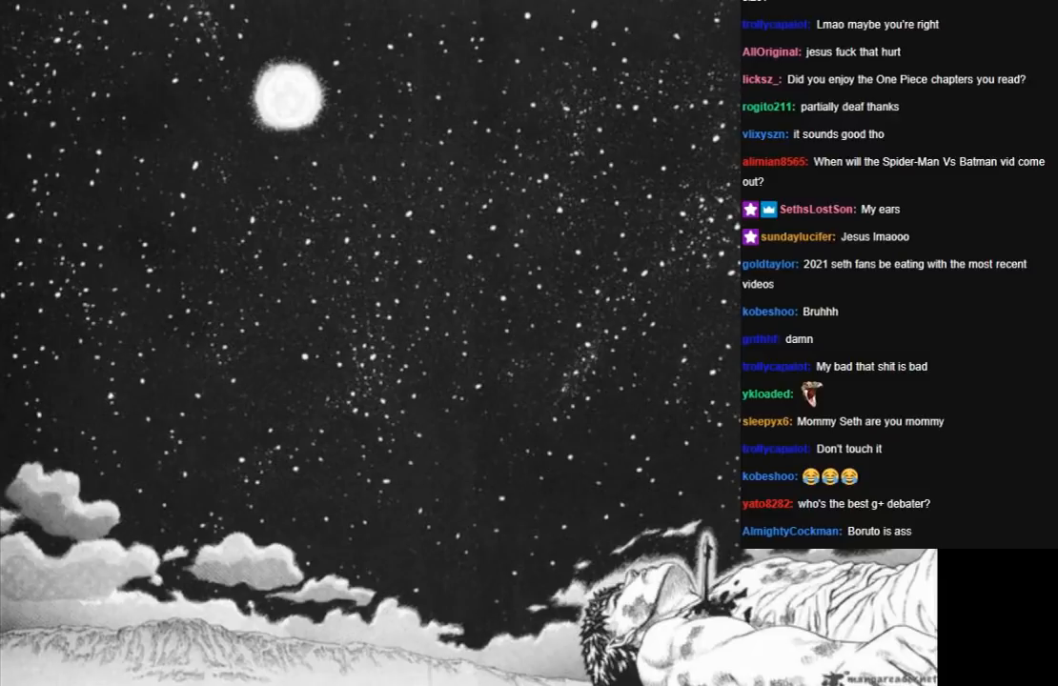
{"action": "scroll", "scroll_direction": "down", "scroll_amount": 3}
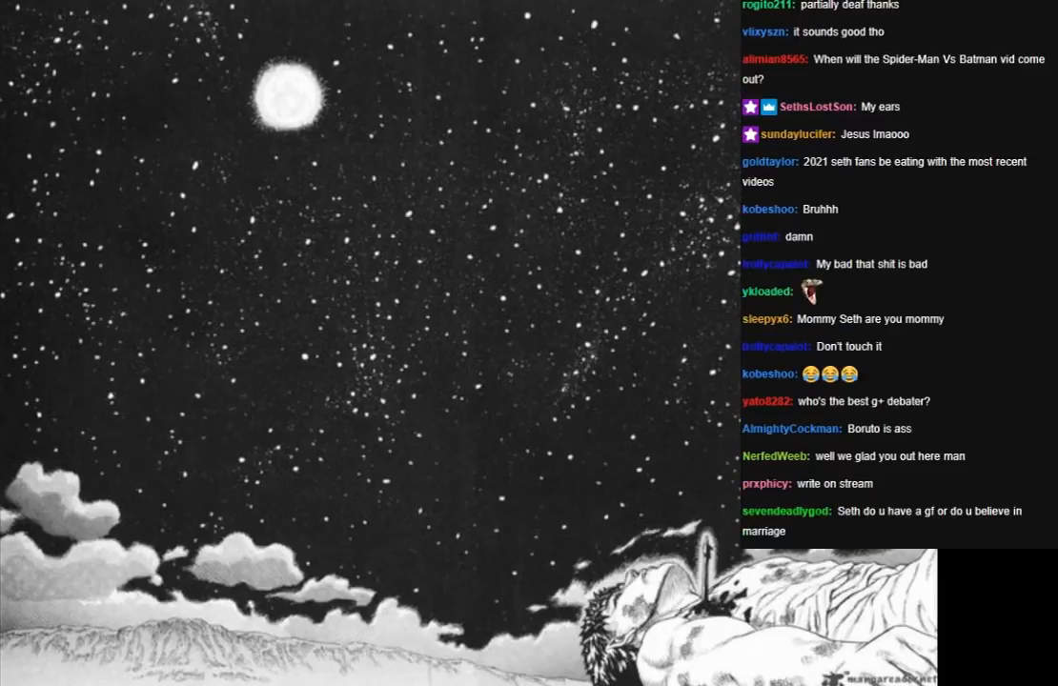
{"action": "scroll", "scroll_direction": "down", "scroll_amount": 3}
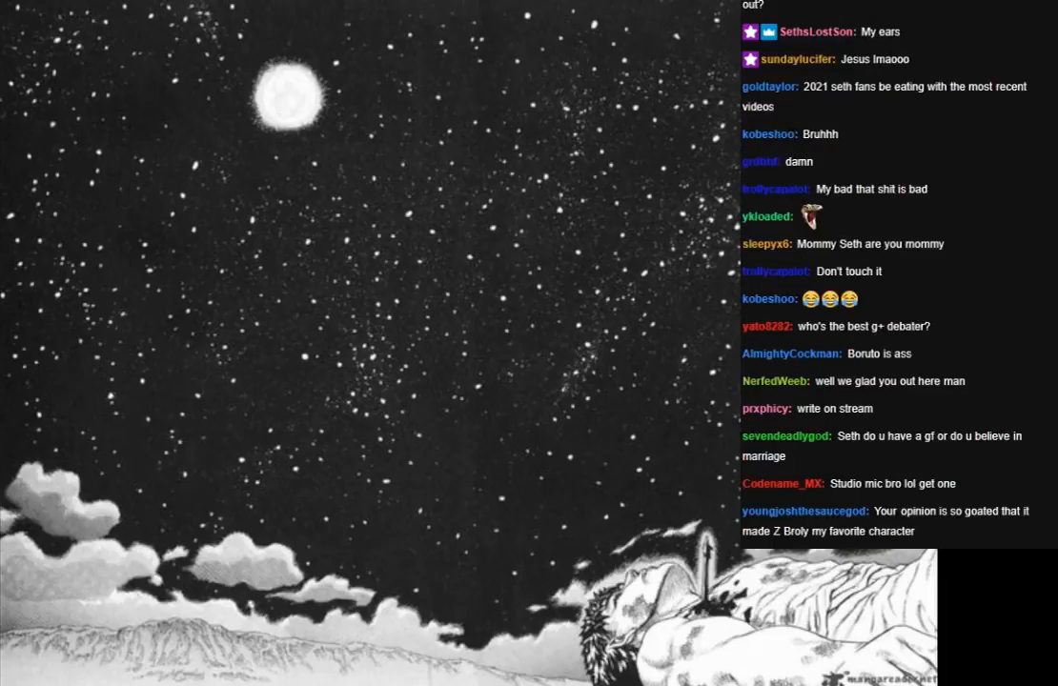
{"action": "scroll", "scroll_direction": "down", "scroll_amount": 3}
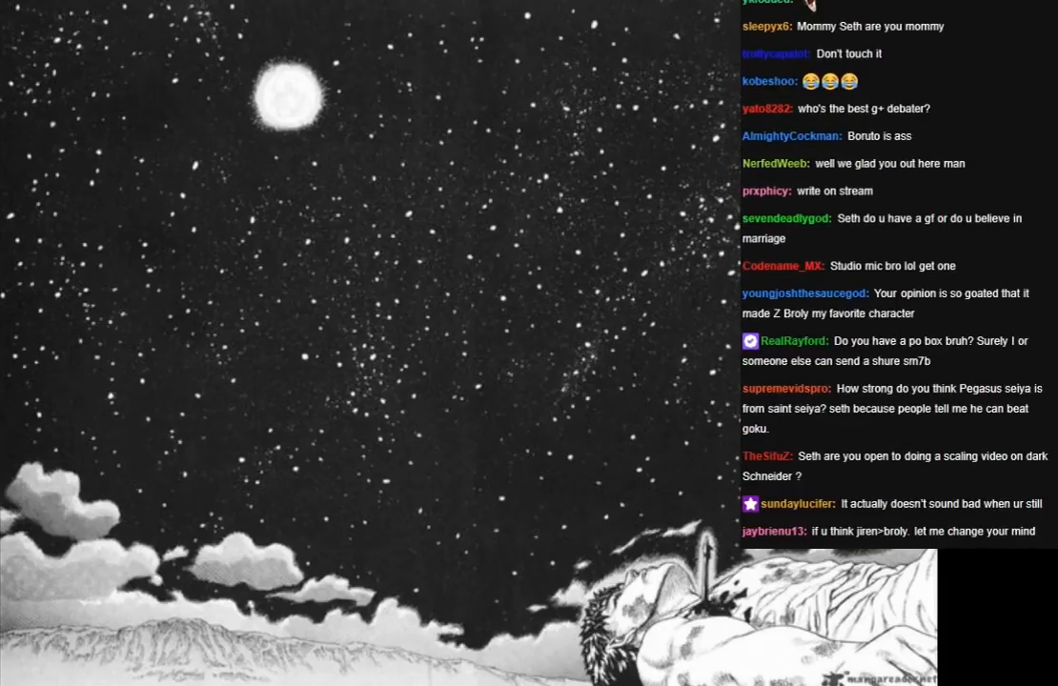
{"action": "scroll", "scroll_direction": "down", "scroll_amount": 3}
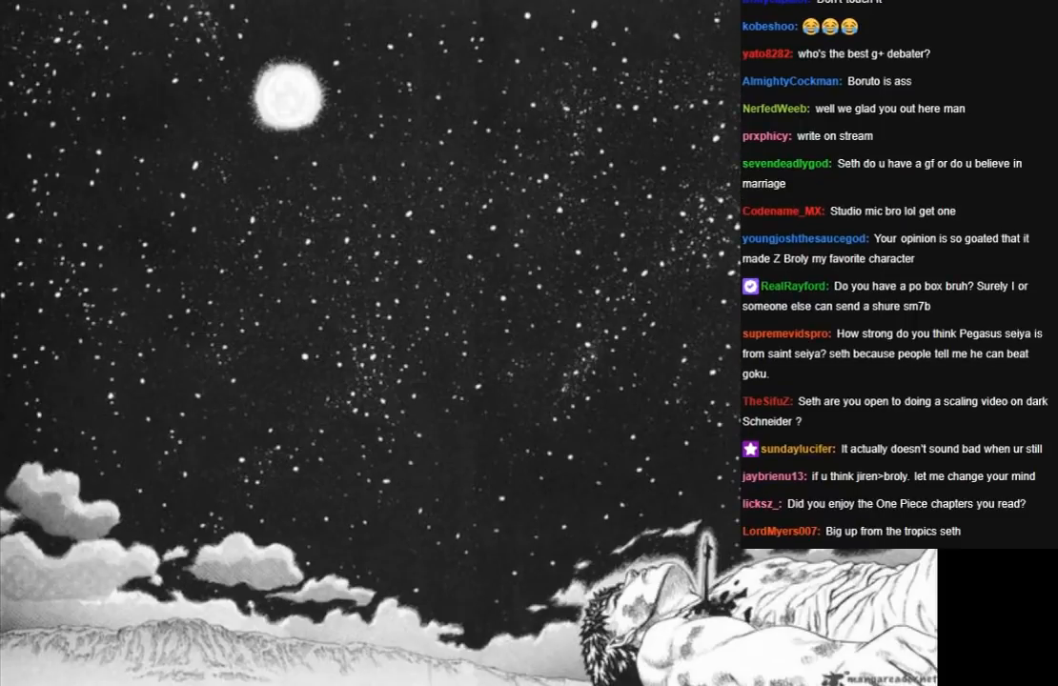
{"action": "scroll", "scroll_direction": "down", "scroll_amount": 3}
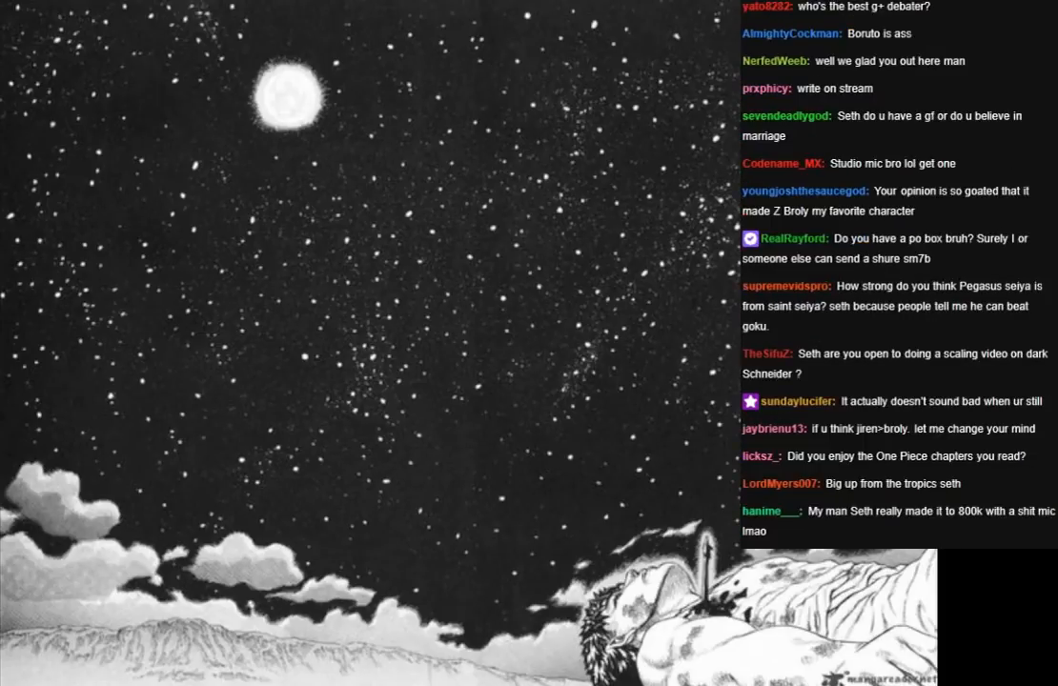
{"action": "scroll", "scroll_direction": "down", "scroll_amount": 3}
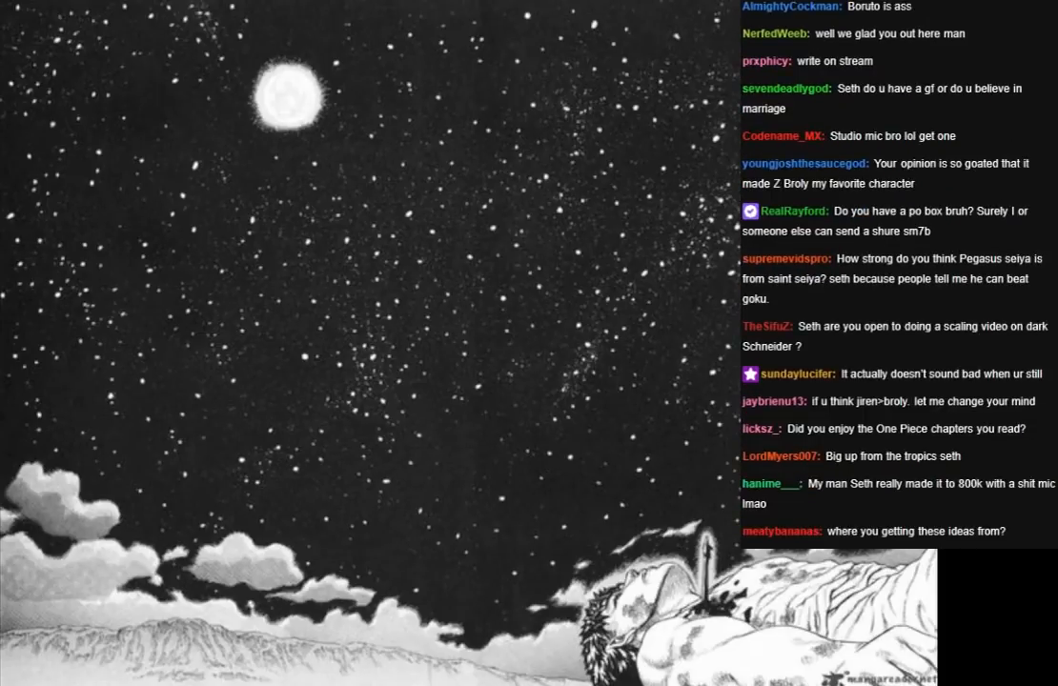
{"action": "scroll", "scroll_direction": "down", "scroll_amount": 3}
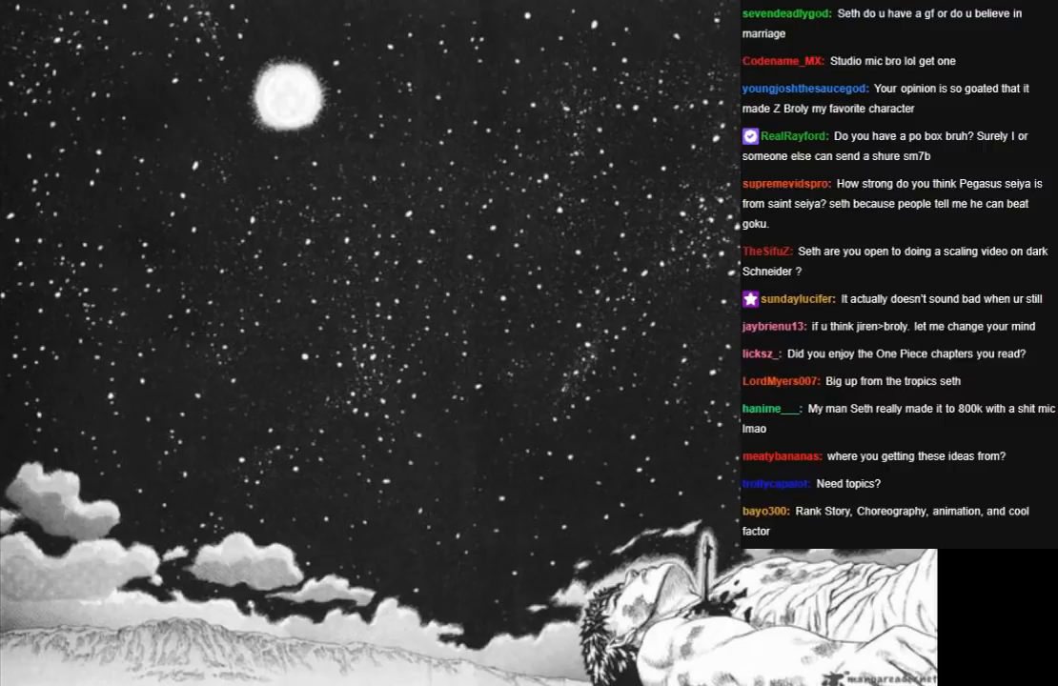
{"action": "scroll", "scroll_direction": "down", "scroll_amount": 3}
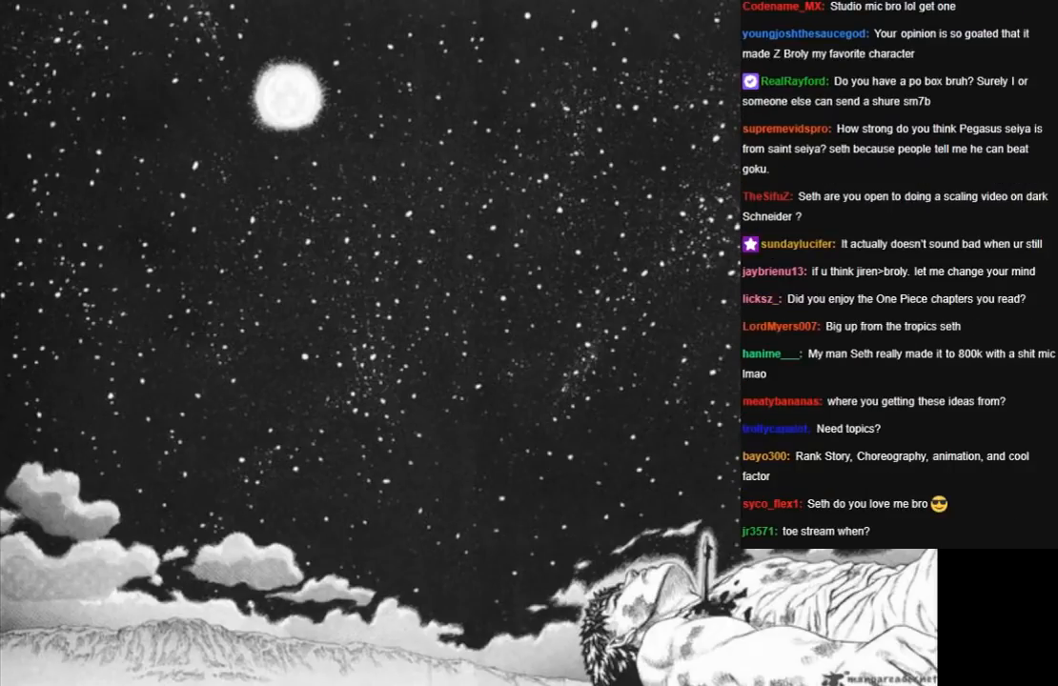
{"action": "scroll", "scroll_direction": "down", "scroll_amount": 3}
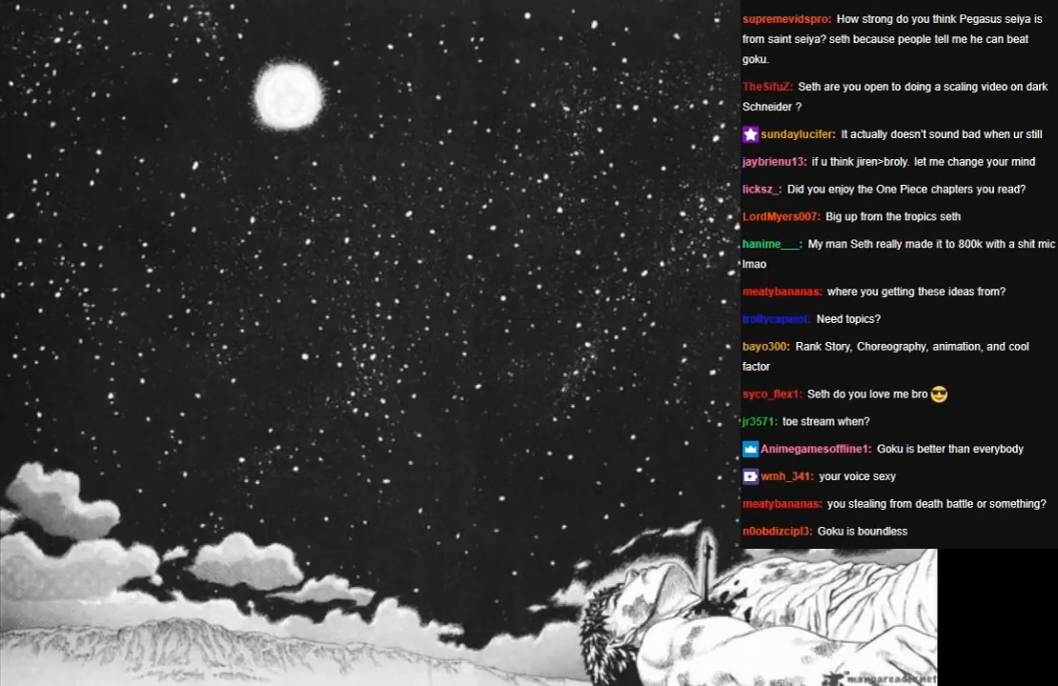
{"action": "scroll", "scroll_direction": "down", "scroll_amount": 3}
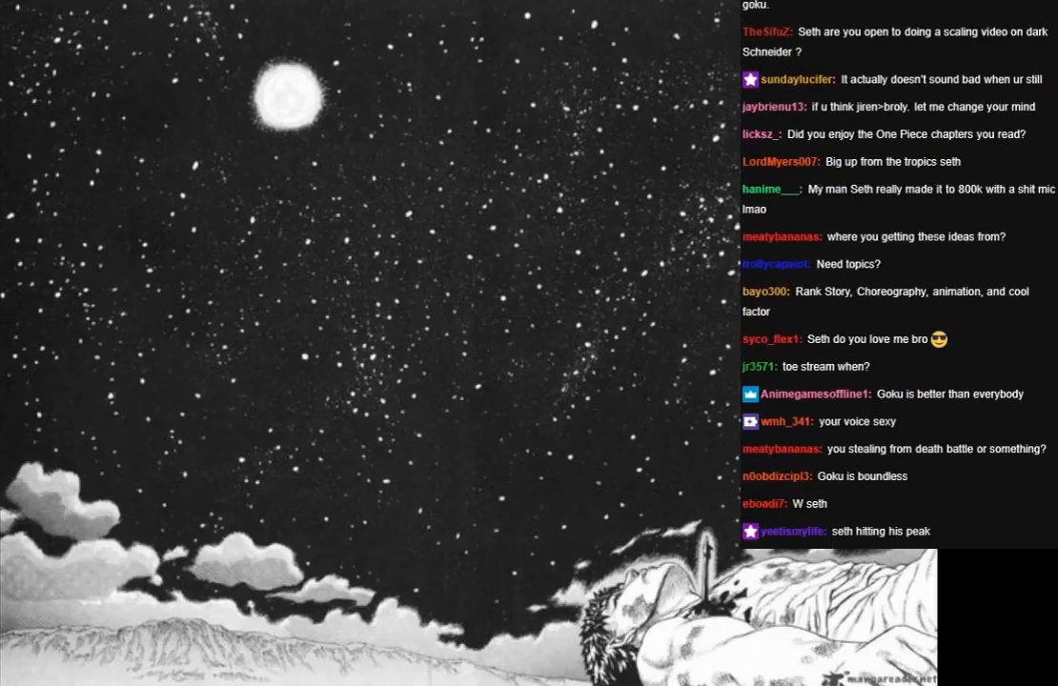
{"action": "scroll", "scroll_direction": "down", "scroll_amount": 3}
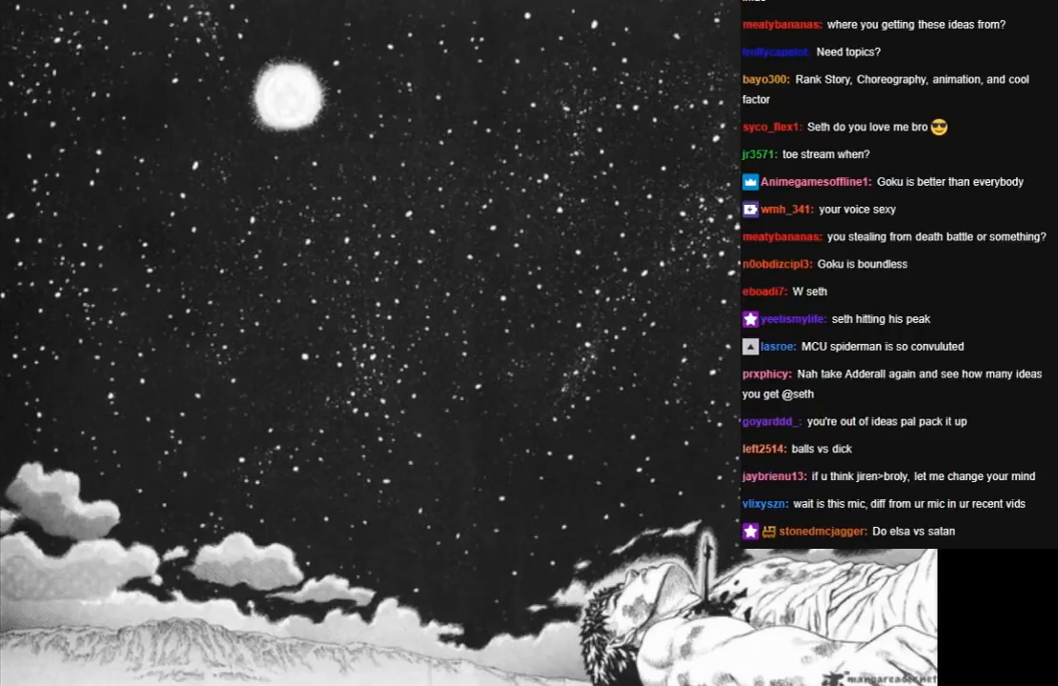
{"action": "scroll", "scroll_direction": "down", "scroll_amount": 3}
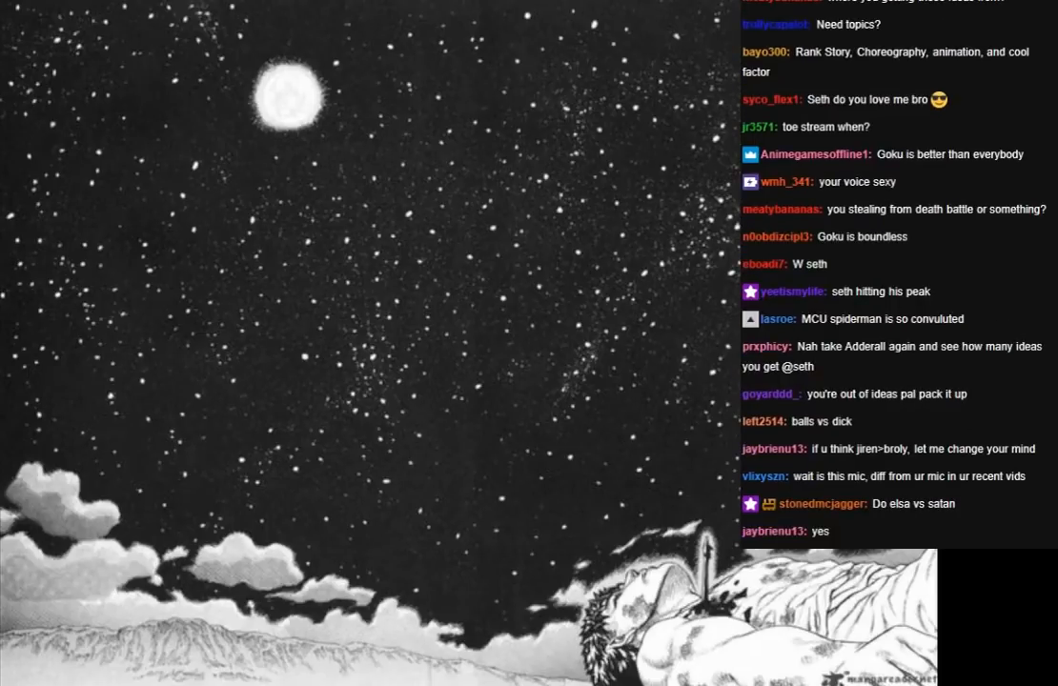
{"action": "scroll", "scroll_direction": "down", "scroll_amount": 3}
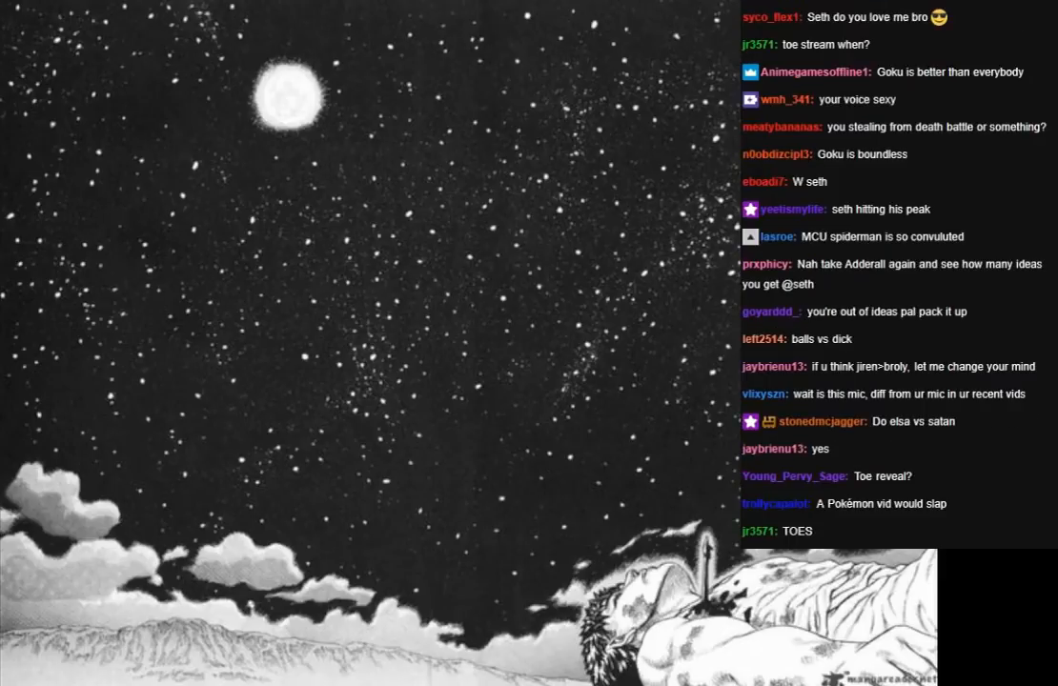
{"action": "scroll", "scroll_direction": "down", "scroll_amount": 3}
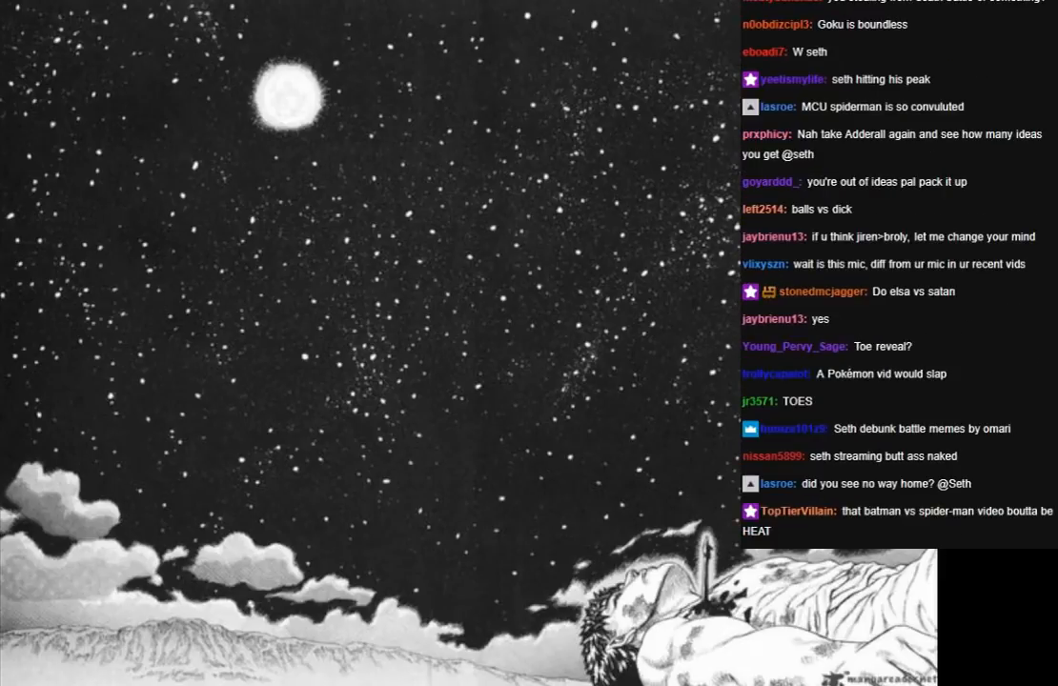
{"action": "scroll", "scroll_direction": "down", "scroll_amount": 3}
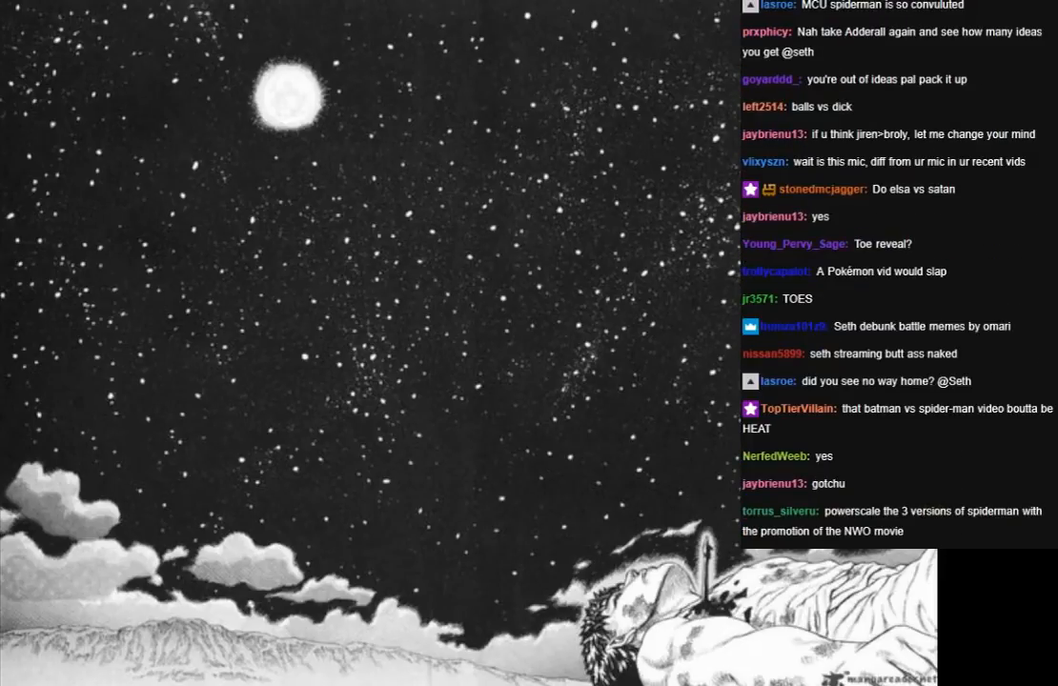
{"action": "scroll", "scroll_direction": "down", "scroll_amount": 3}
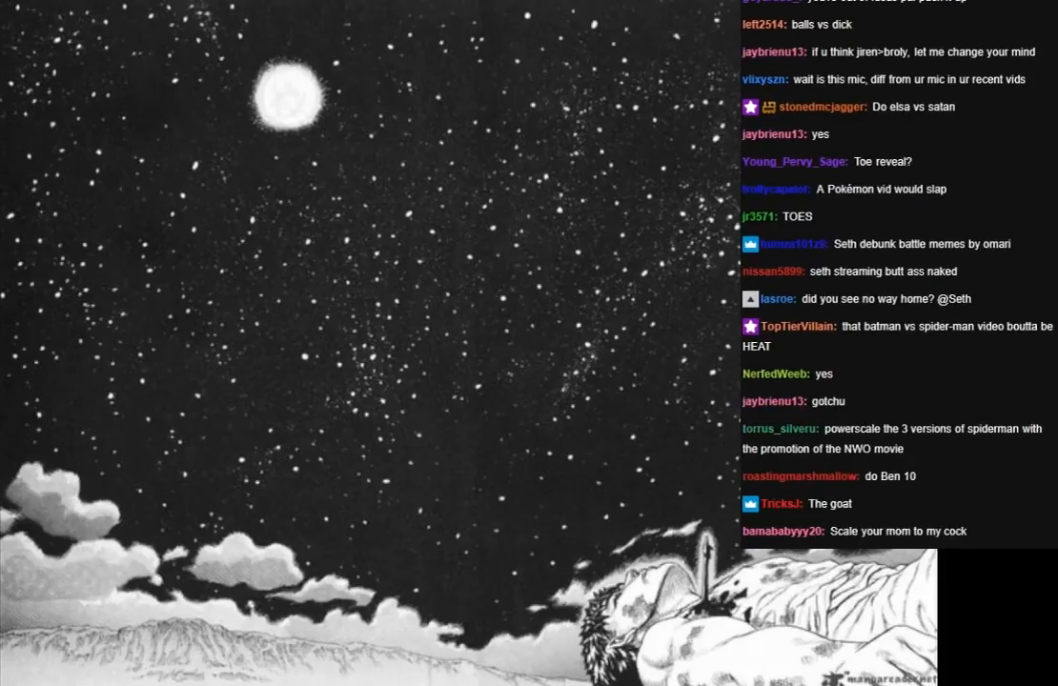
{"action": "scroll", "scroll_direction": "down", "scroll_amount": 3}
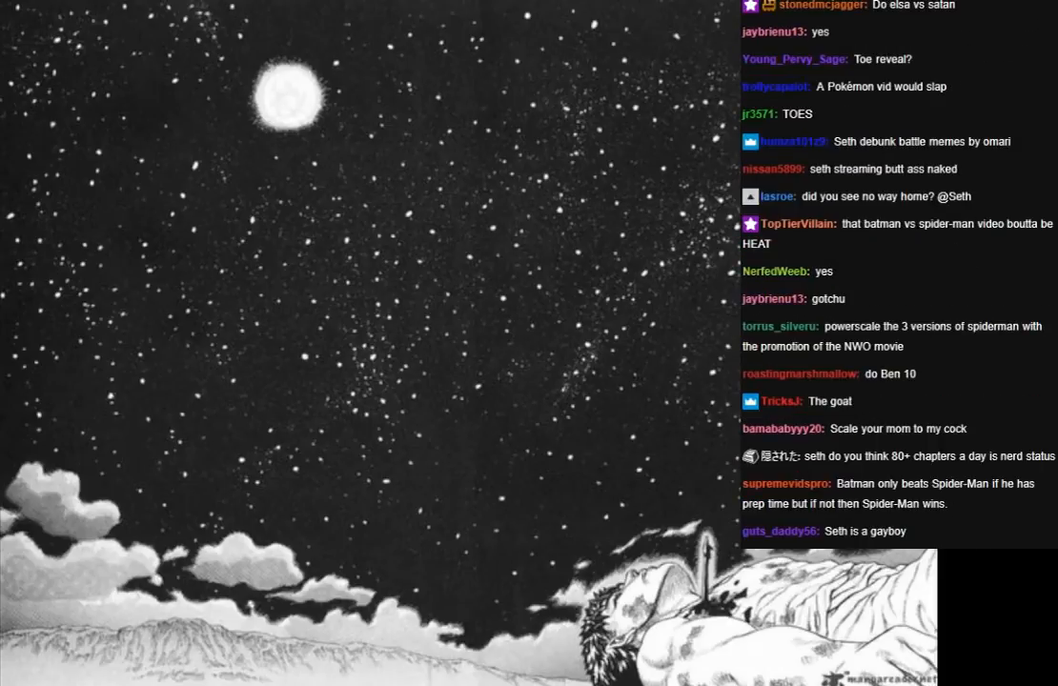
{"action": "scroll", "scroll_direction": "down", "scroll_amount": 3}
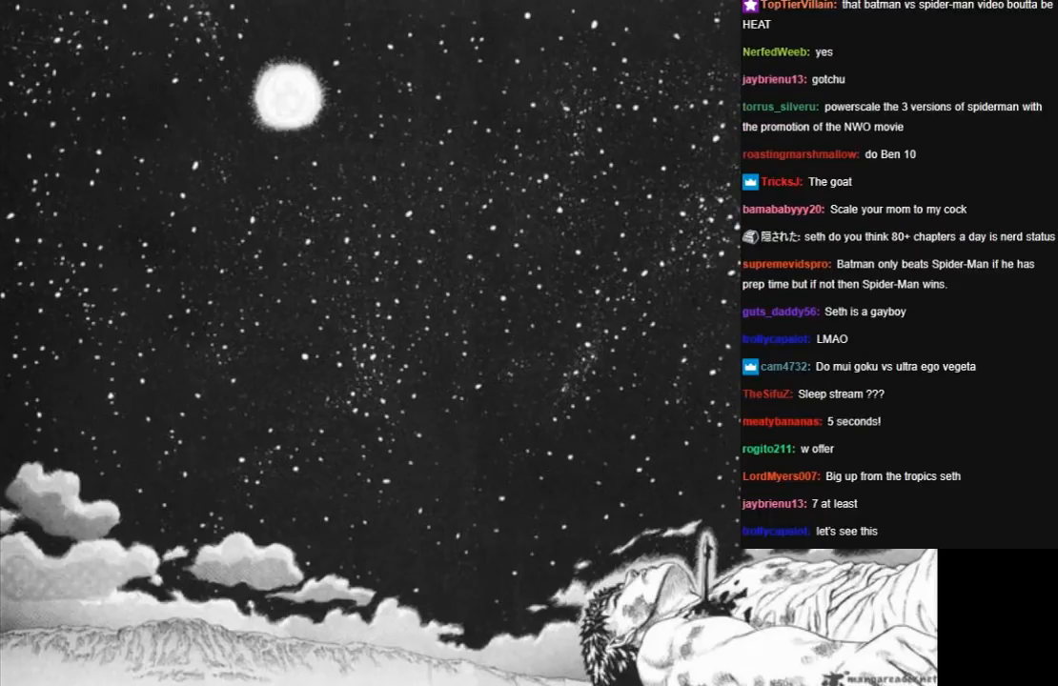
{"action": "scroll", "scroll_direction": "down", "scroll_amount": 3}
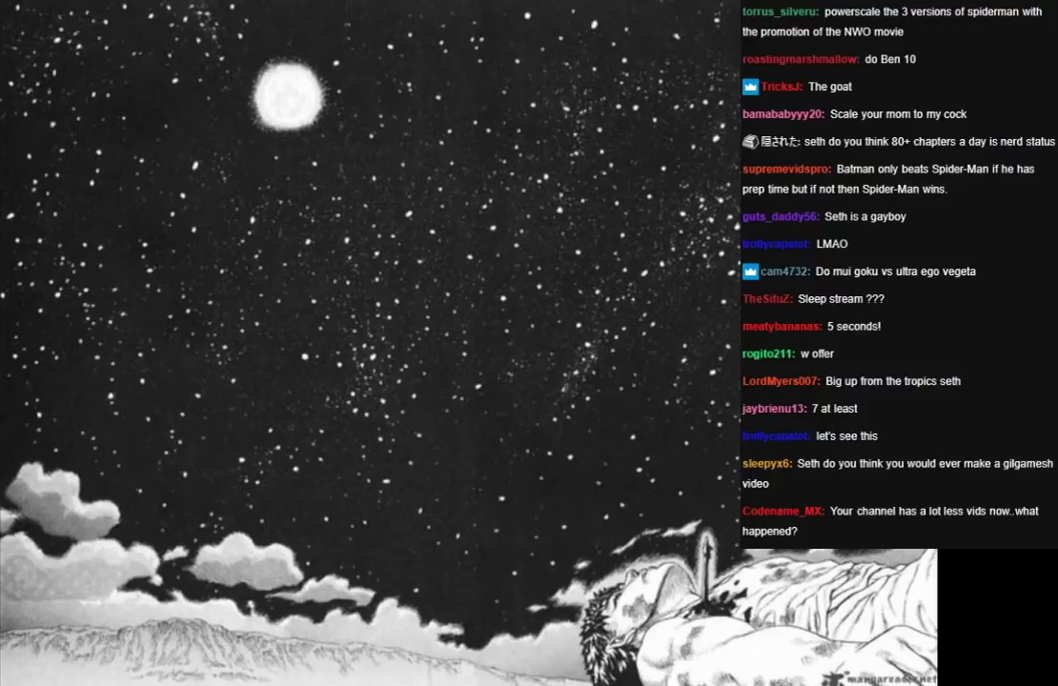
{"action": "scroll", "scroll_direction": "down", "scroll_amount": 3}
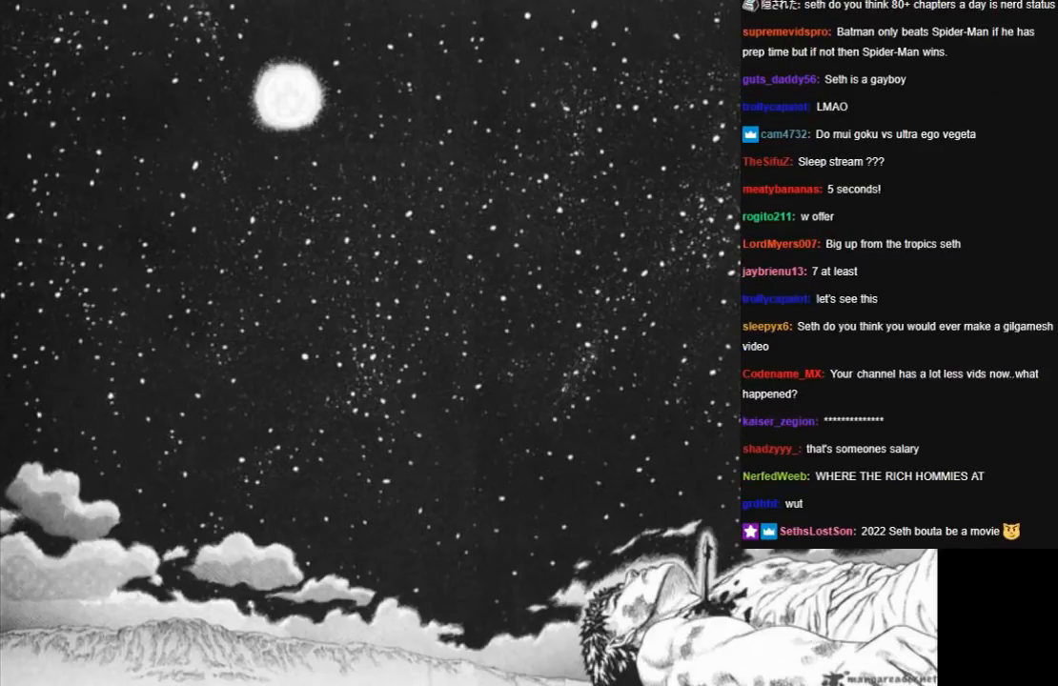
{"action": "scroll", "scroll_direction": "down", "scroll_amount": 3}
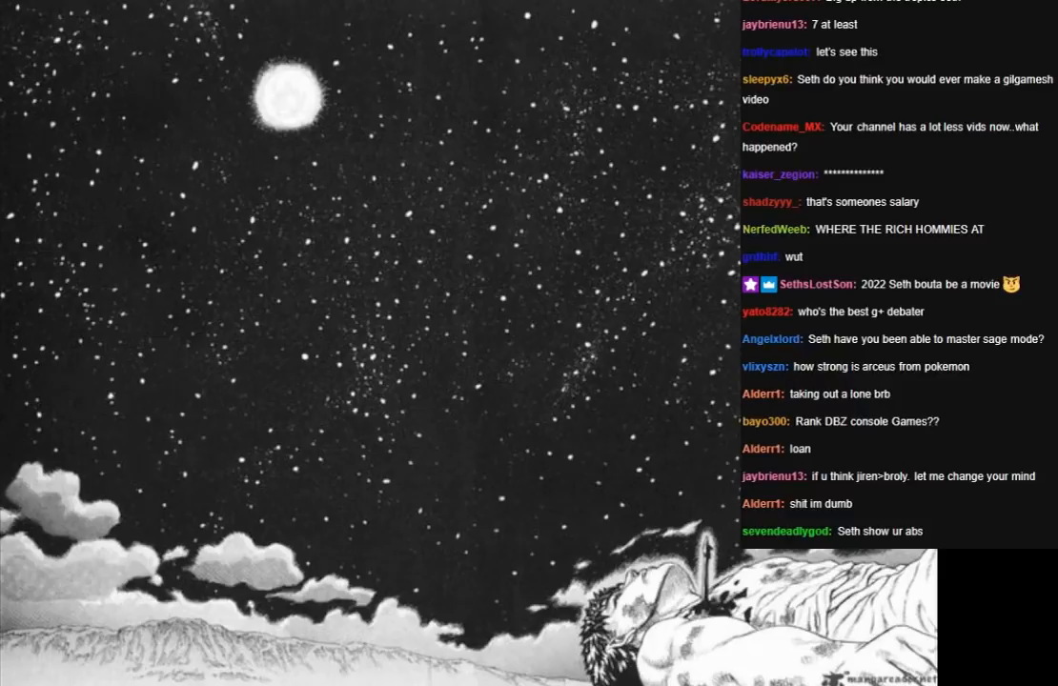
{"action": "scroll", "scroll_direction": "down", "scroll_amount": 3}
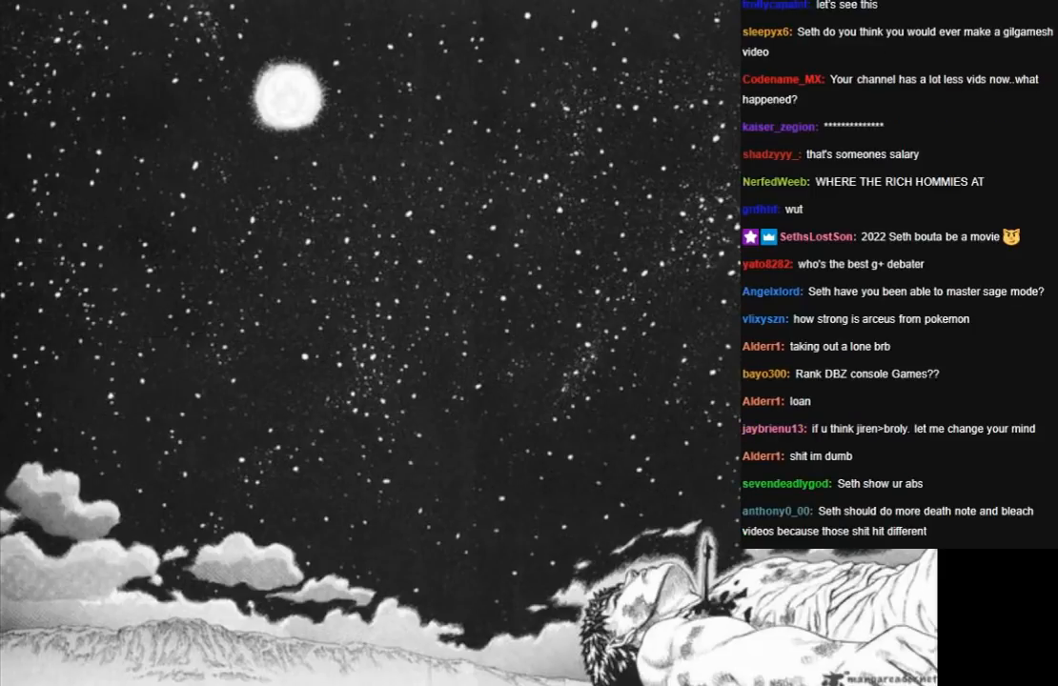
{"action": "scroll", "scroll_direction": "down", "scroll_amount": 3}
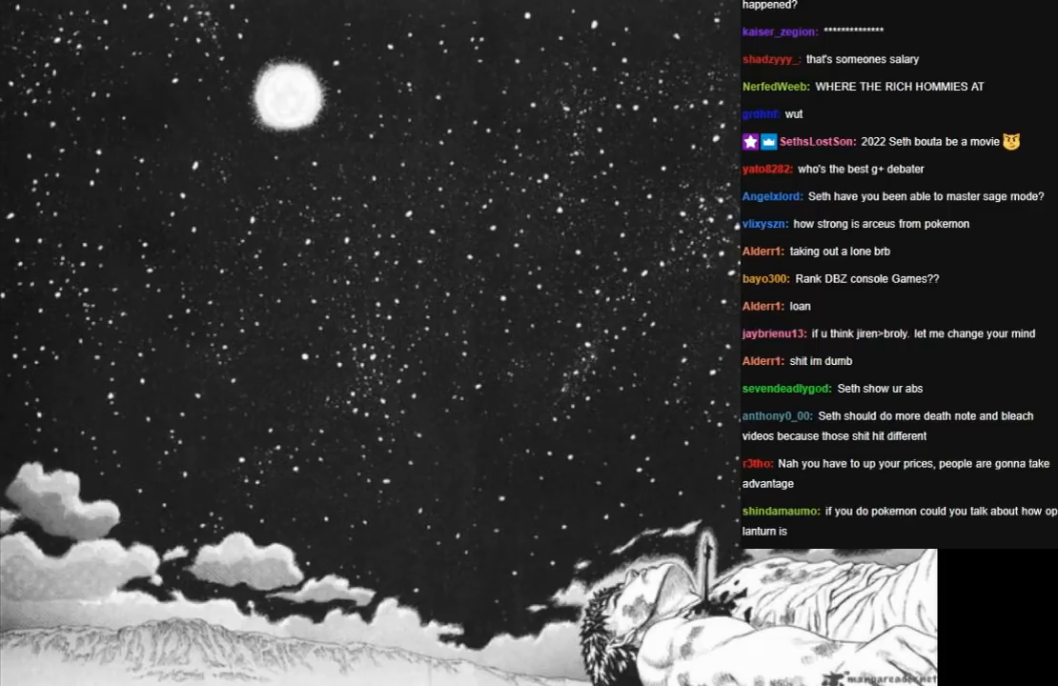
{"action": "scroll", "scroll_direction": "down", "scroll_amount": 3}
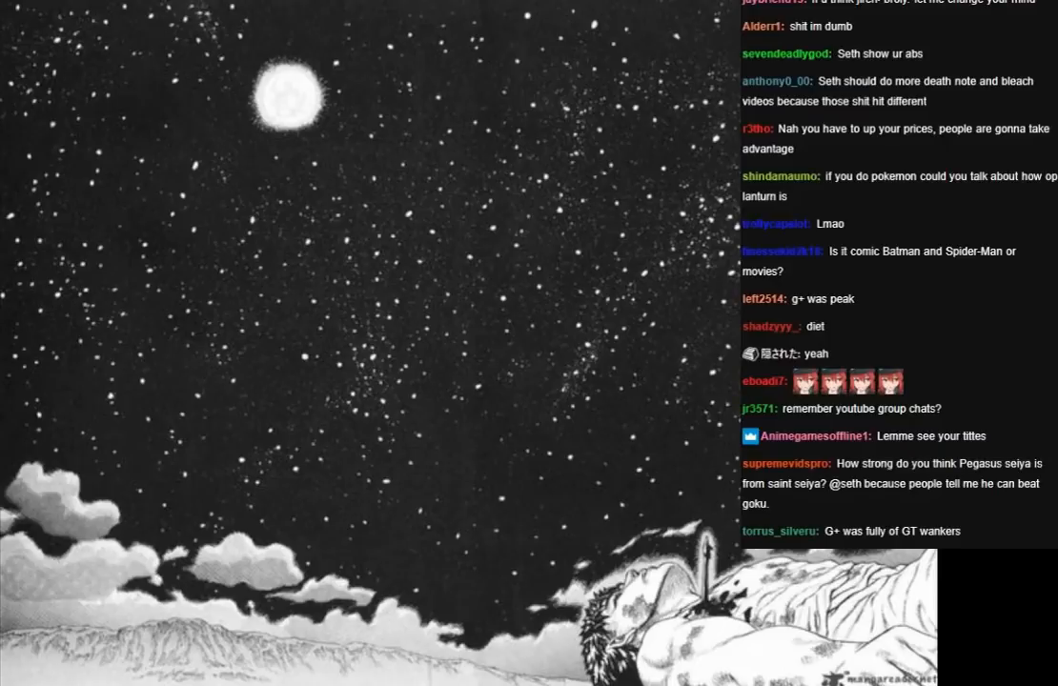
{"action": "scroll", "scroll_direction": "down", "scroll_amount": 3}
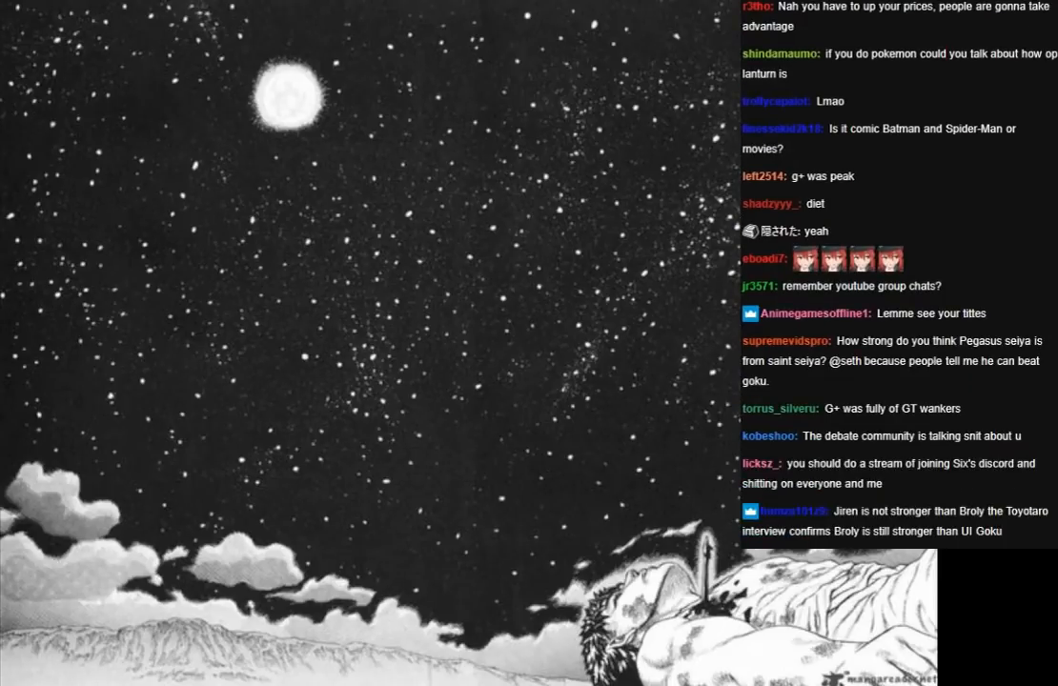
{"action": "scroll", "scroll_direction": "down", "scroll_amount": 3}
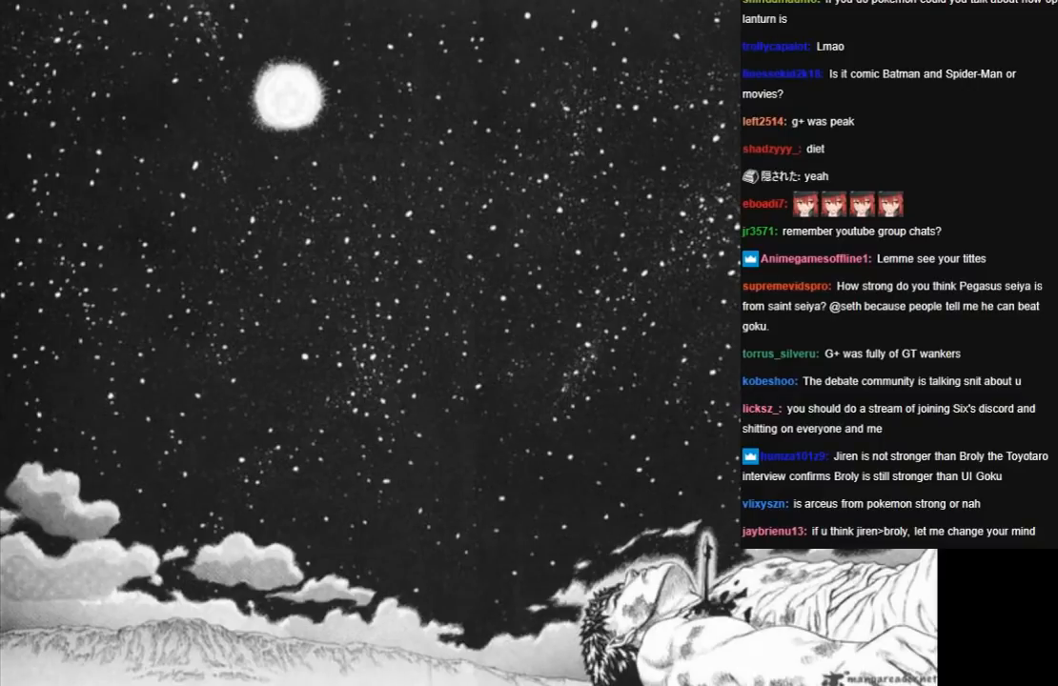
{"action": "scroll", "scroll_direction": "down", "scroll_amount": 3}
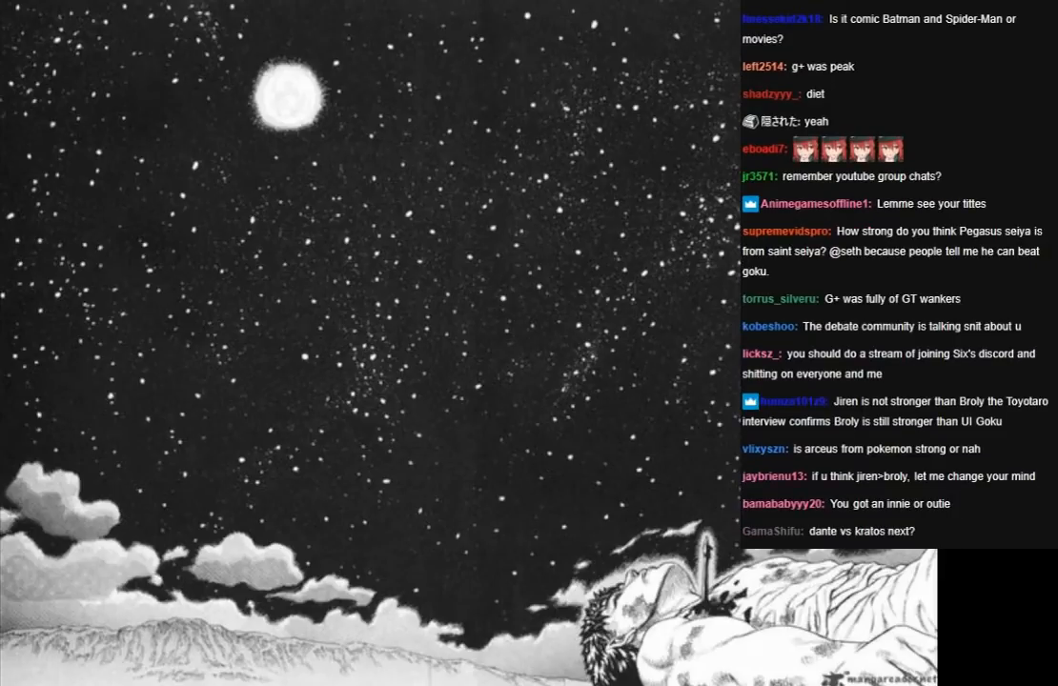
{"action": "scroll", "scroll_direction": "down", "scroll_amount": 3}
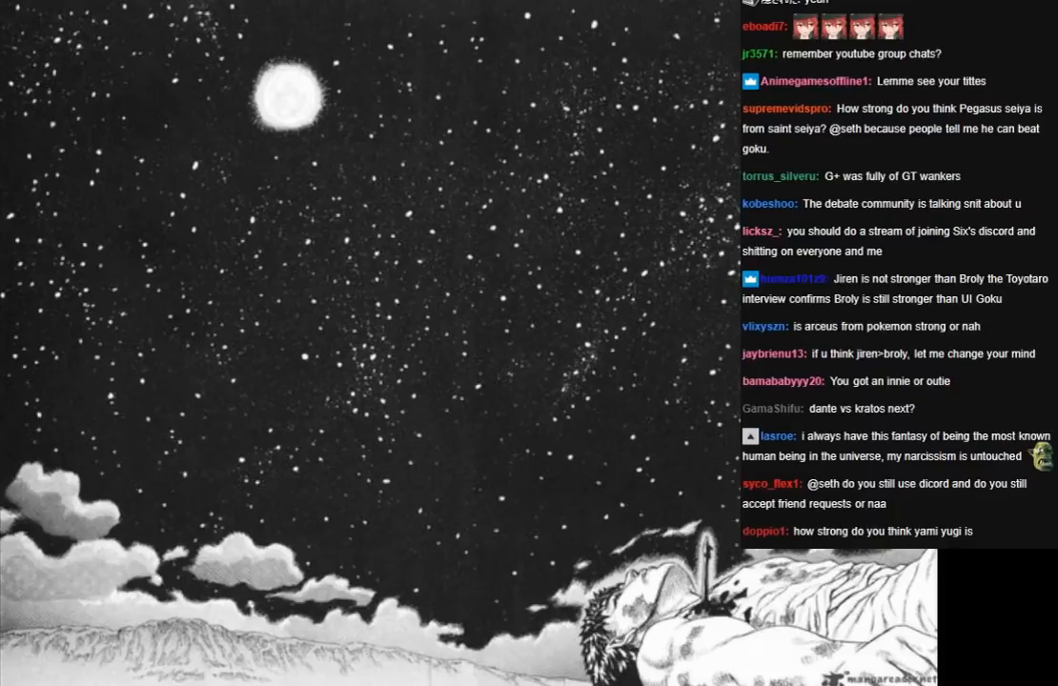
{"action": "scroll", "scroll_direction": "down", "scroll_amount": 3}
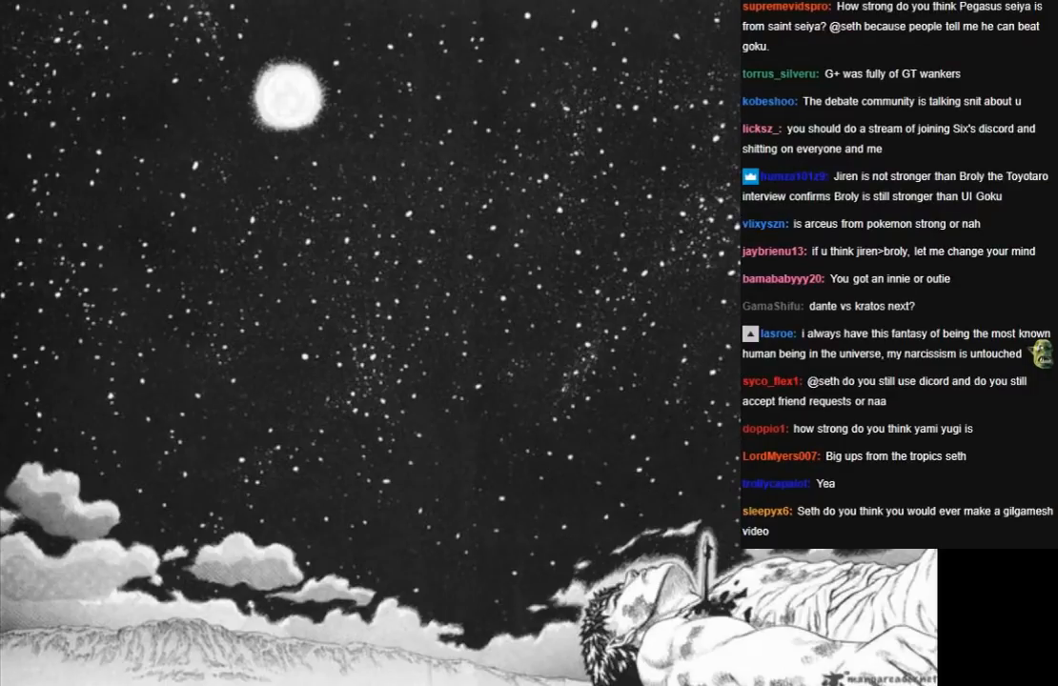
{"action": "scroll", "scroll_direction": "down", "scroll_amount": 3}
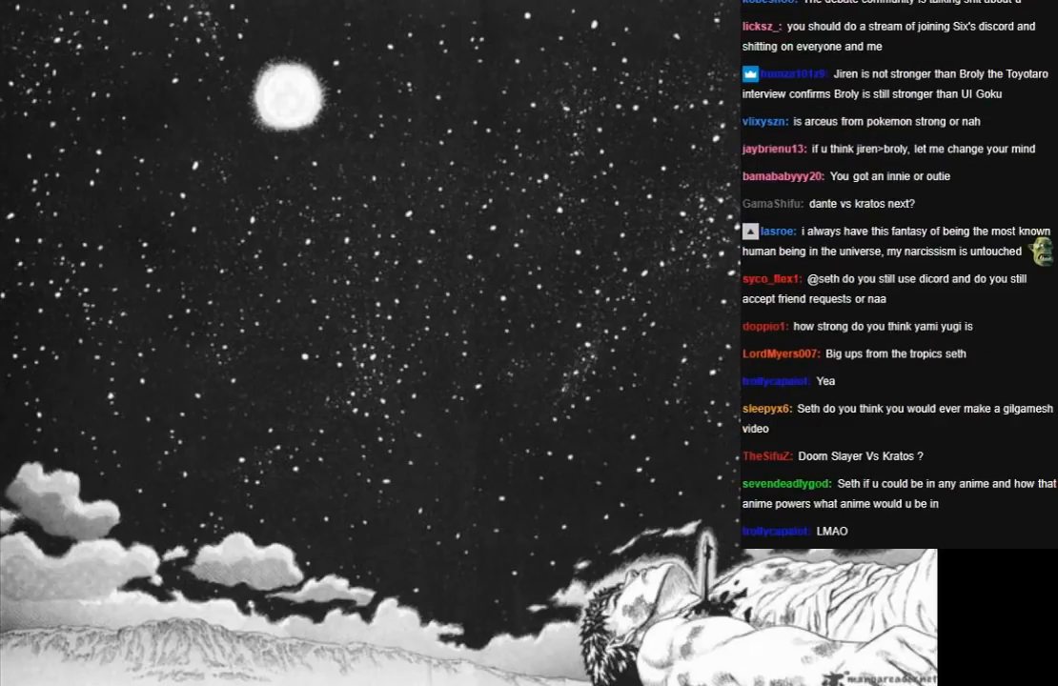
{"action": "scroll", "scroll_direction": "down", "scroll_amount": 3}
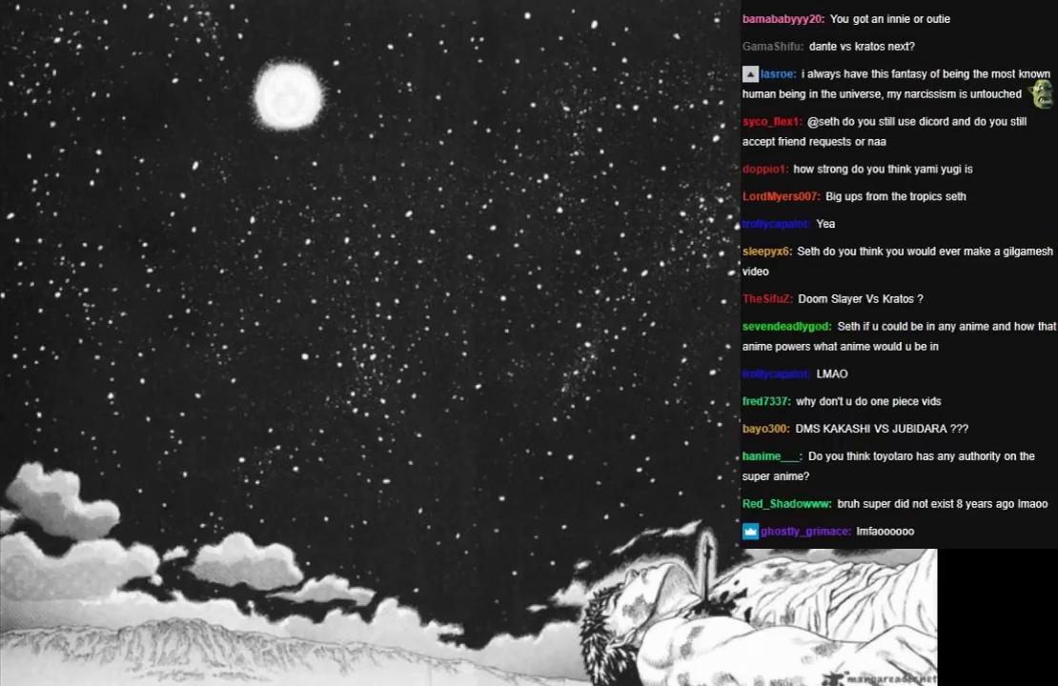
{"action": "scroll", "scroll_direction": "down", "scroll_amount": 3}
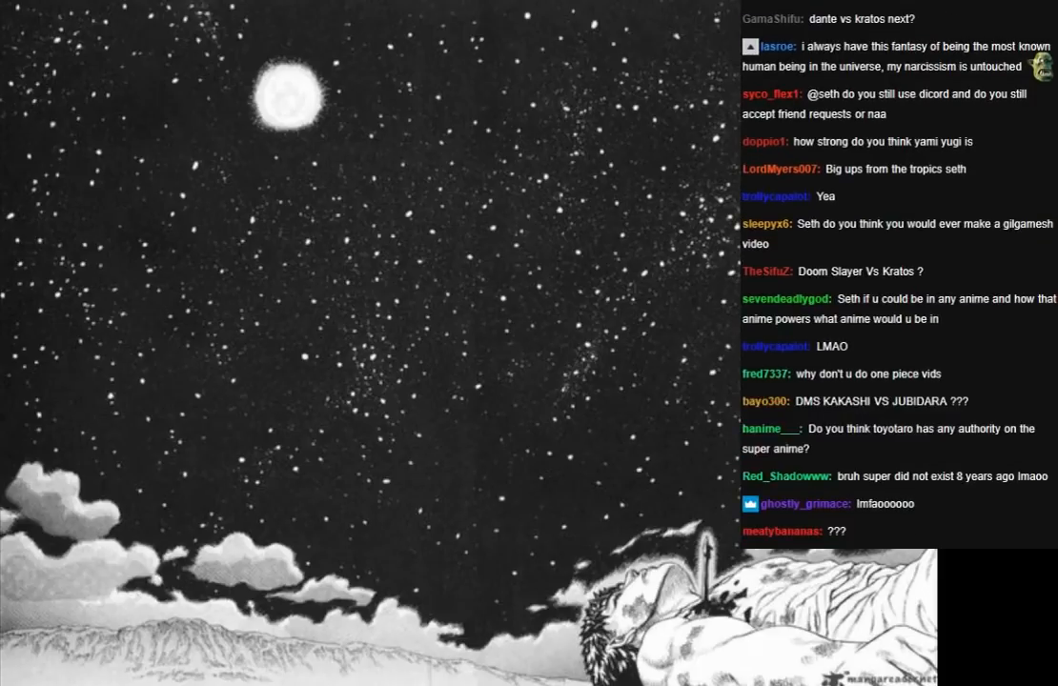
{"action": "scroll", "scroll_direction": "down", "scroll_amount": 3}
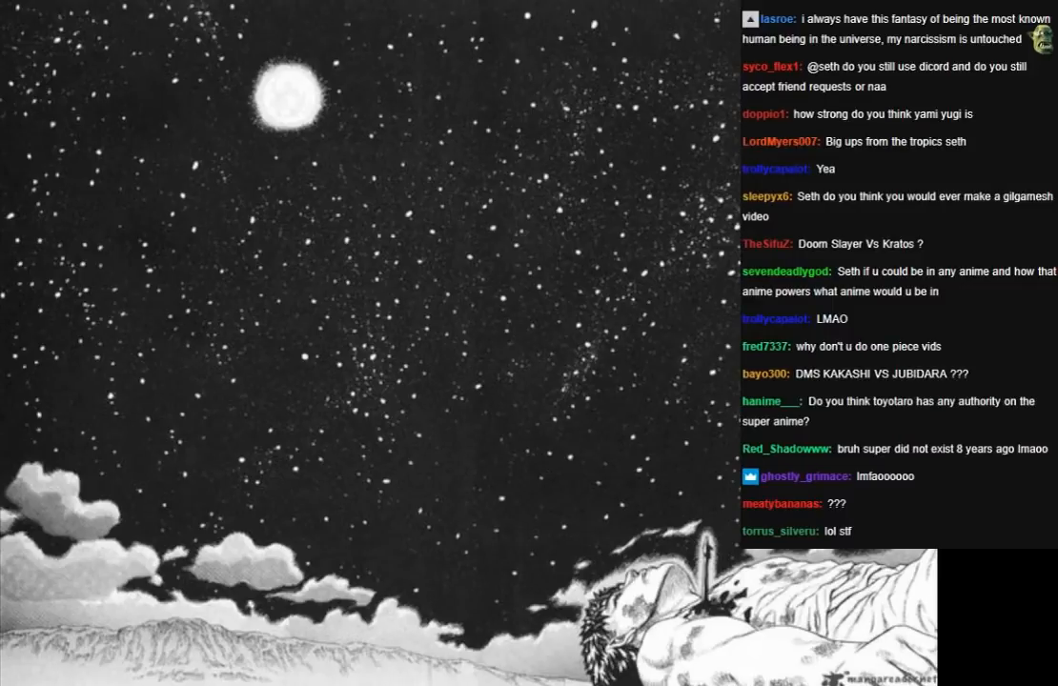
{"action": "scroll", "scroll_direction": "down", "scroll_amount": 3}
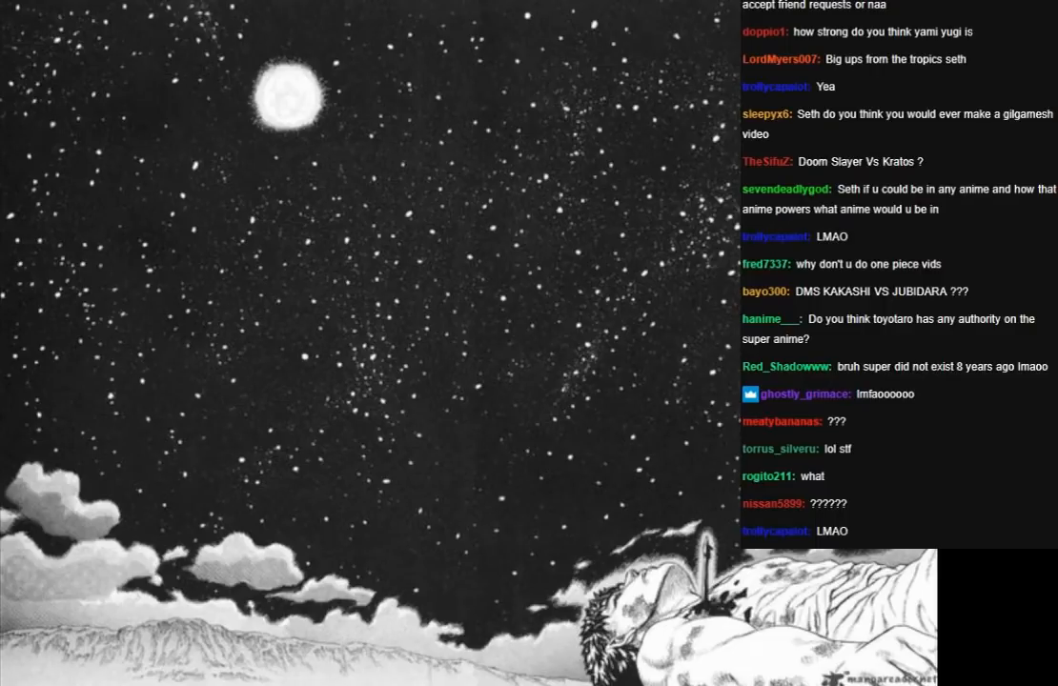
{"action": "scroll", "scroll_direction": "down", "scroll_amount": 3}
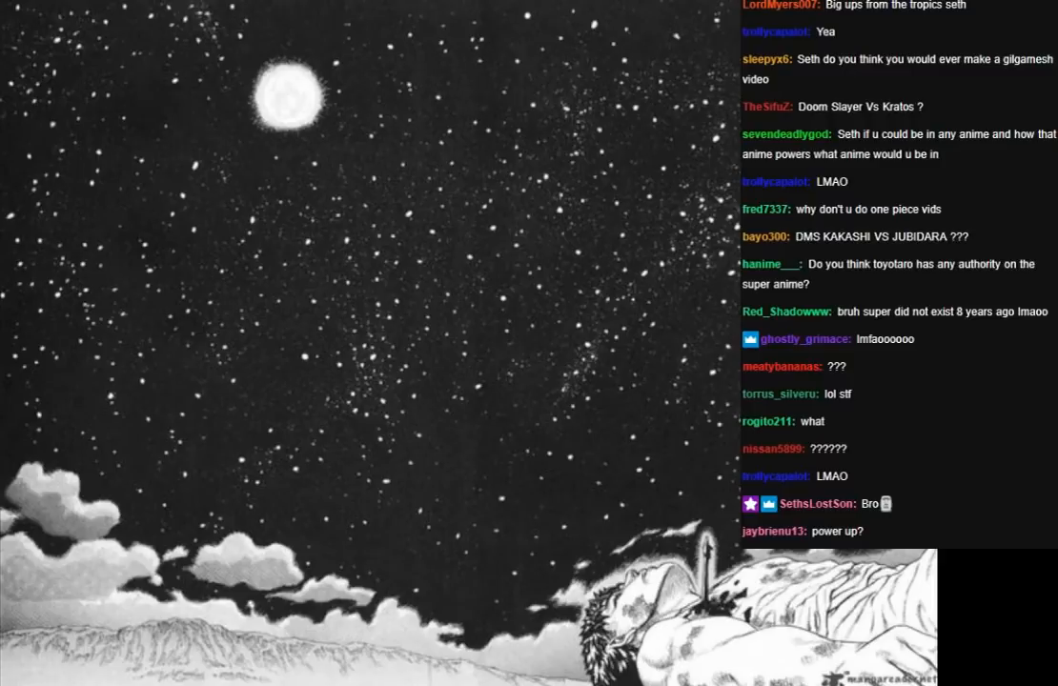
{"action": "scroll", "scroll_direction": "down", "scroll_amount": 3}
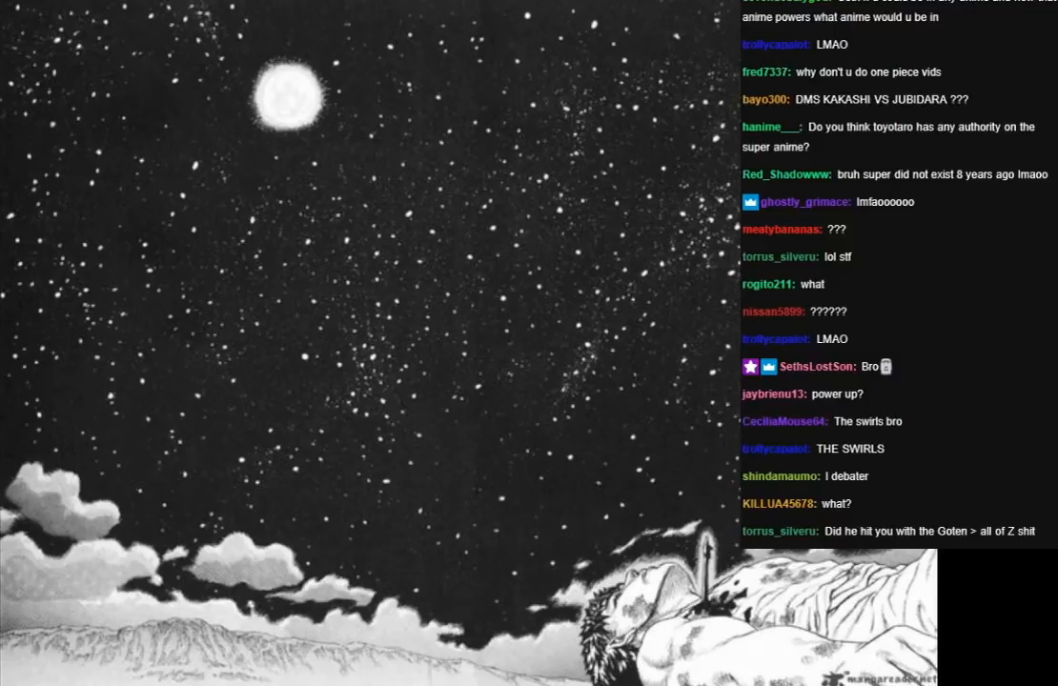
{"action": "scroll", "scroll_direction": "down", "scroll_amount": 3}
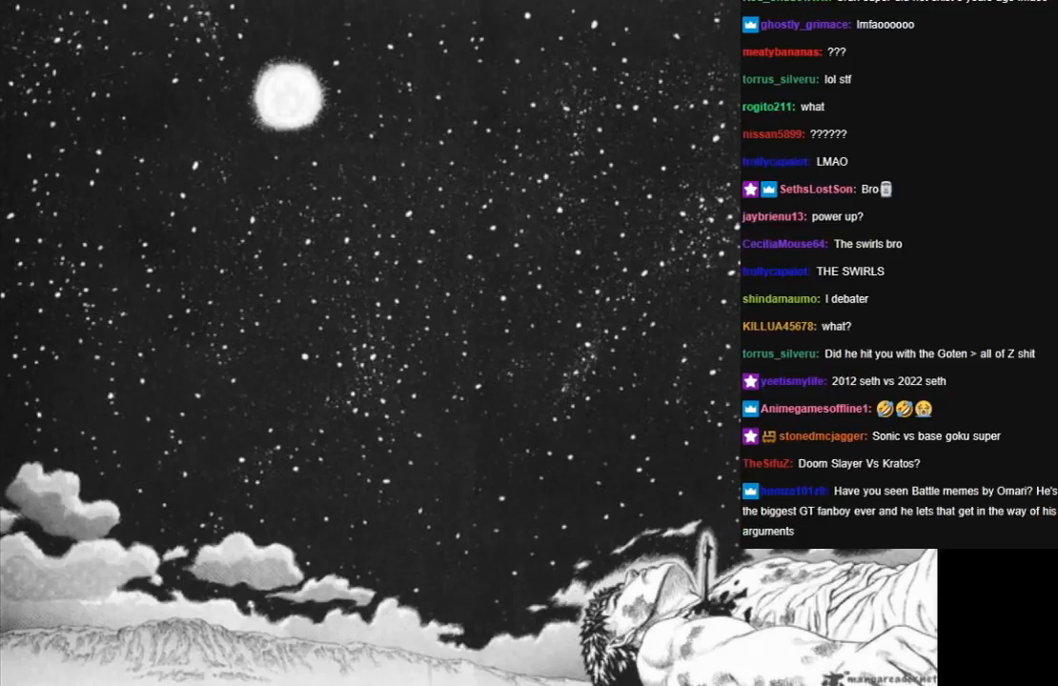
{"action": "scroll", "scroll_direction": "down", "scroll_amount": 3}
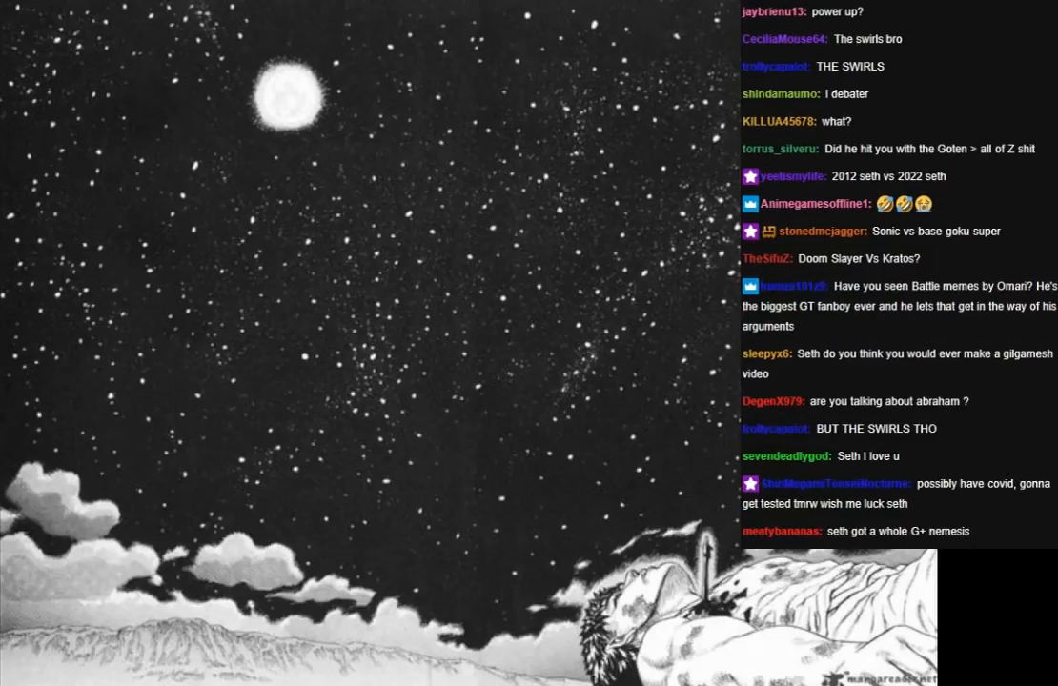
{"action": "scroll", "scroll_direction": "down", "scroll_amount": 3}
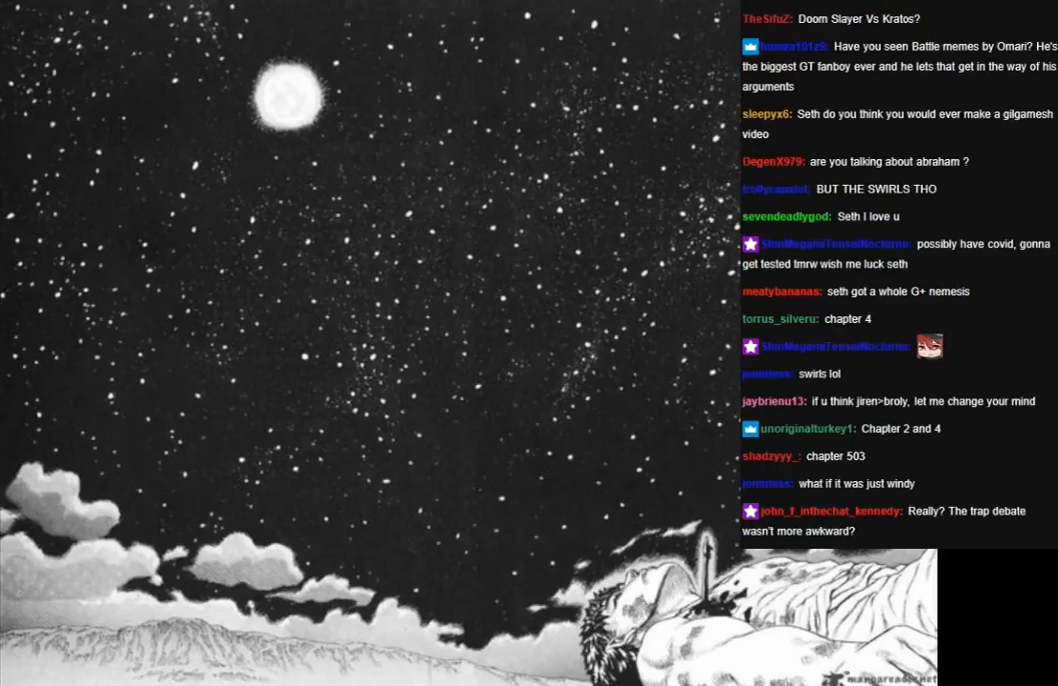
{"action": "scroll", "scroll_direction": "down", "scroll_amount": 3}
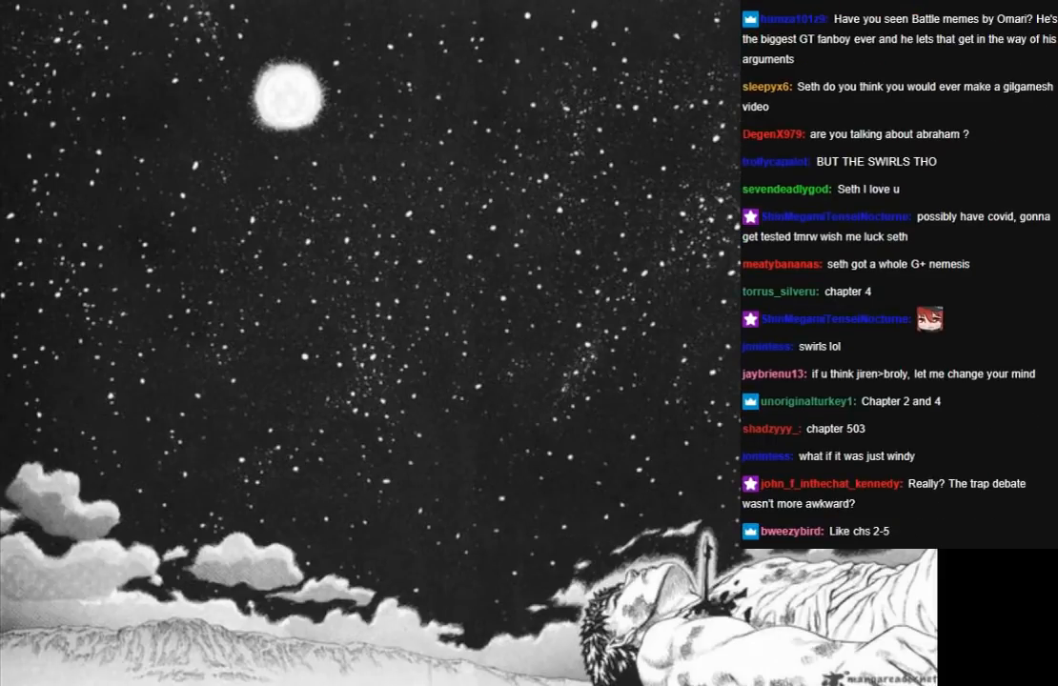
{"action": "scroll", "scroll_direction": "down", "scroll_amount": 3}
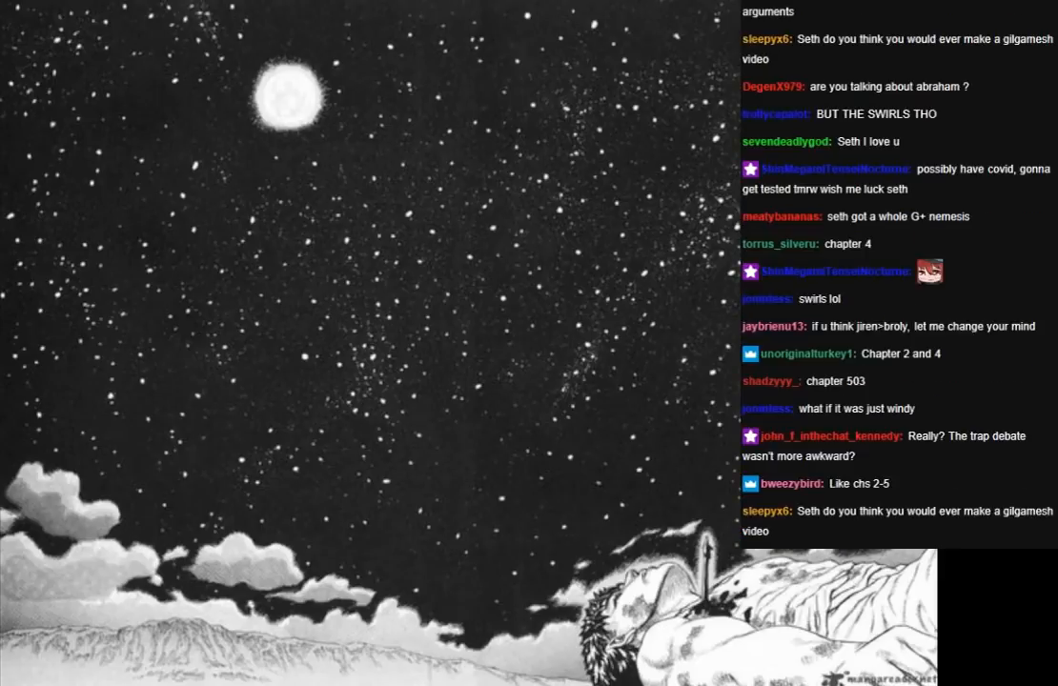
{"action": "scroll", "scroll_direction": "down", "scroll_amount": 3}
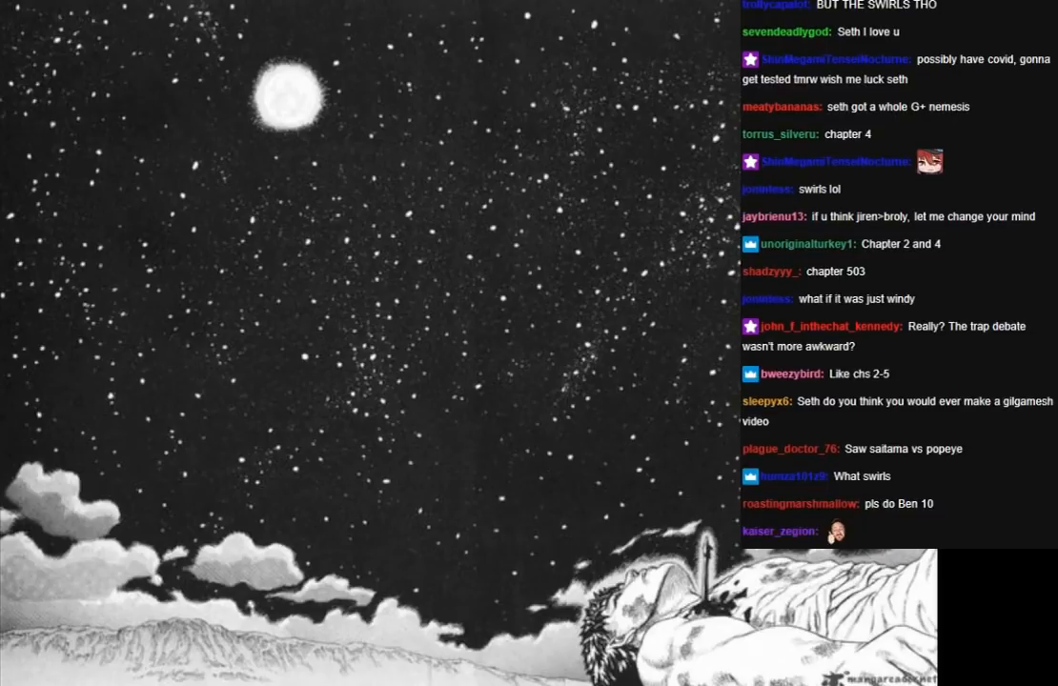
{"action": "scroll", "scroll_direction": "down", "scroll_amount": 3}
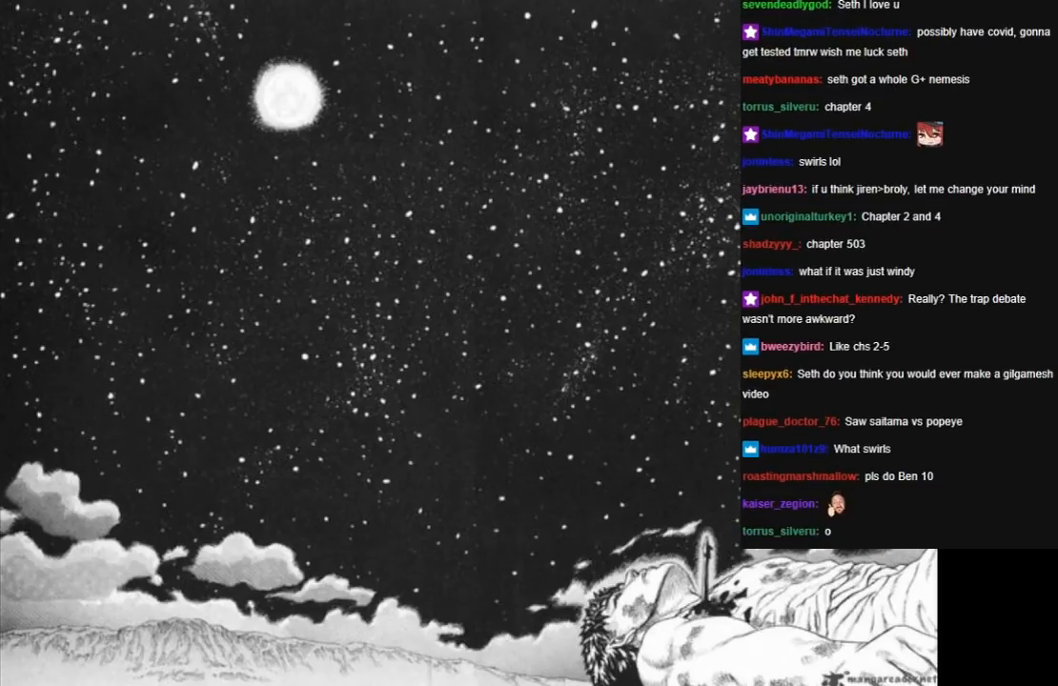
{"action": "scroll", "scroll_direction": "down", "scroll_amount": 3}
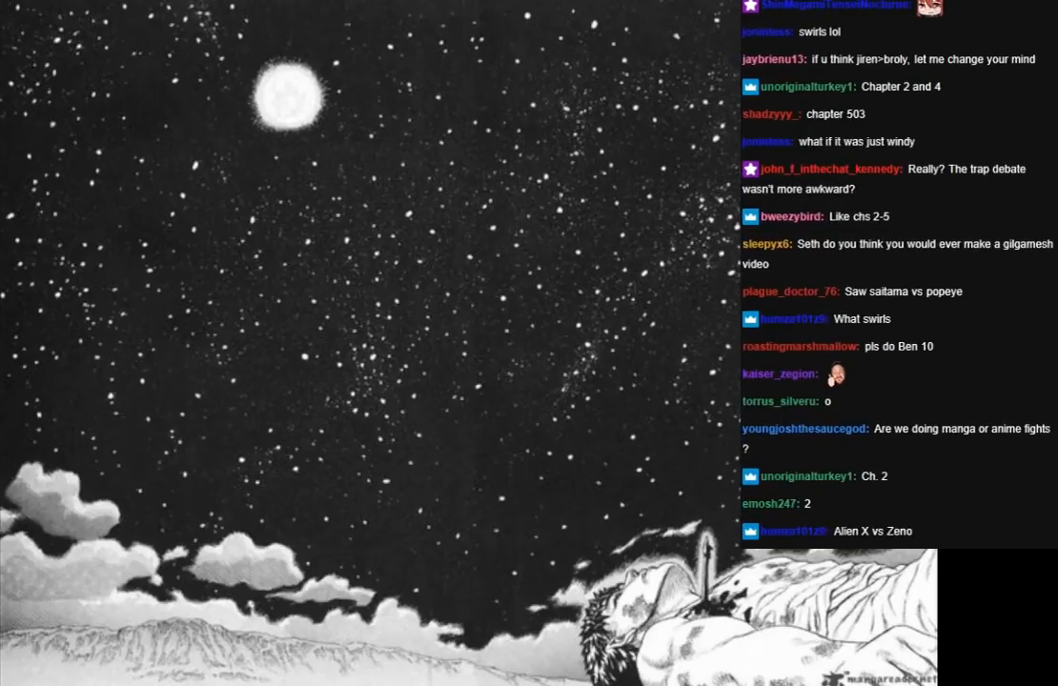
{"action": "scroll", "scroll_direction": "down", "scroll_amount": 3}
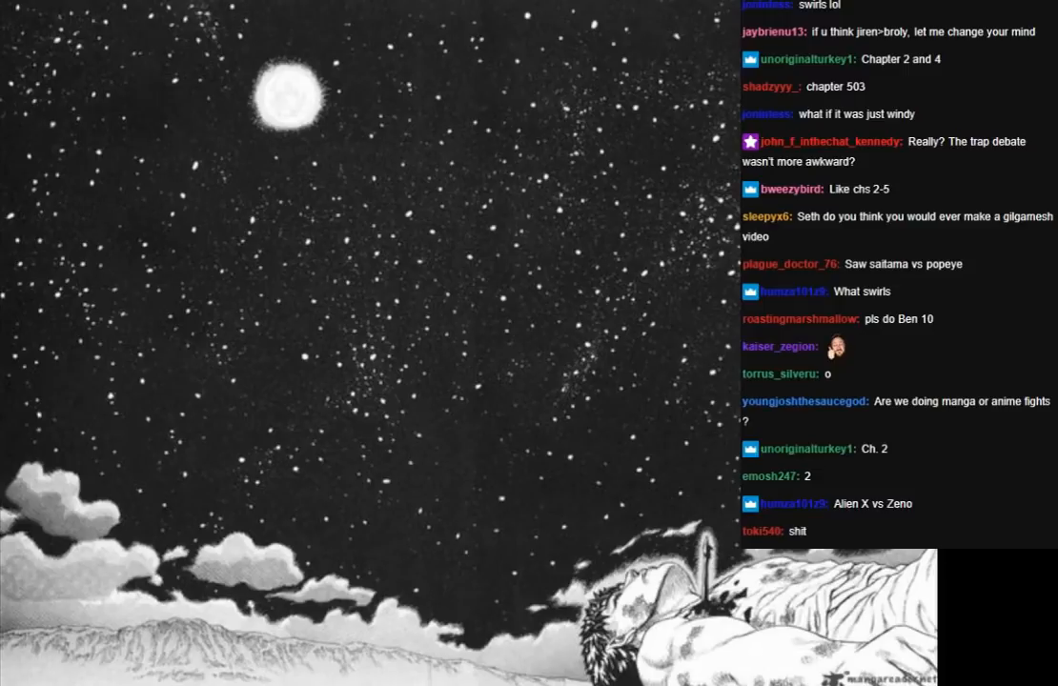
{"action": "scroll", "scroll_direction": "down", "scroll_amount": 3}
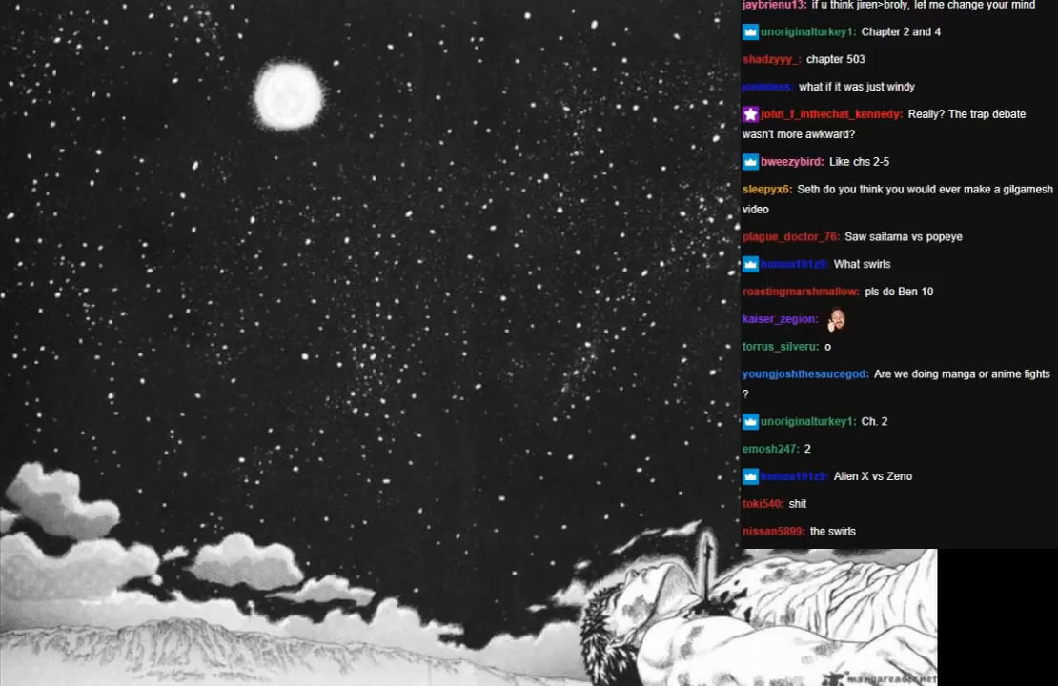
{"action": "scroll", "scroll_direction": "down", "scroll_amount": 3}
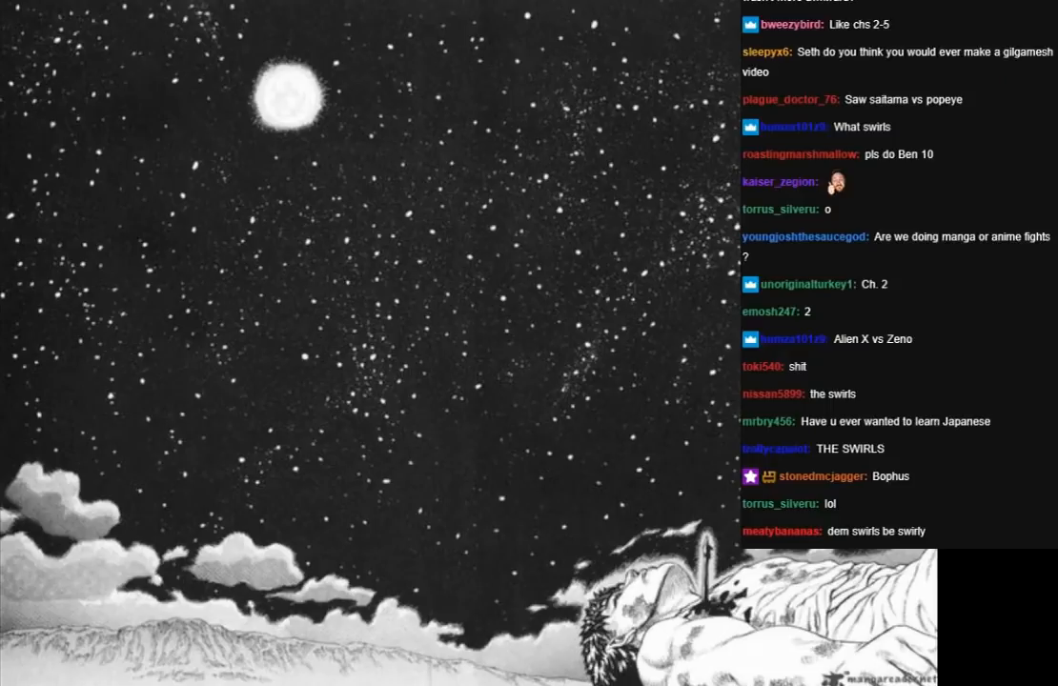
{"action": "scroll", "scroll_direction": "down", "scroll_amount": 3}
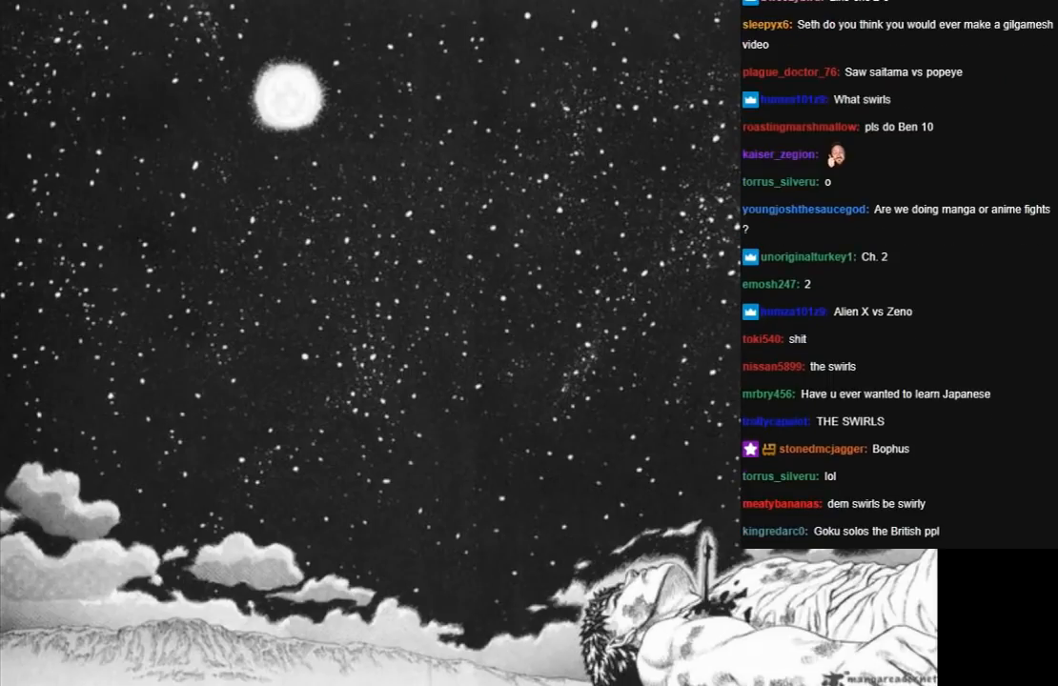
{"action": "scroll", "scroll_direction": "down", "scroll_amount": 3}
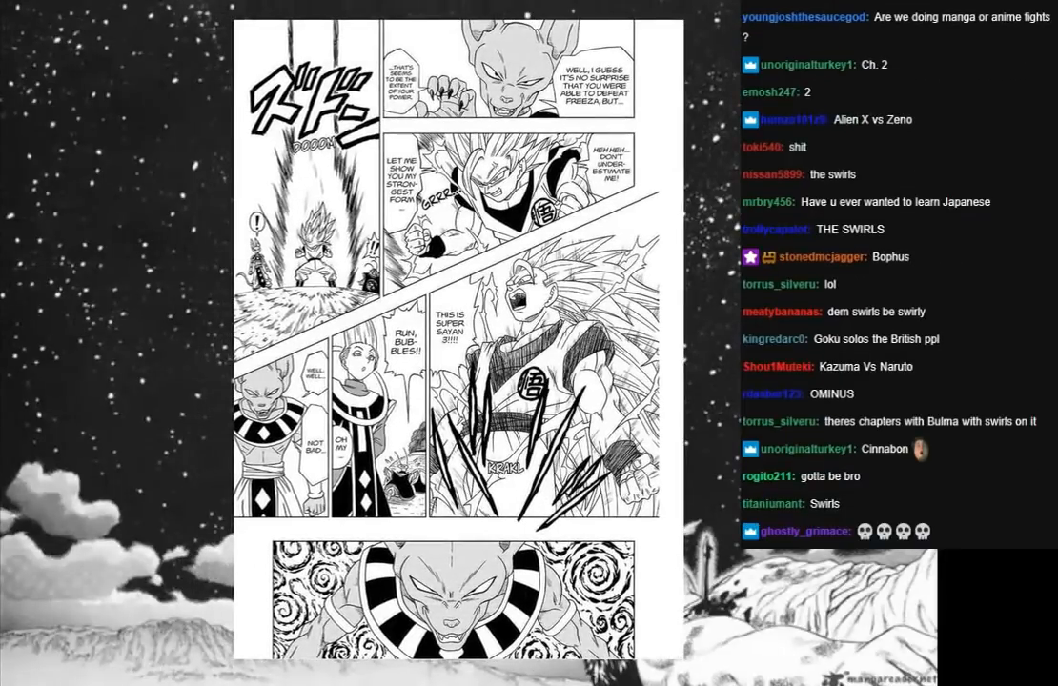
{"action": "scroll", "scroll_direction": "down", "scroll_amount": 3}
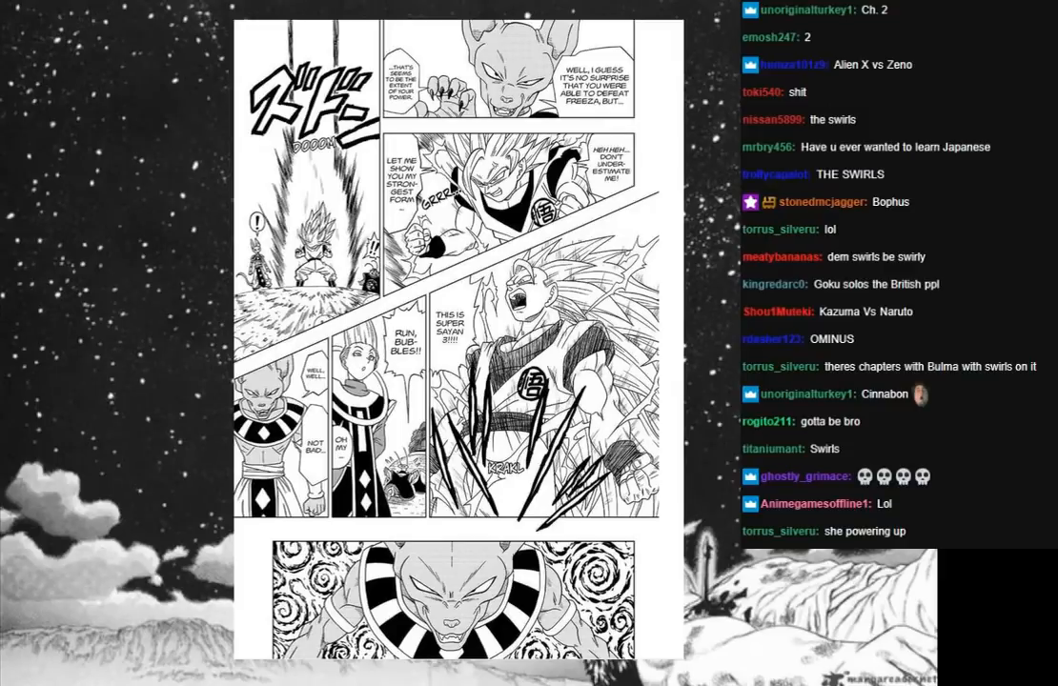
{"action": "scroll", "scroll_direction": "down", "scroll_amount": 3}
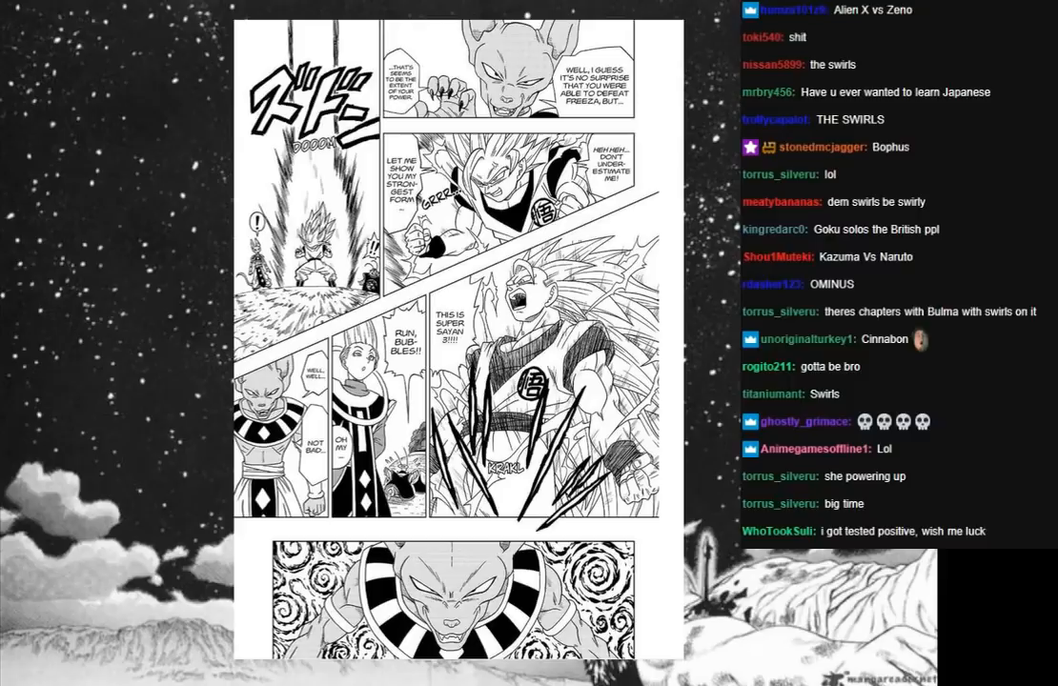
{"action": "scroll", "scroll_direction": "down", "scroll_amount": 3}
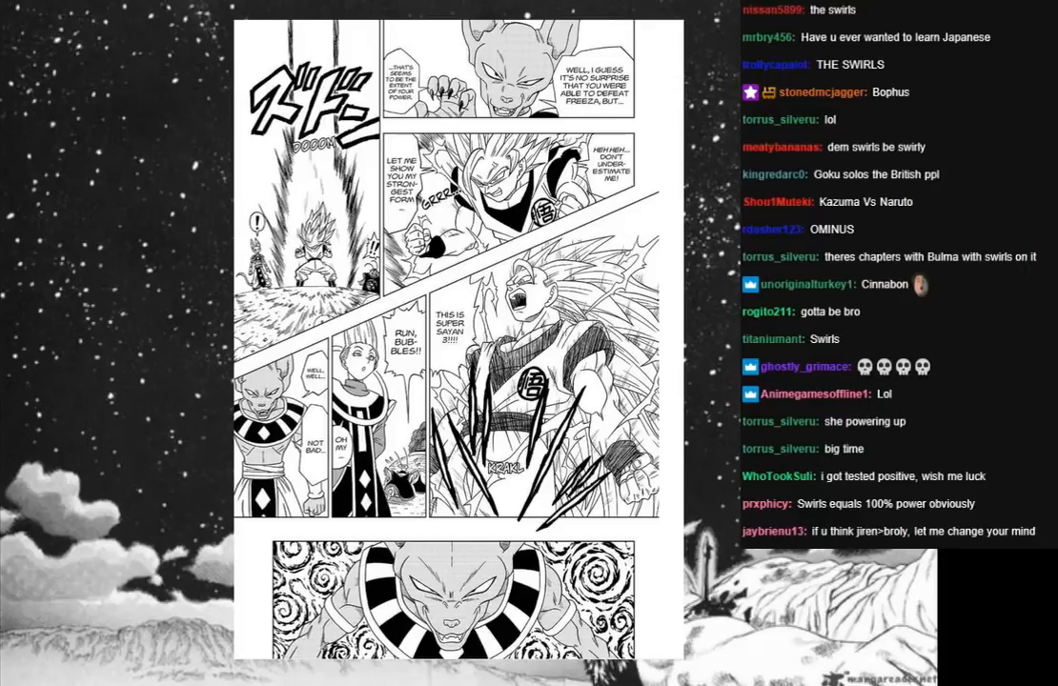
{"action": "scroll", "scroll_direction": "down", "scroll_amount": 3}
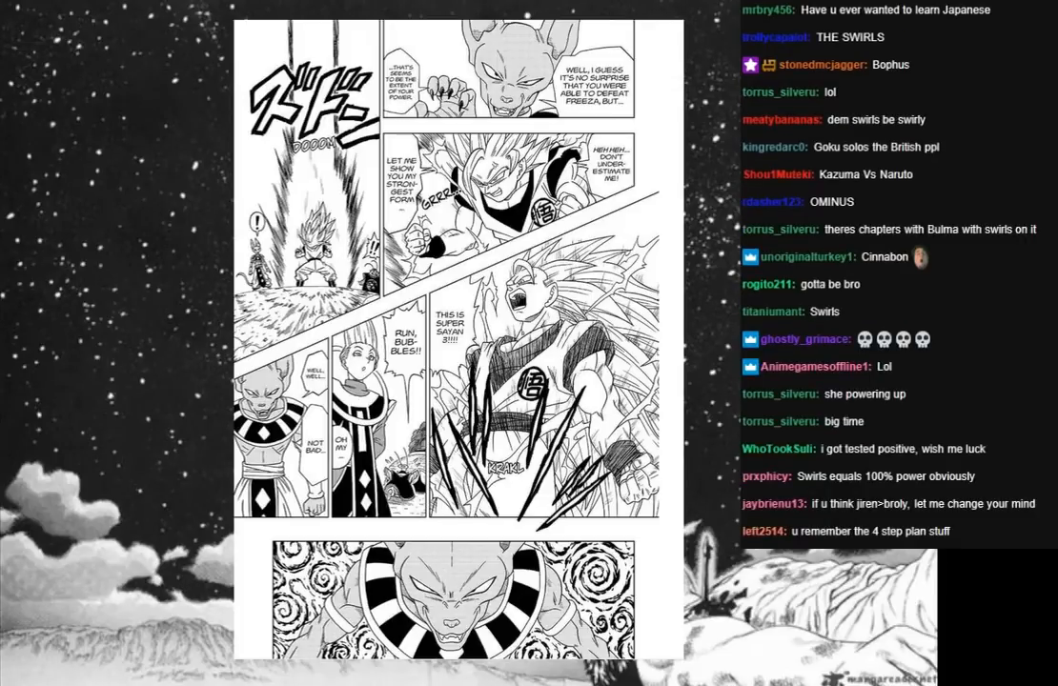
{"action": "scroll", "scroll_direction": "down", "scroll_amount": 3}
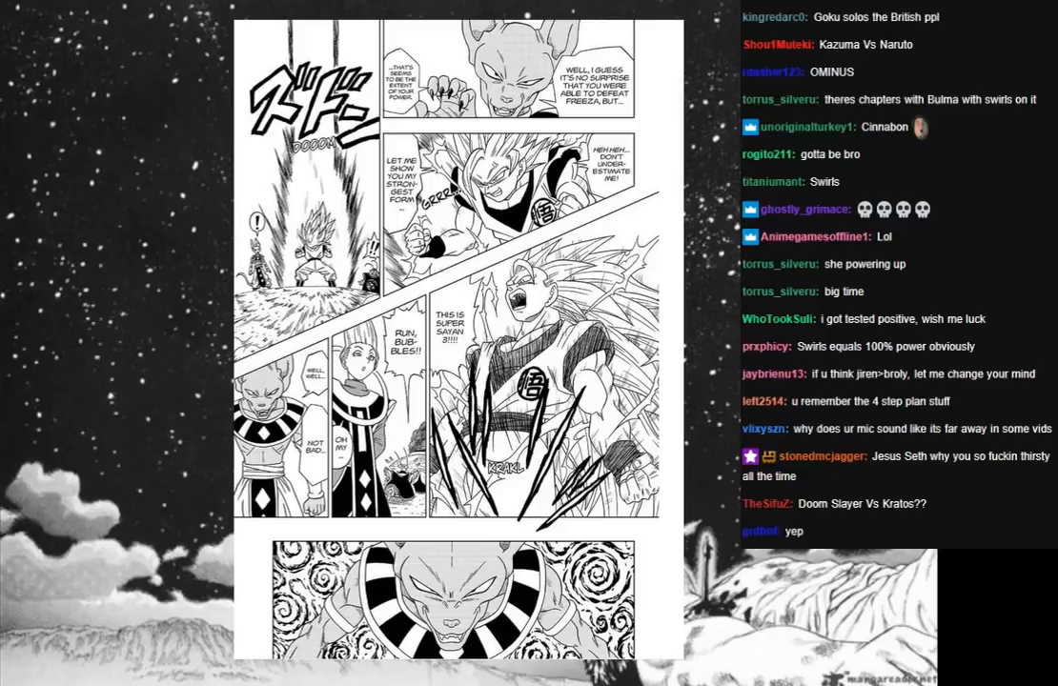
{"action": "scroll", "scroll_direction": "down", "scroll_amount": 3}
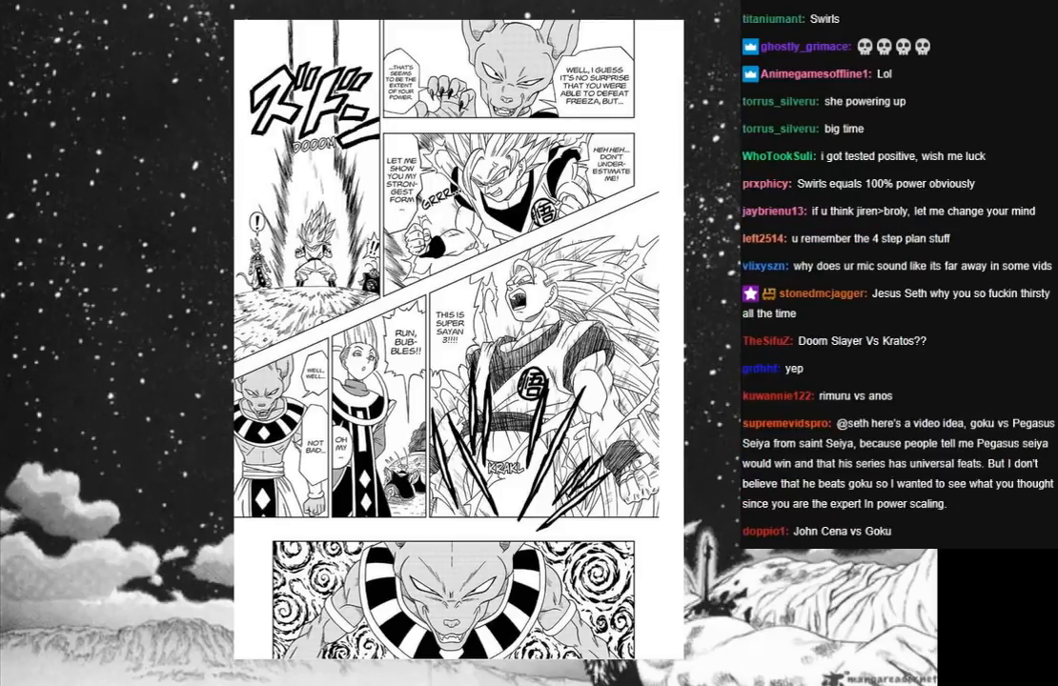